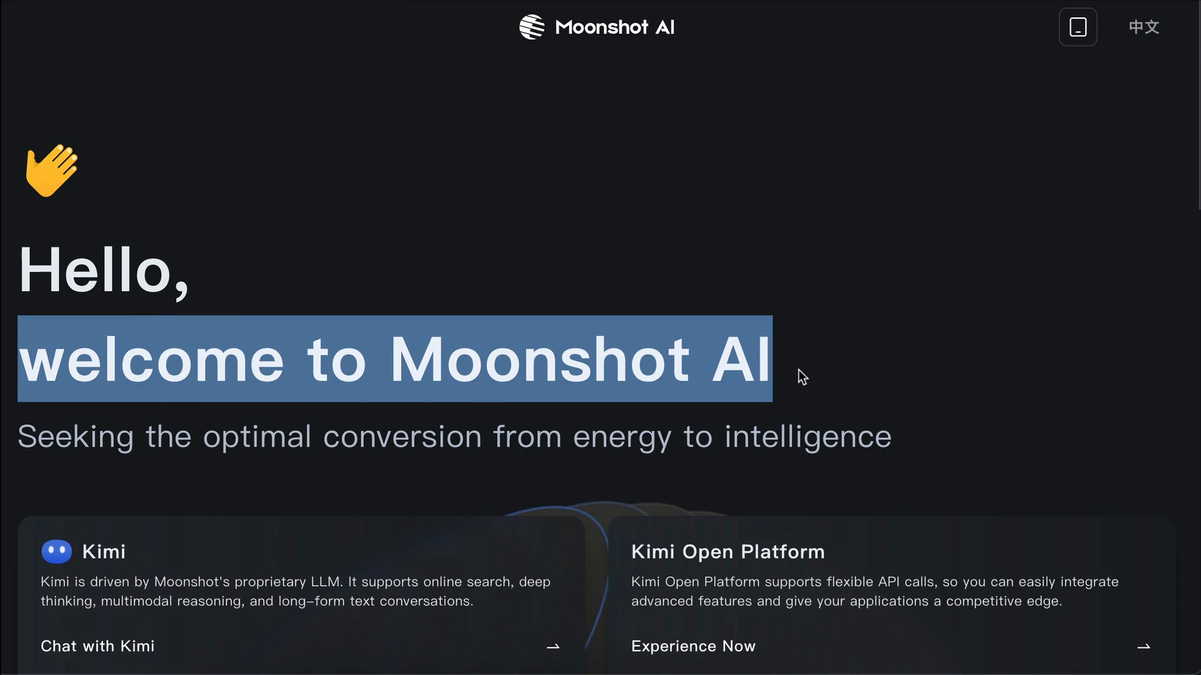
Open the Kimi K2 article from the Latest Research section.
scroll("down", 3)
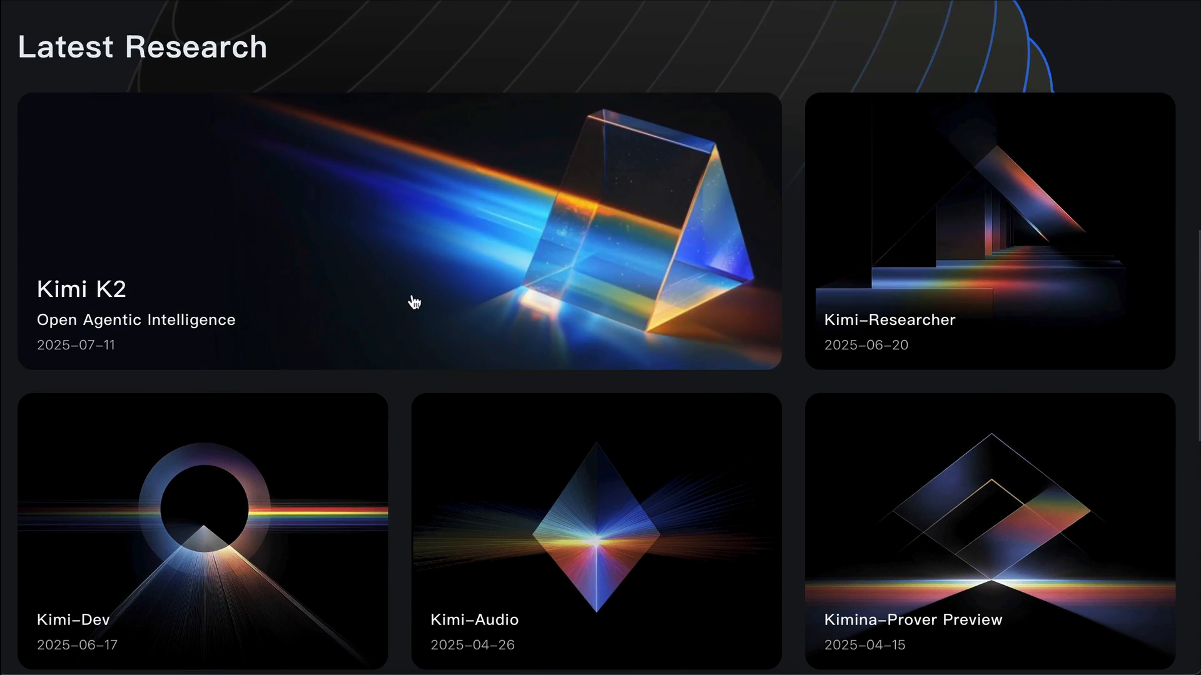
left_click(398, 299)
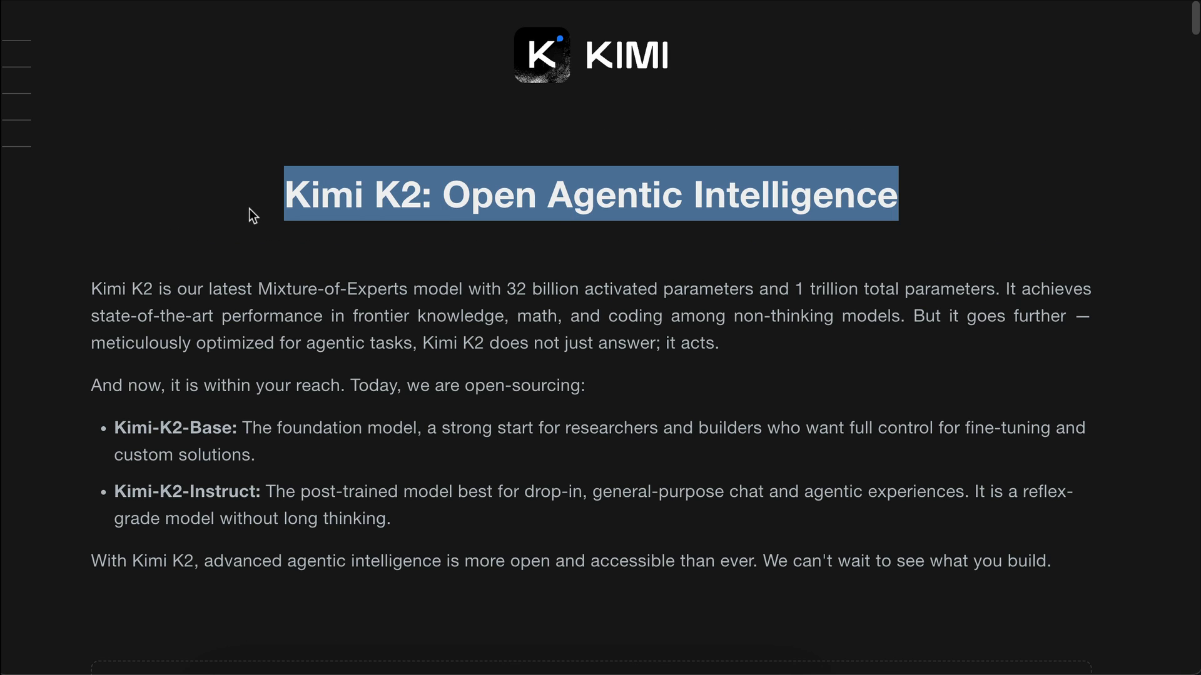
left_click(232, 265)
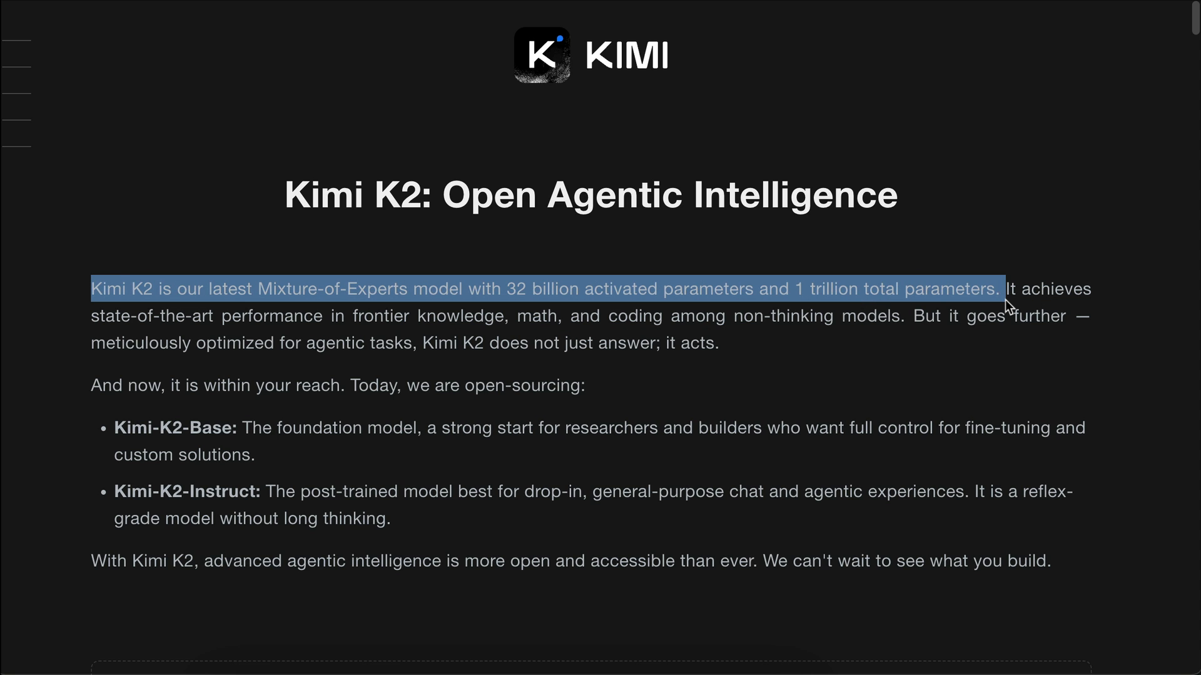
mouse_move(884, 347)
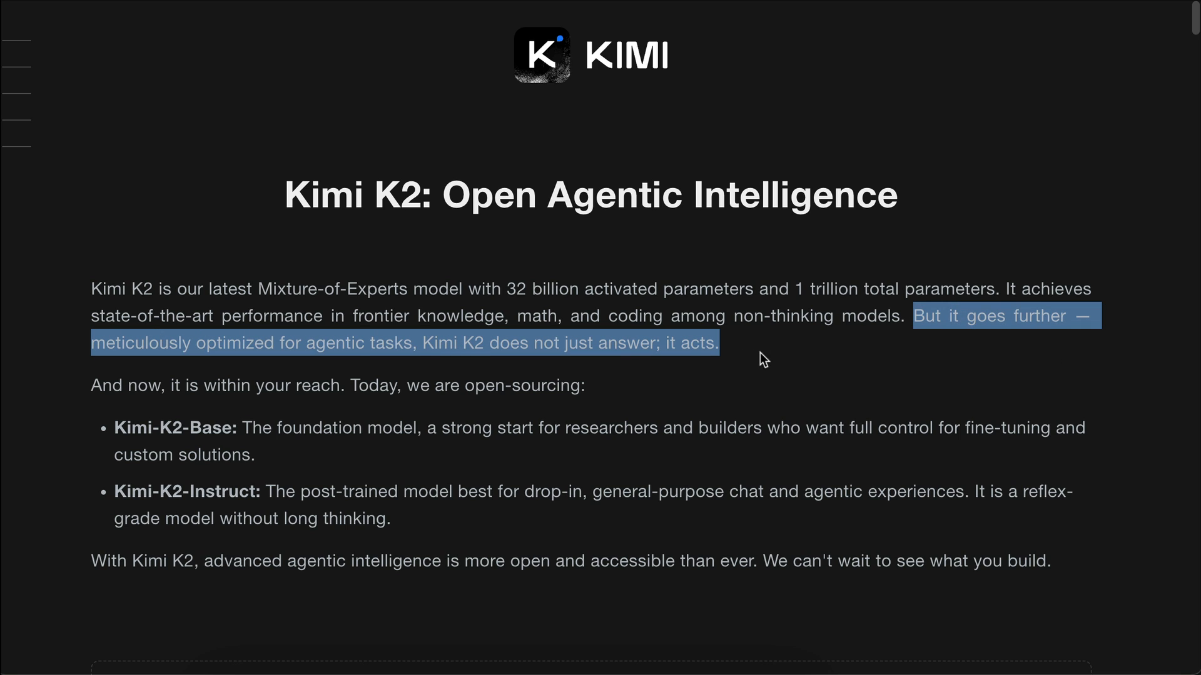
mouse_move(881, 361)
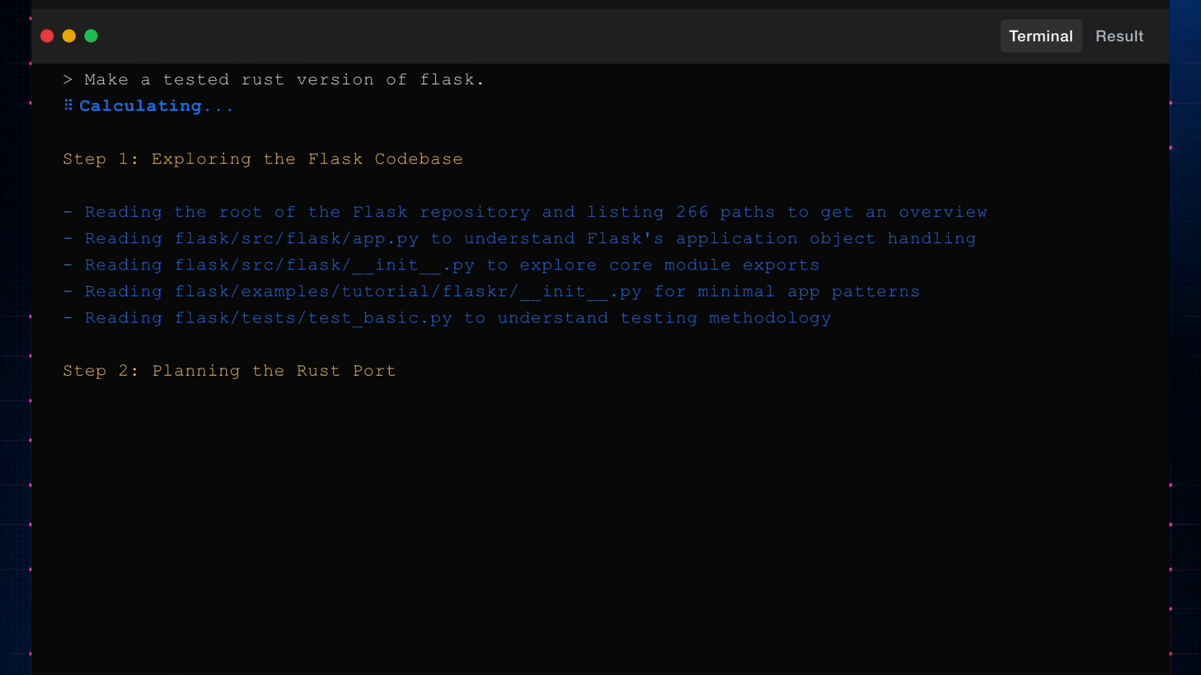
scroll("down", 3)
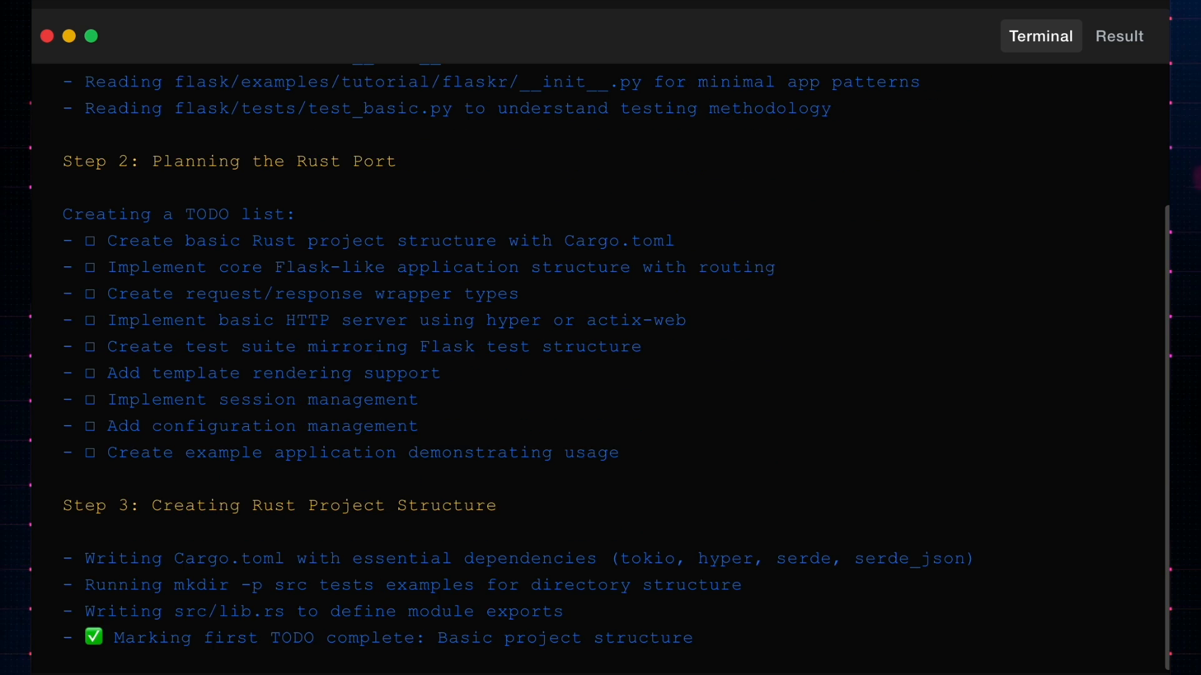
scroll("down", 3)
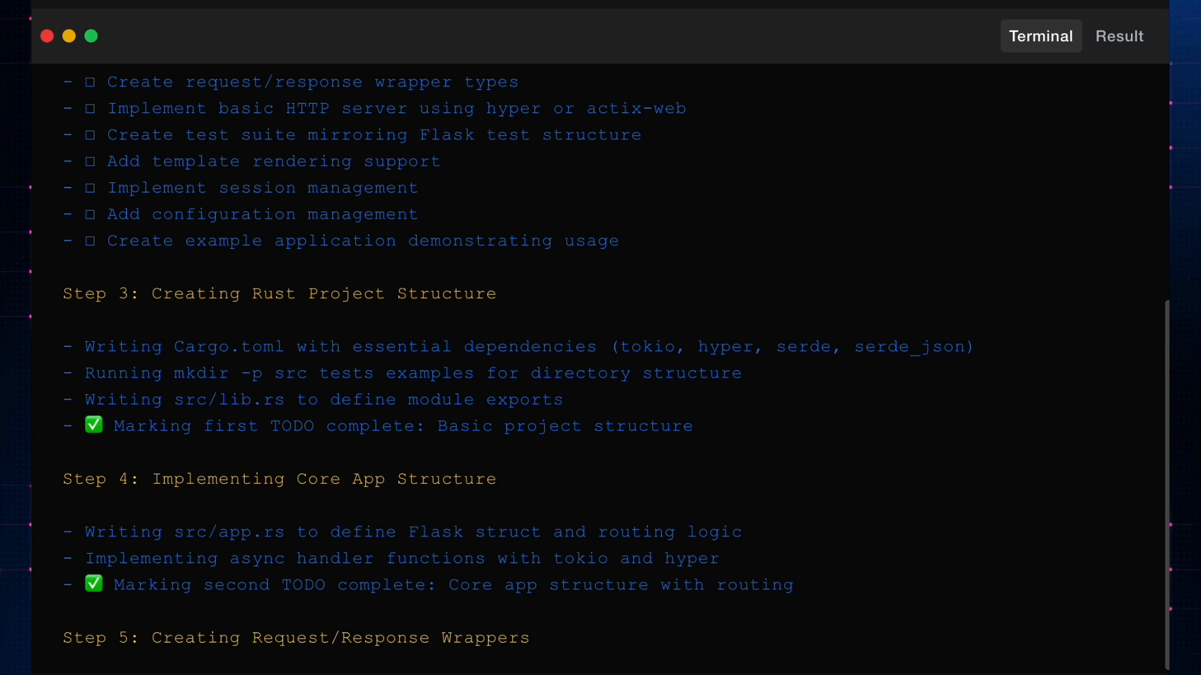
scroll("down", 3)
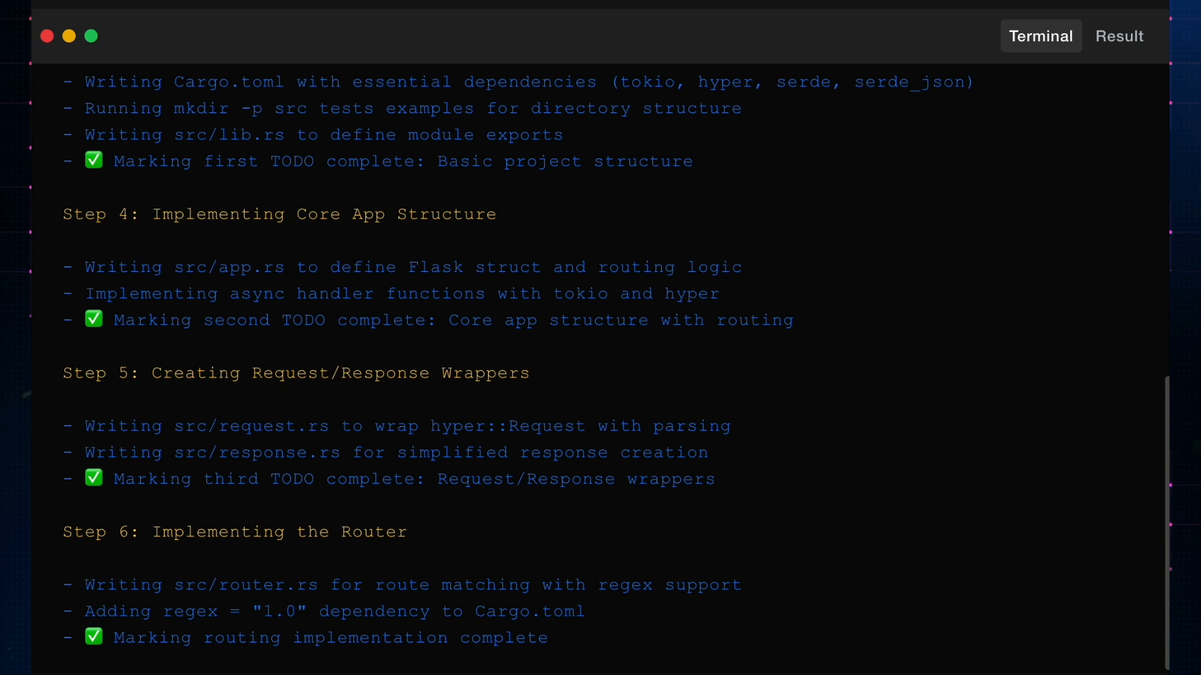
scroll("down", 3)
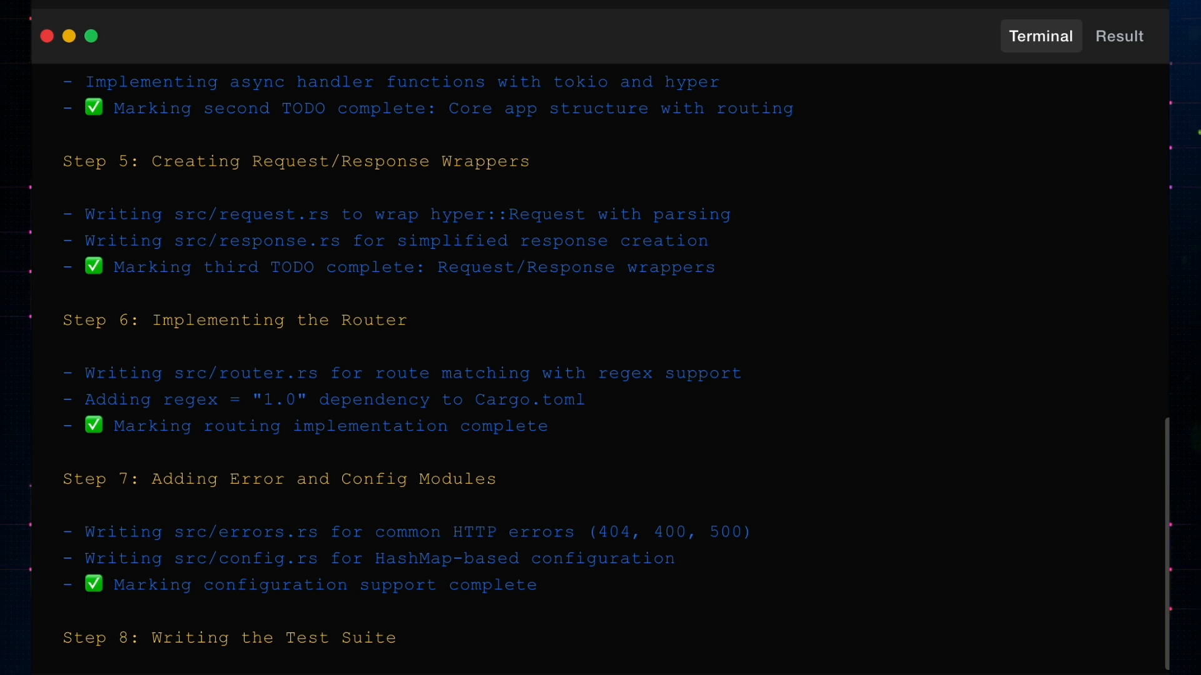
left_click(1118, 36)
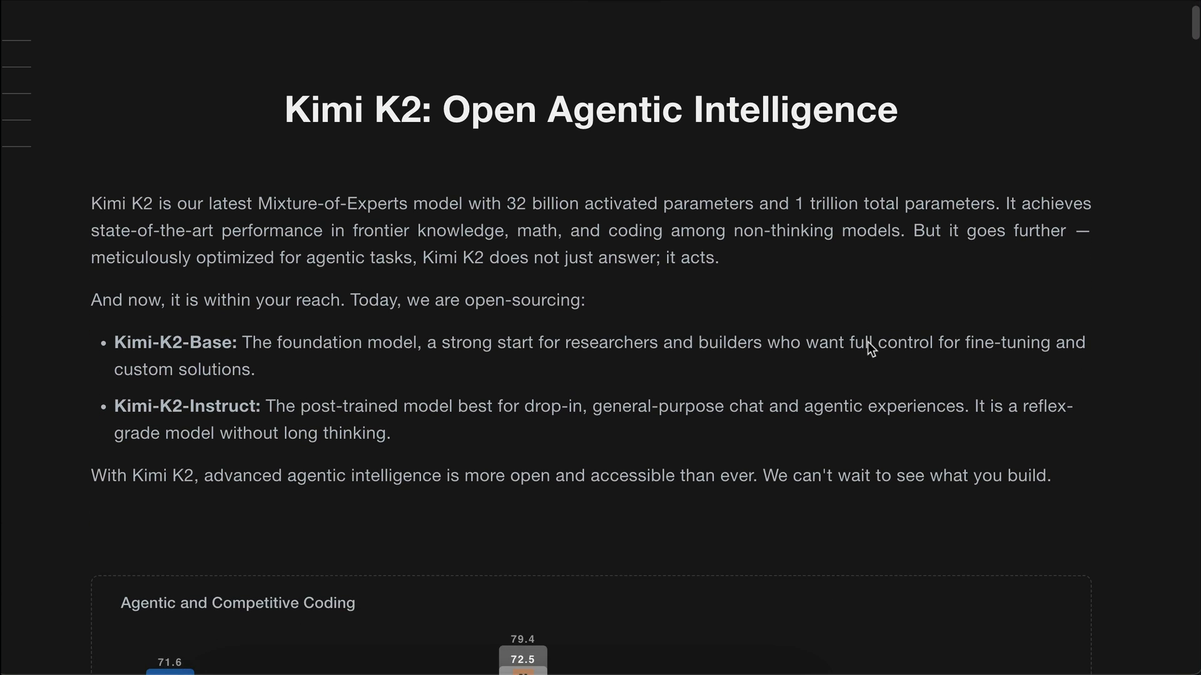
scroll("down", 3)
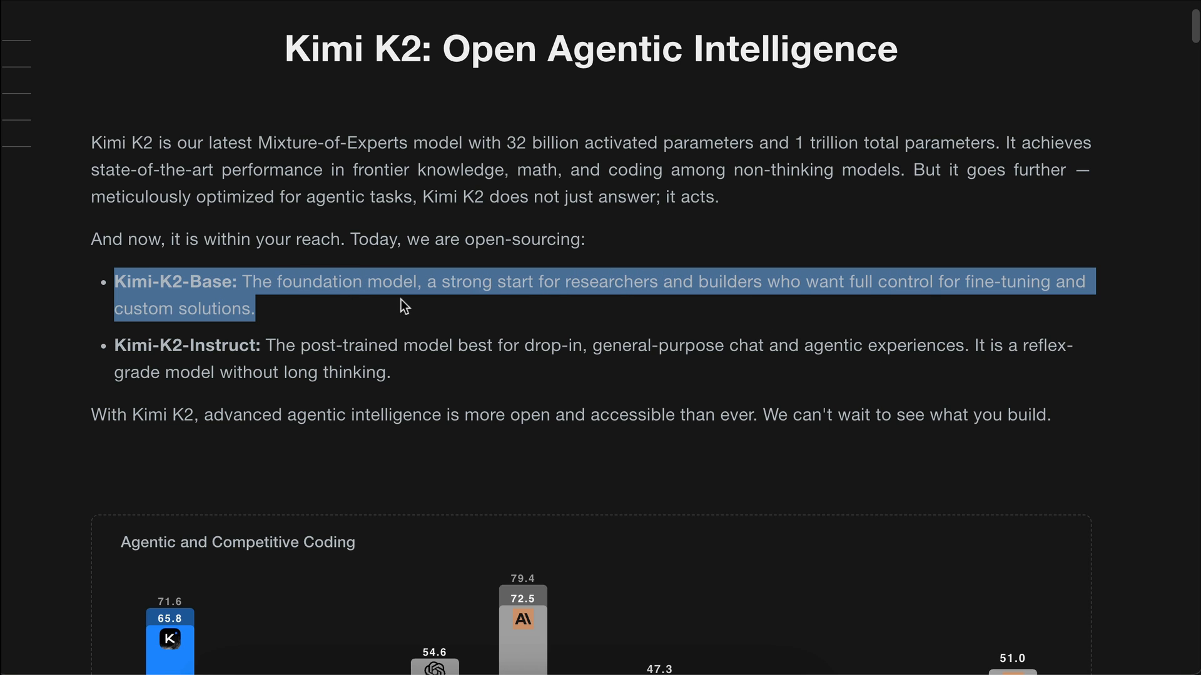
mouse_move(410, 315)
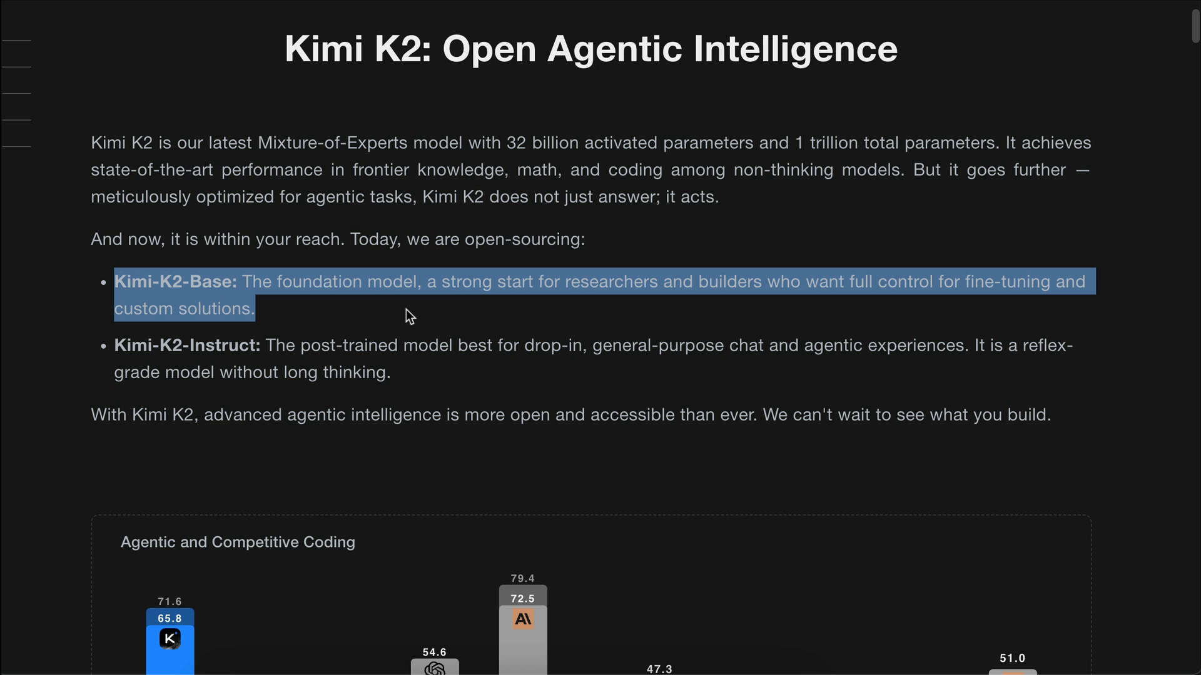
mouse_move(412, 319)
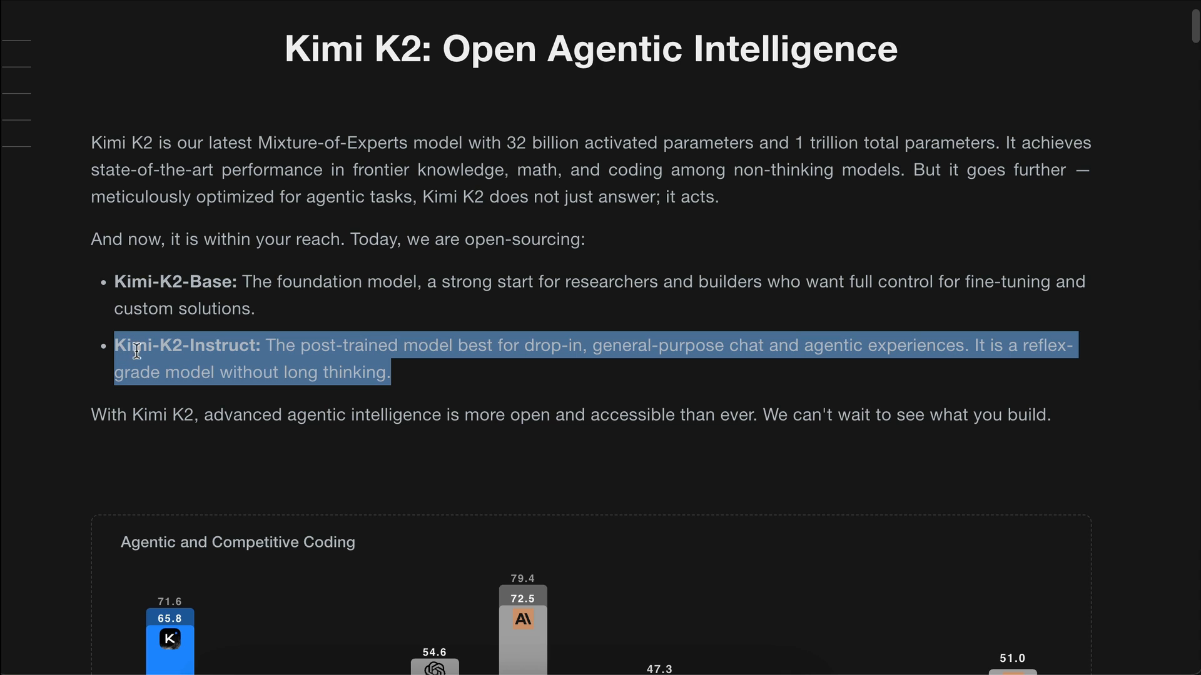
mouse_move(912, 400)
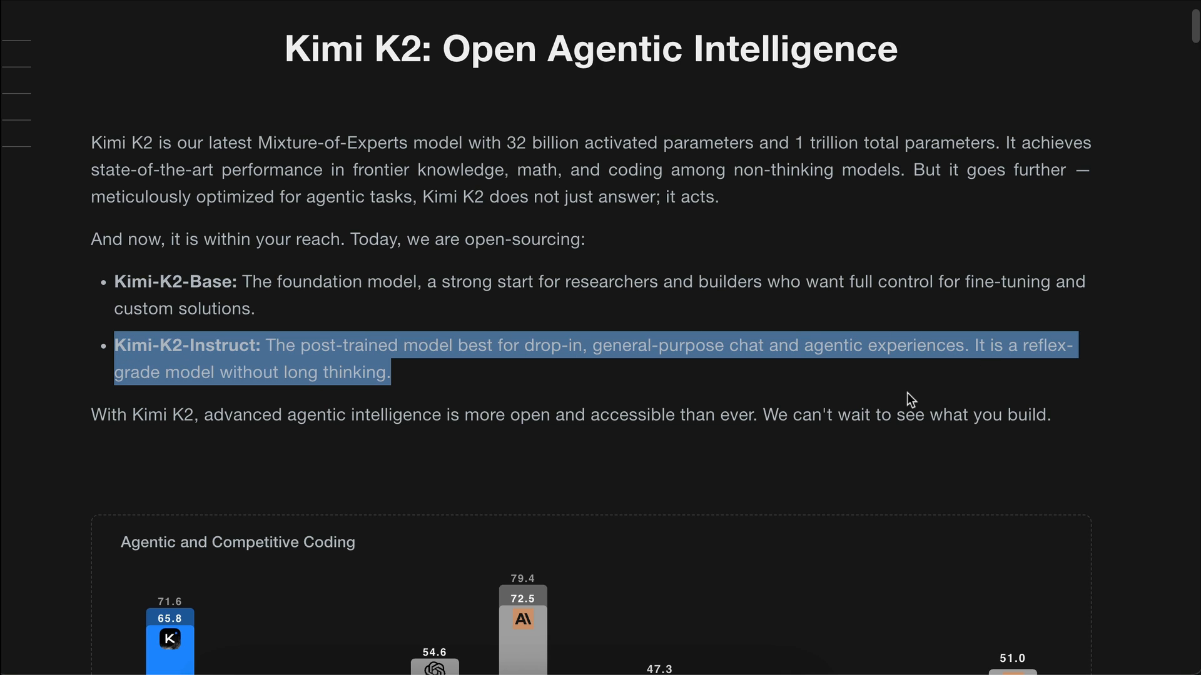
mouse_move(894, 393)
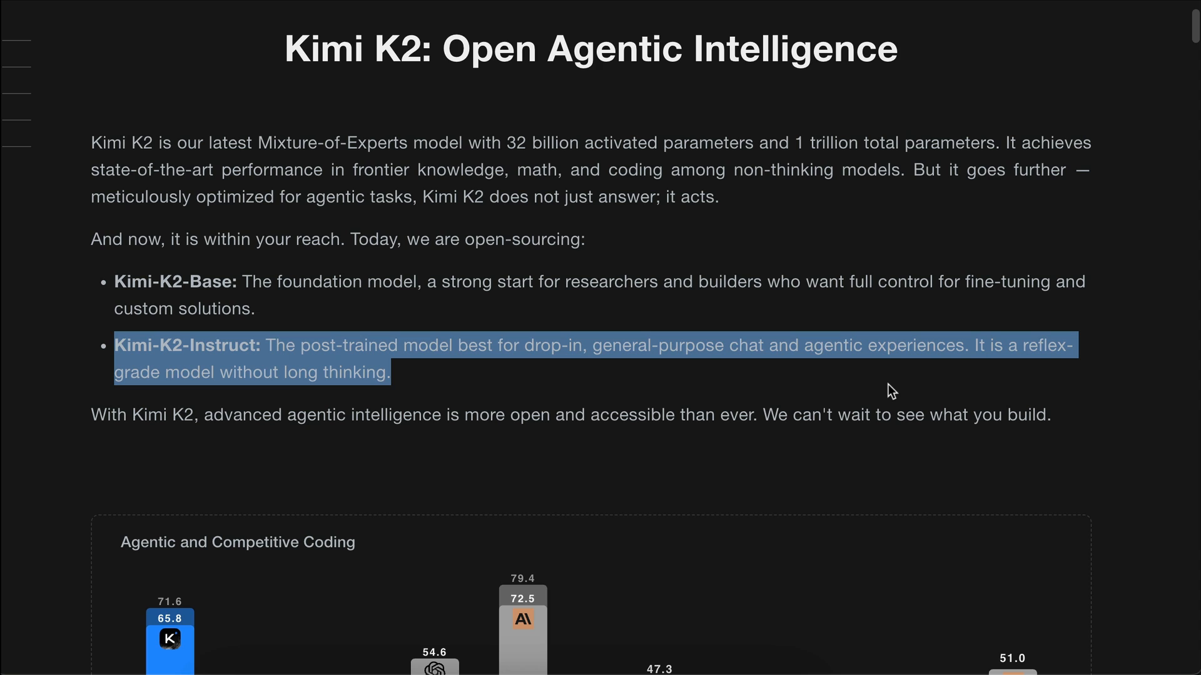
scroll("down", 3)
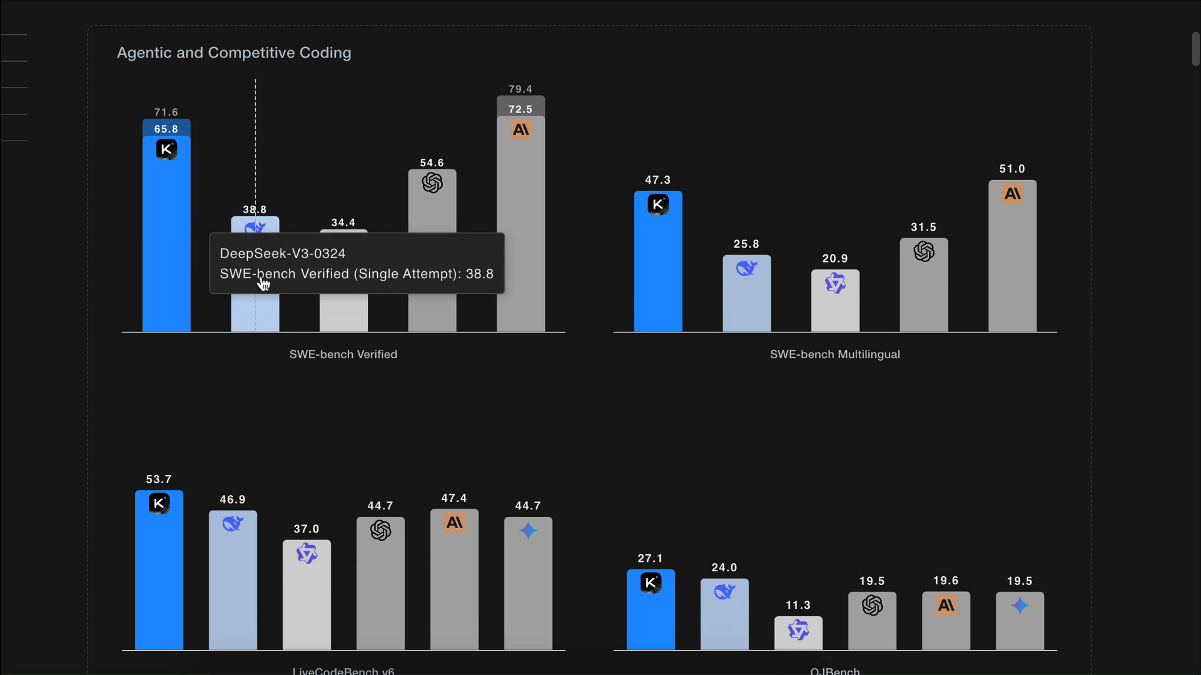
mouse_move(535, 202)
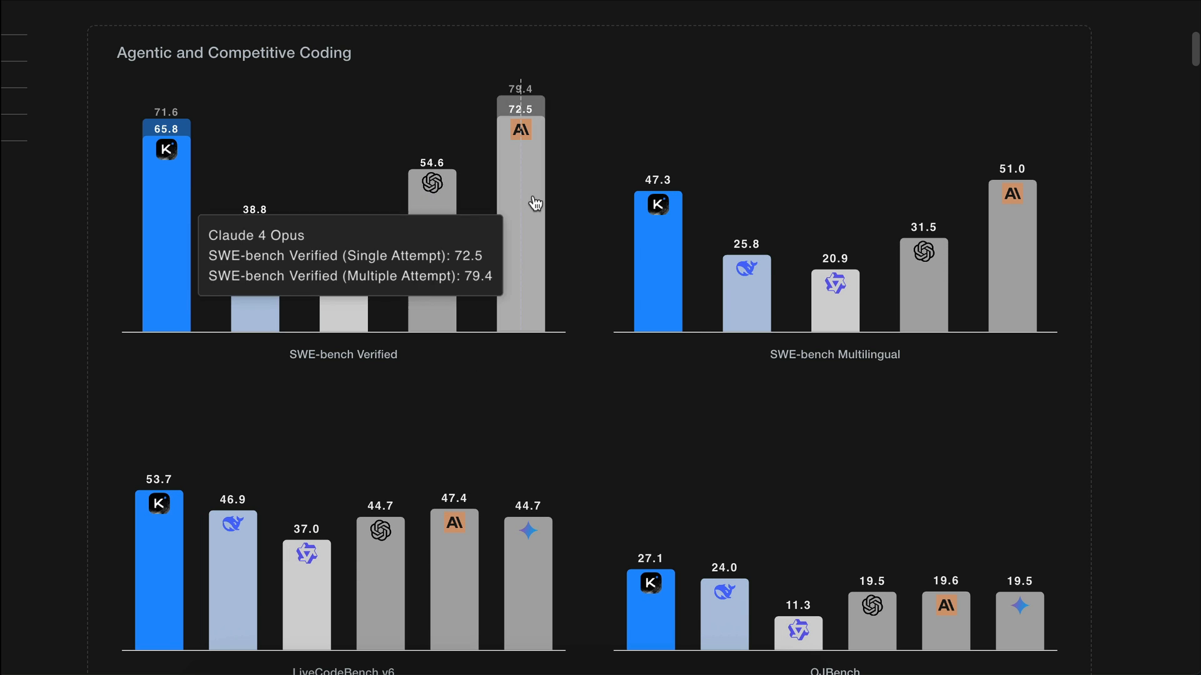
mouse_move(676, 262)
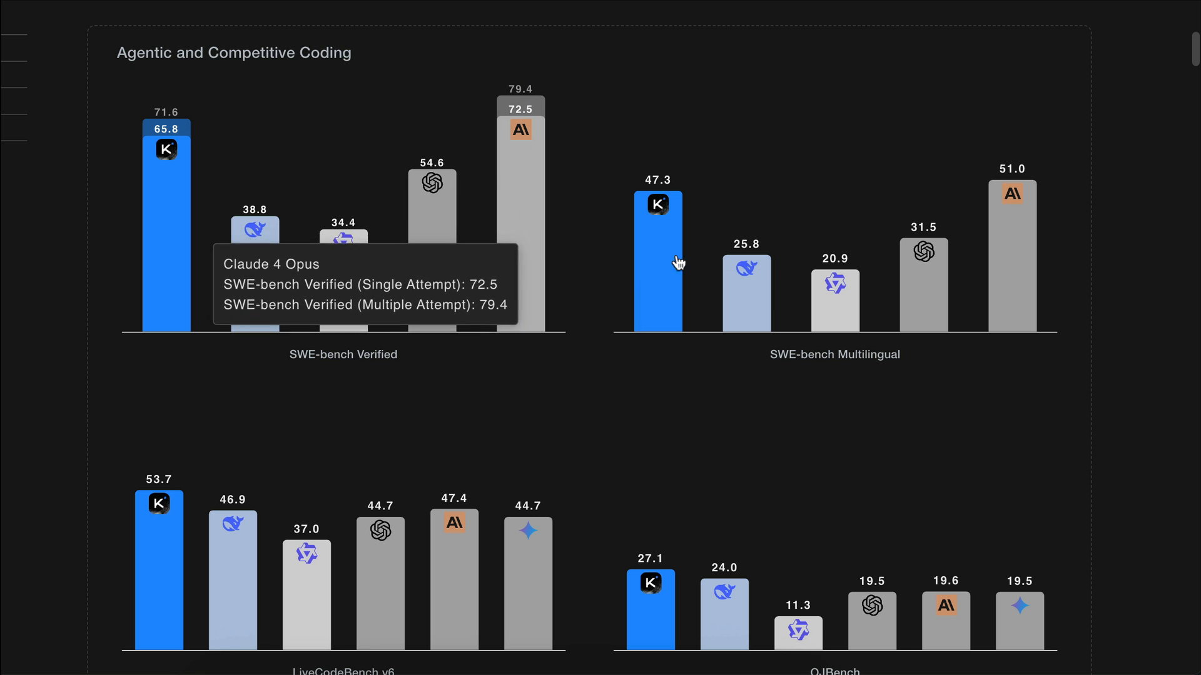
scroll("down", 3)
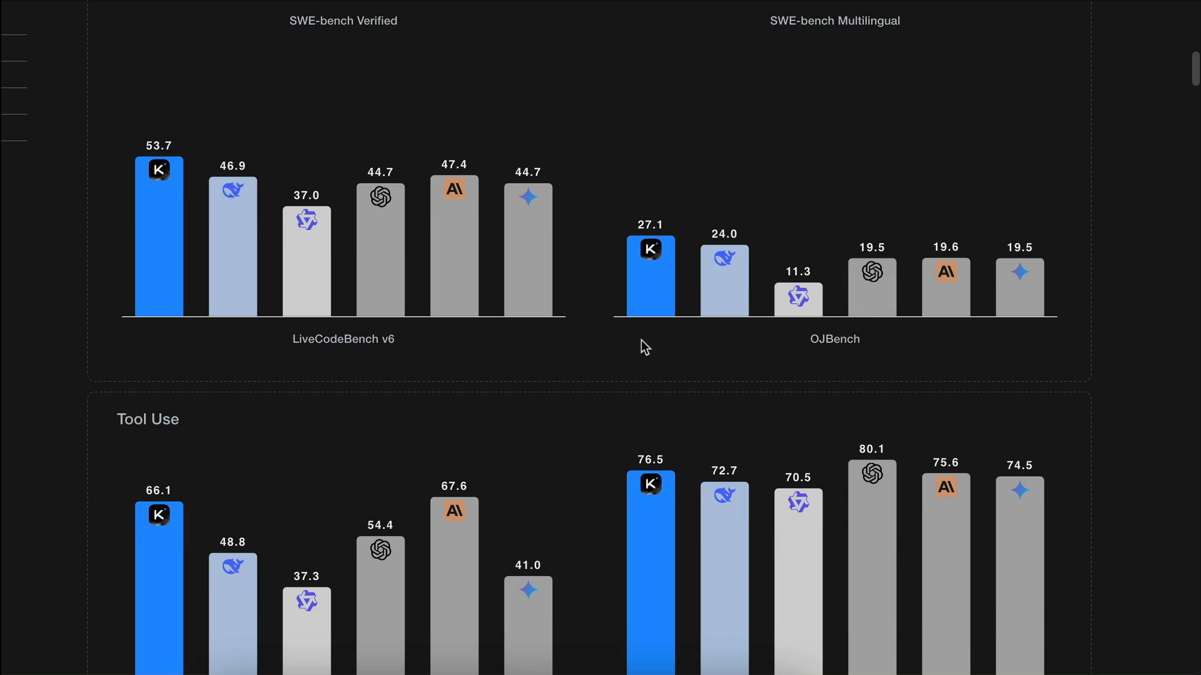
scroll("down", 3)
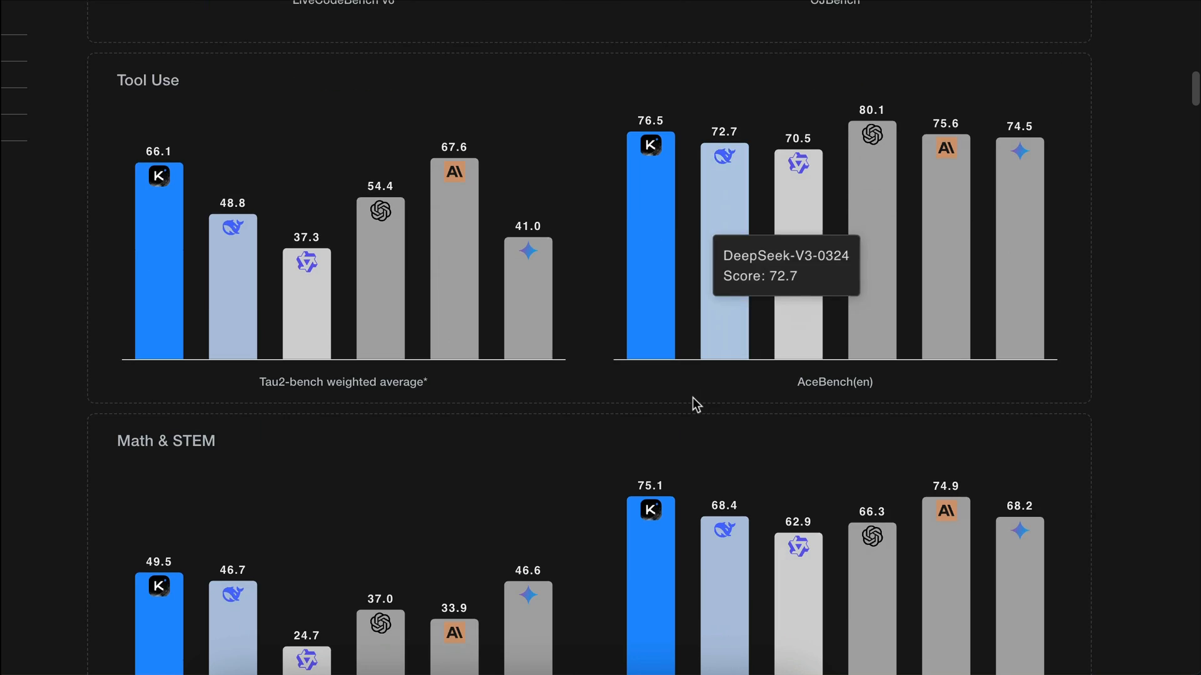
scroll("down", 3)
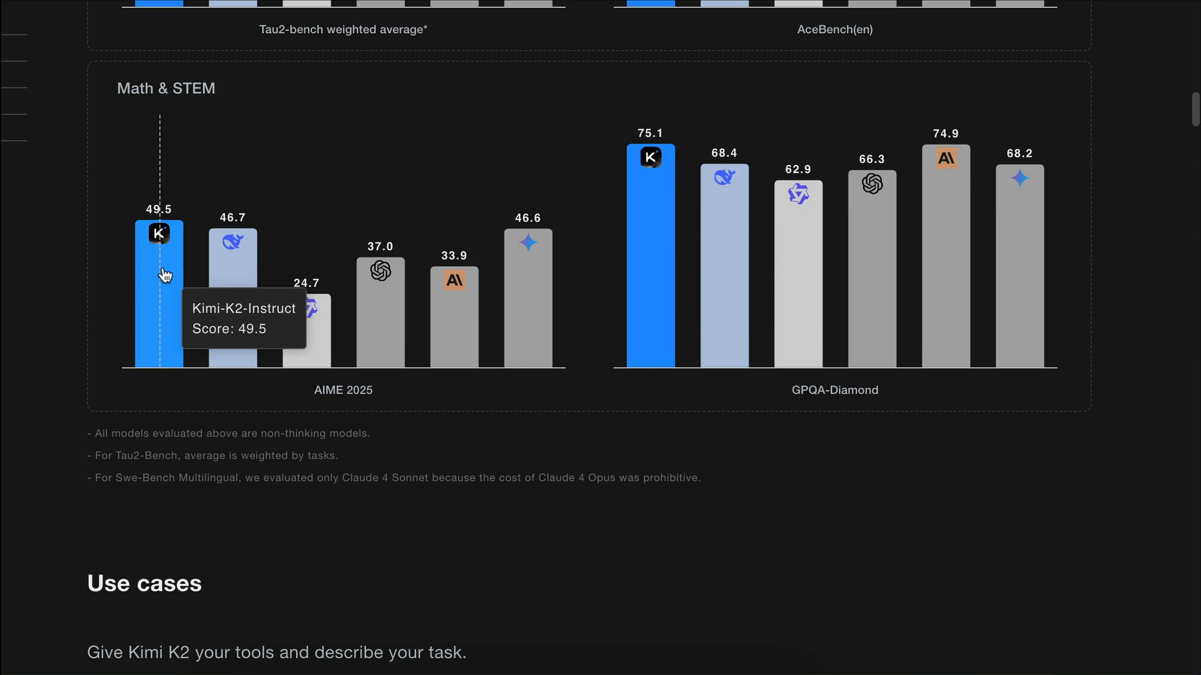
mouse_move(650, 233)
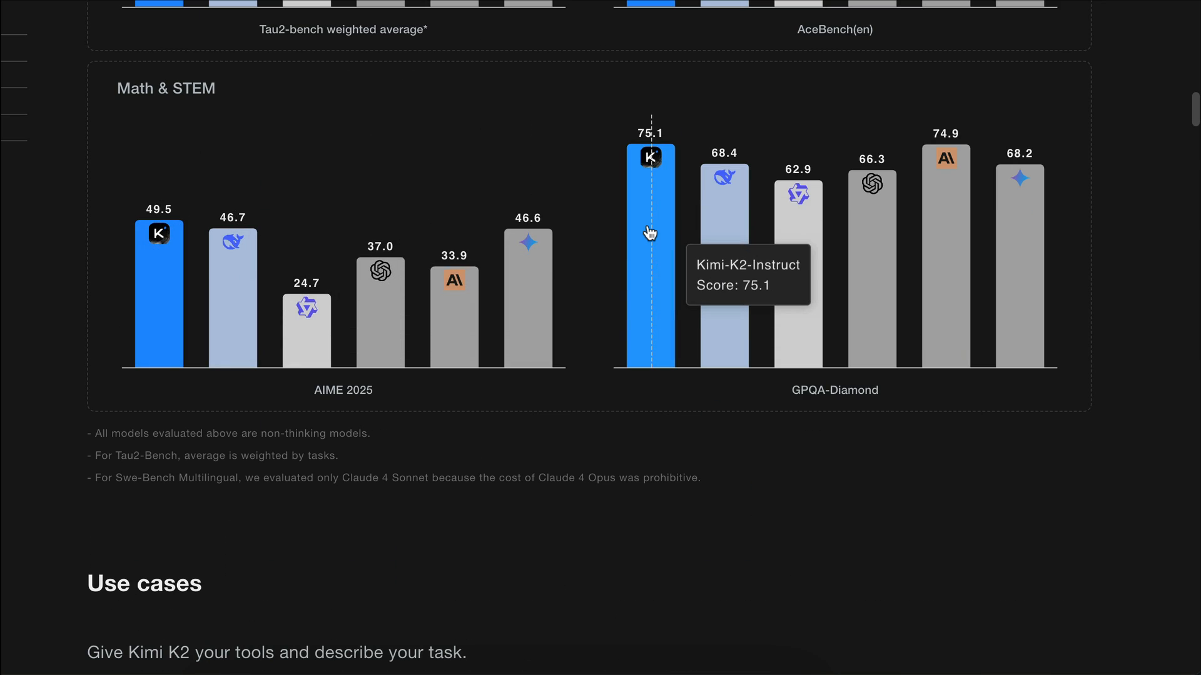
mouse_move(305, 386)
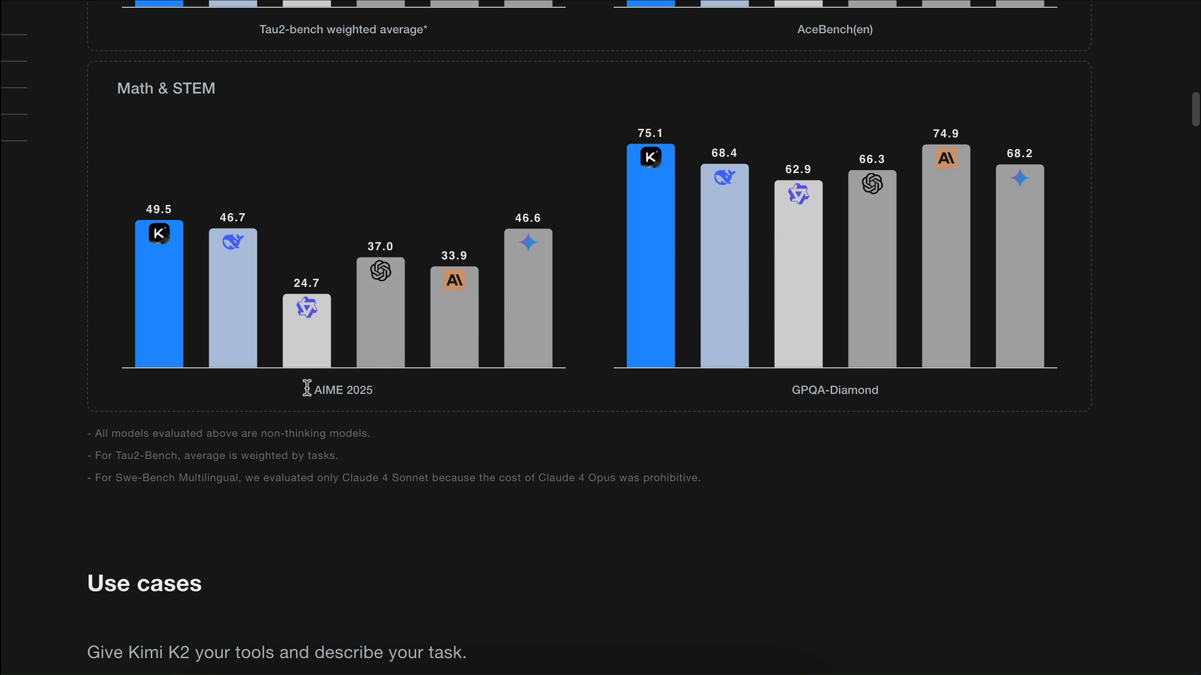
mouse_move(982, 429)
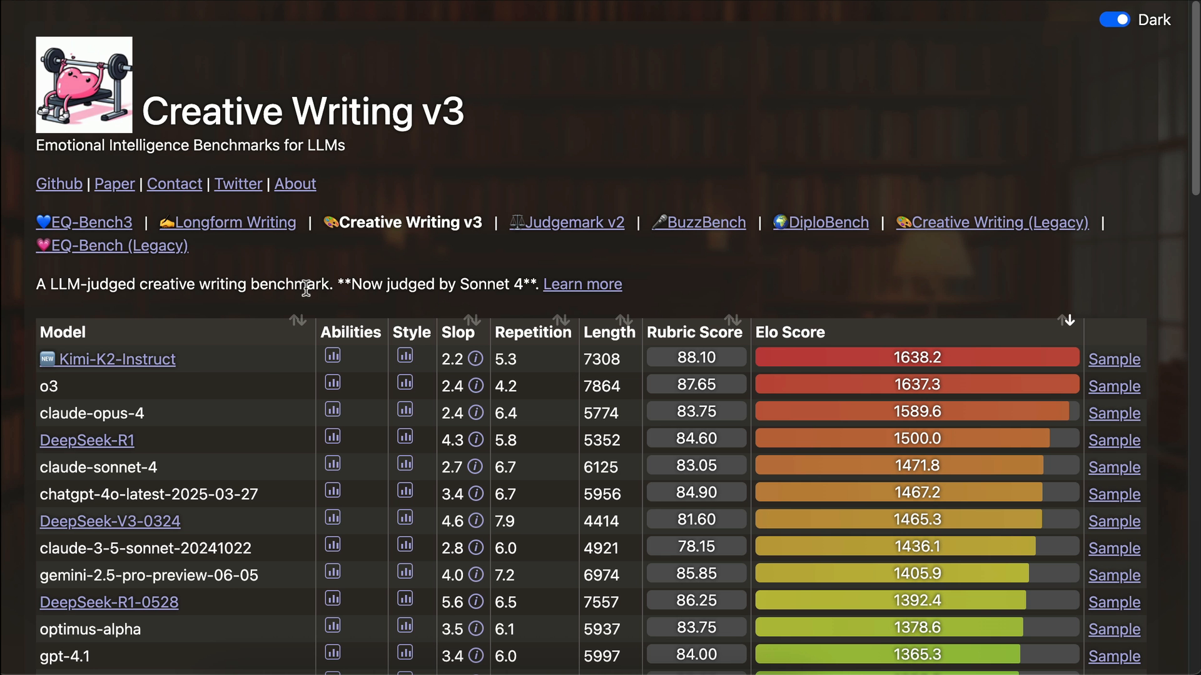
mouse_move(332, 359)
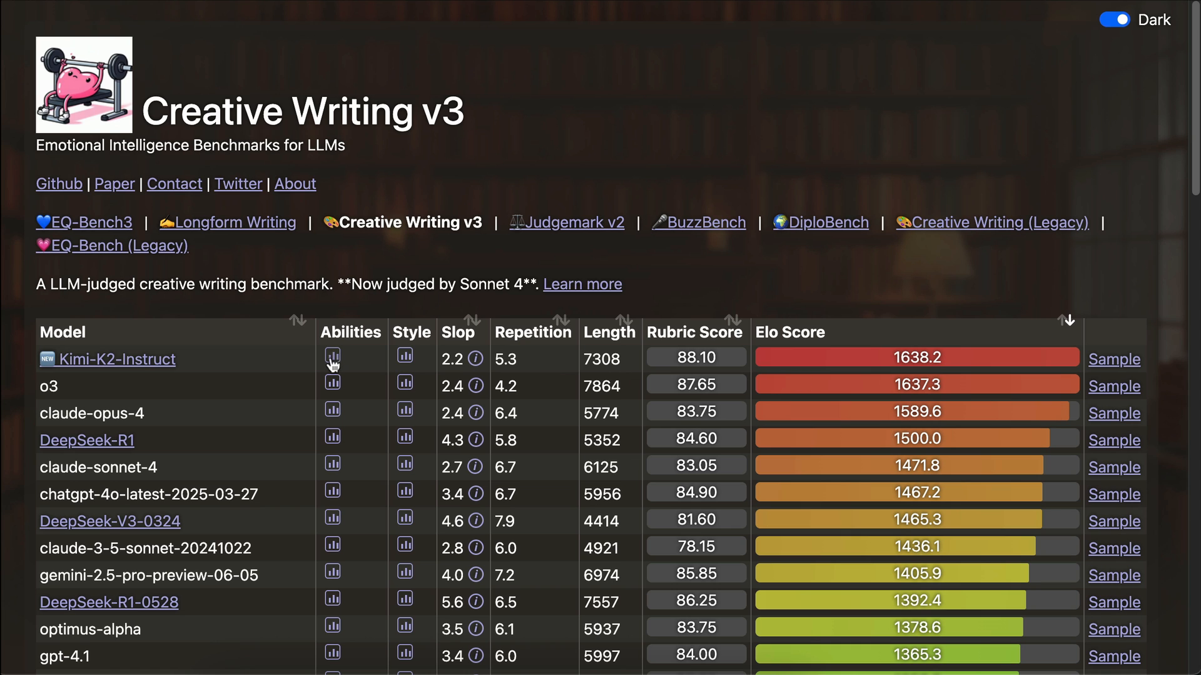
left_click(332, 358)
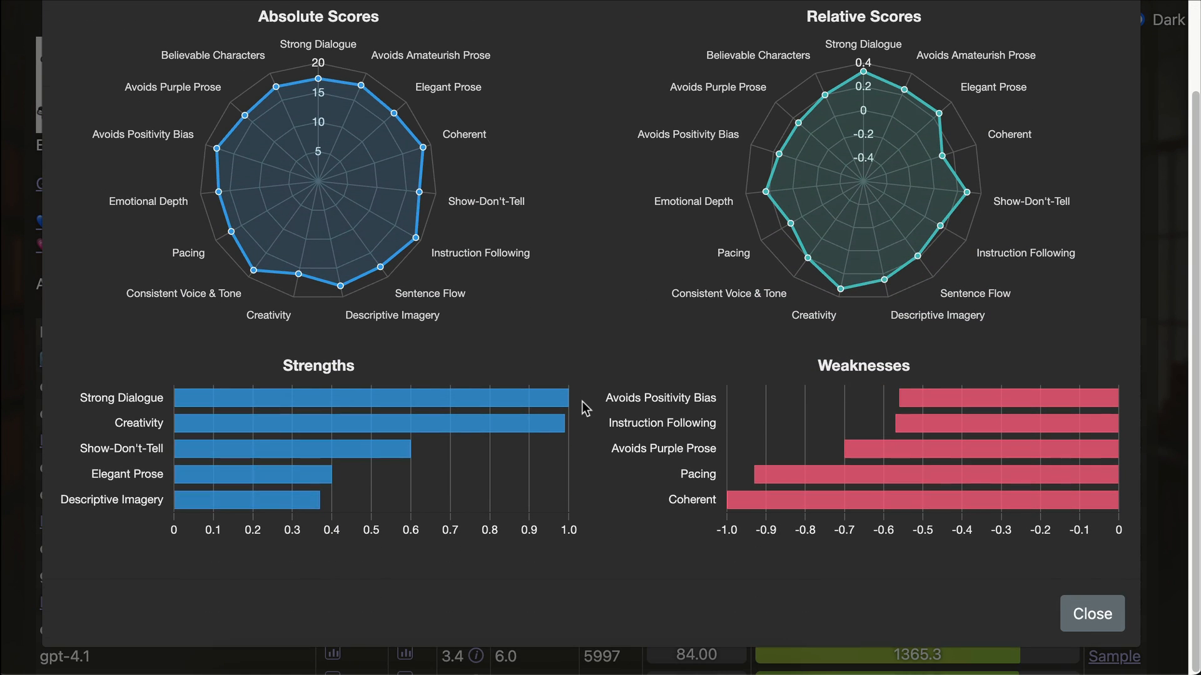
scroll("up", 3)
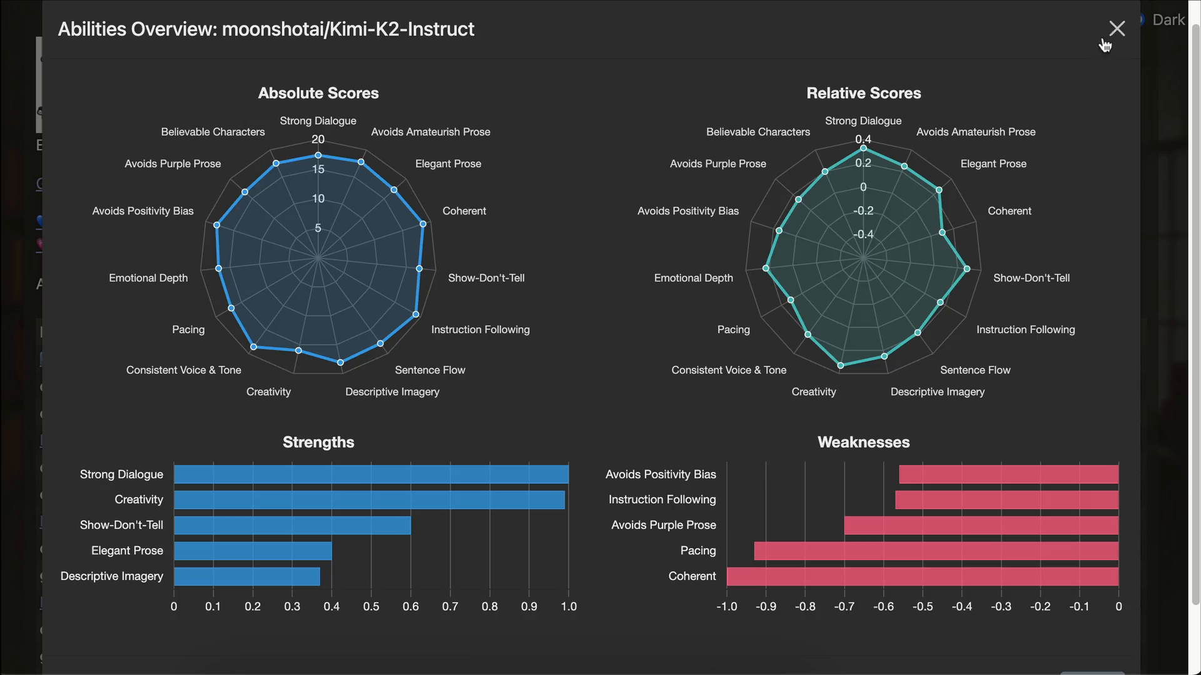
left_click(1116, 29)
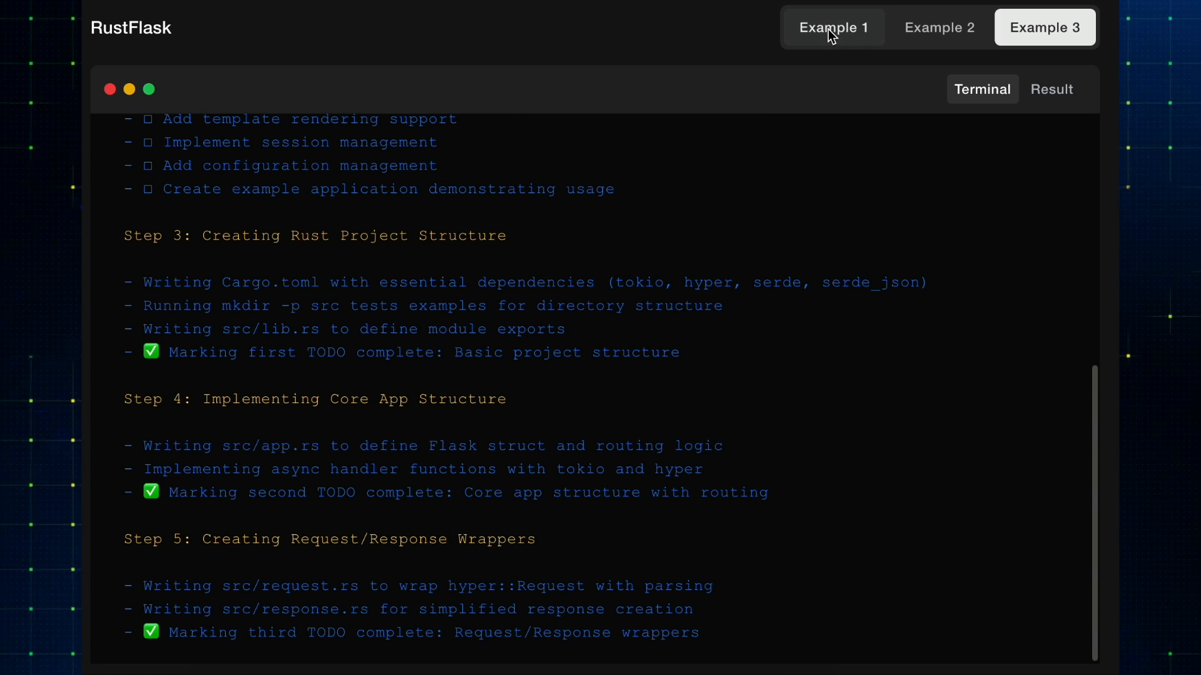
Switch to Example 1 and show its Result, the running 3D Minecraft world.
left_click(833, 27)
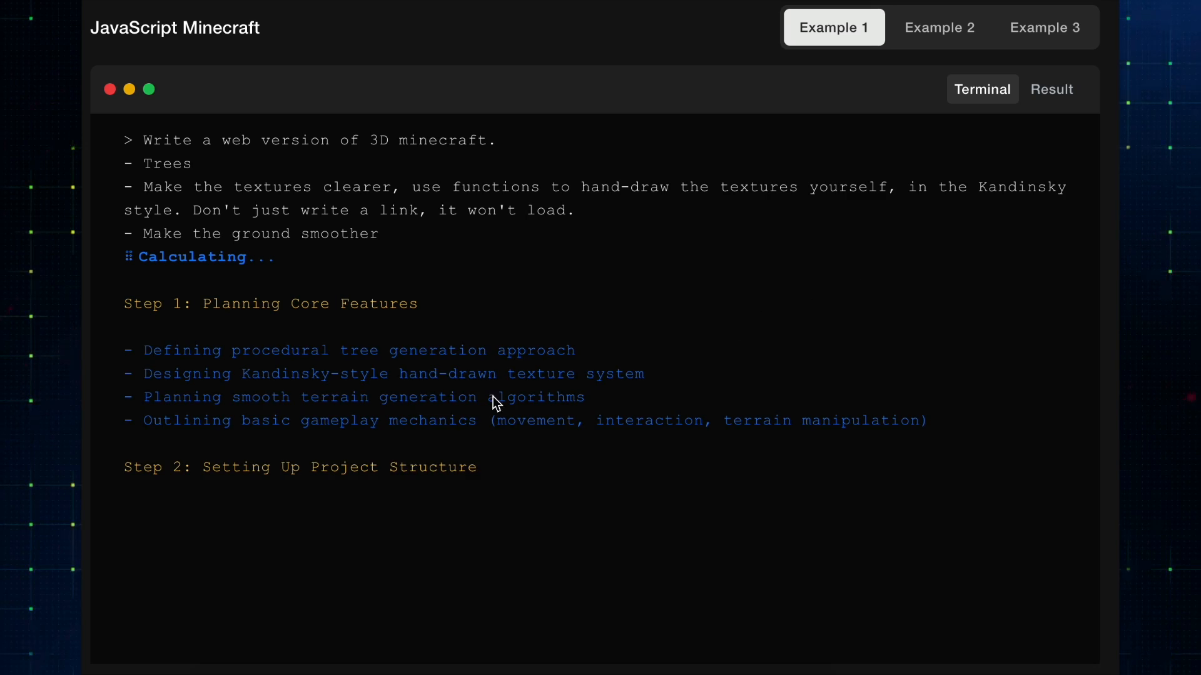
left_click(1052, 88)
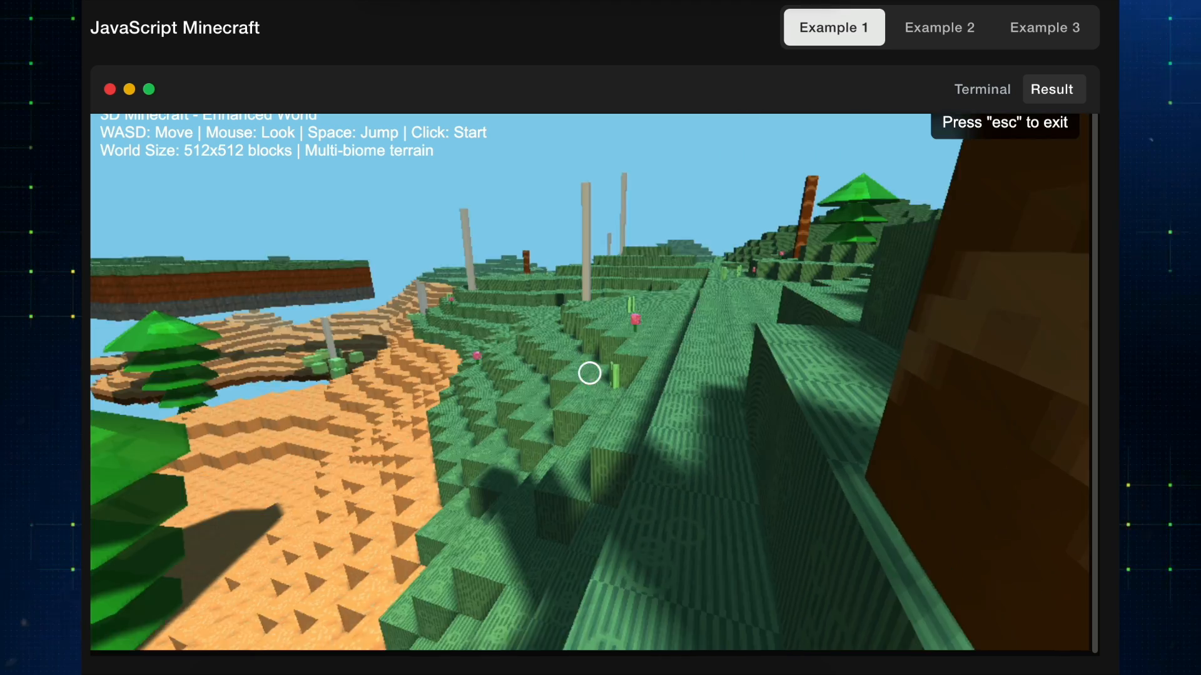
mouse_move(590, 374)
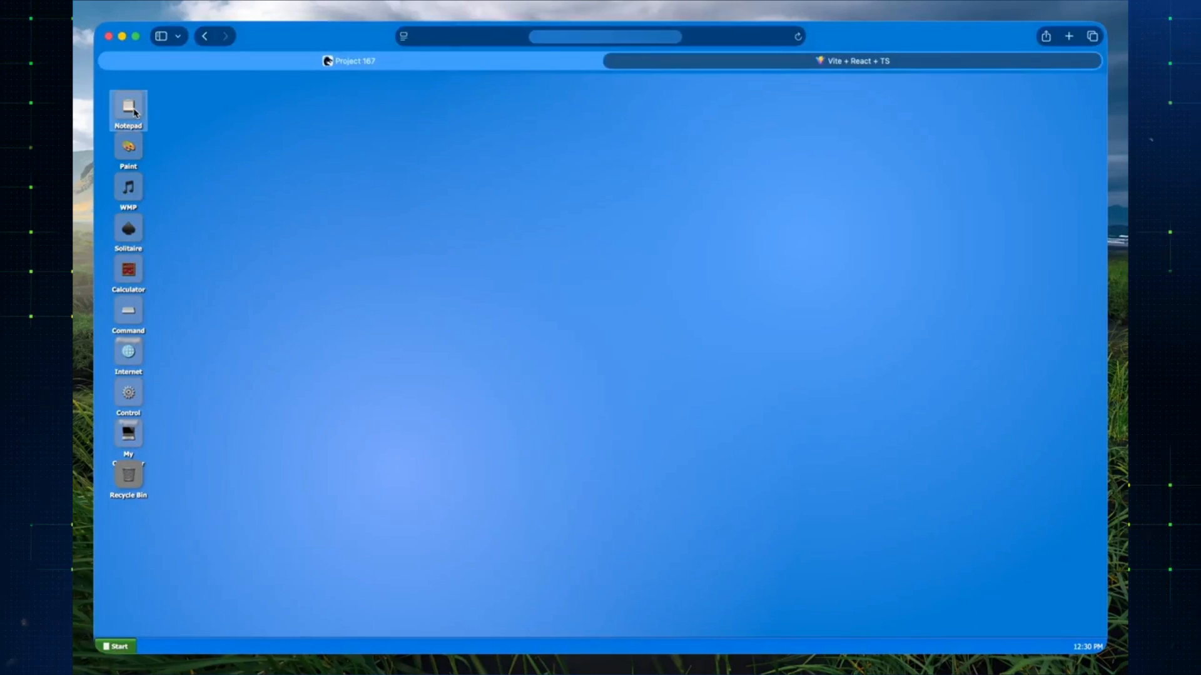
Launch and close Notepad, then draw yellow strokes beside the smiley in Paint.
double_click(128, 107)
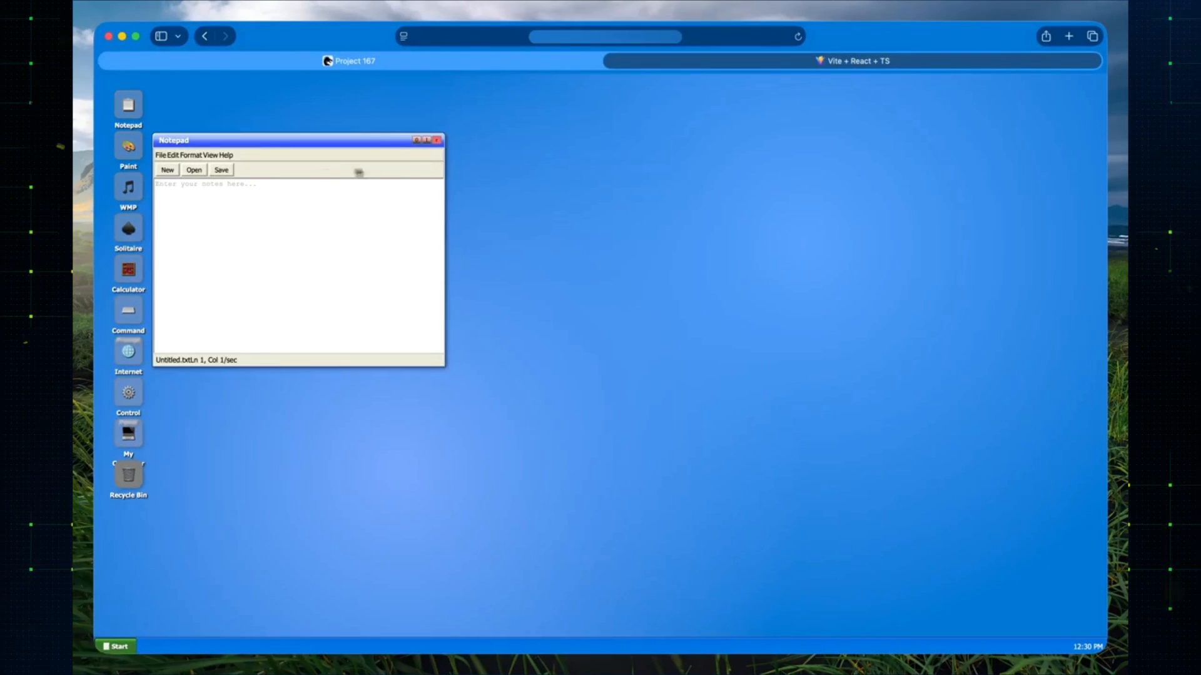
left_click(127, 145)
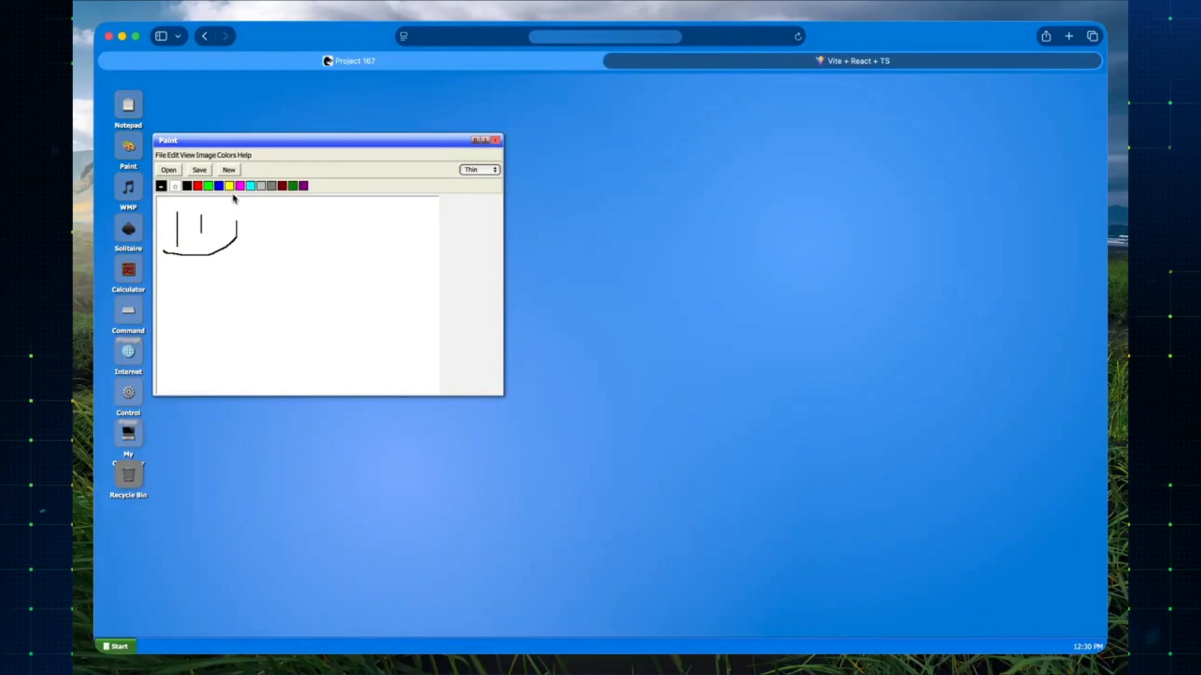
mouse_move(389, 223)
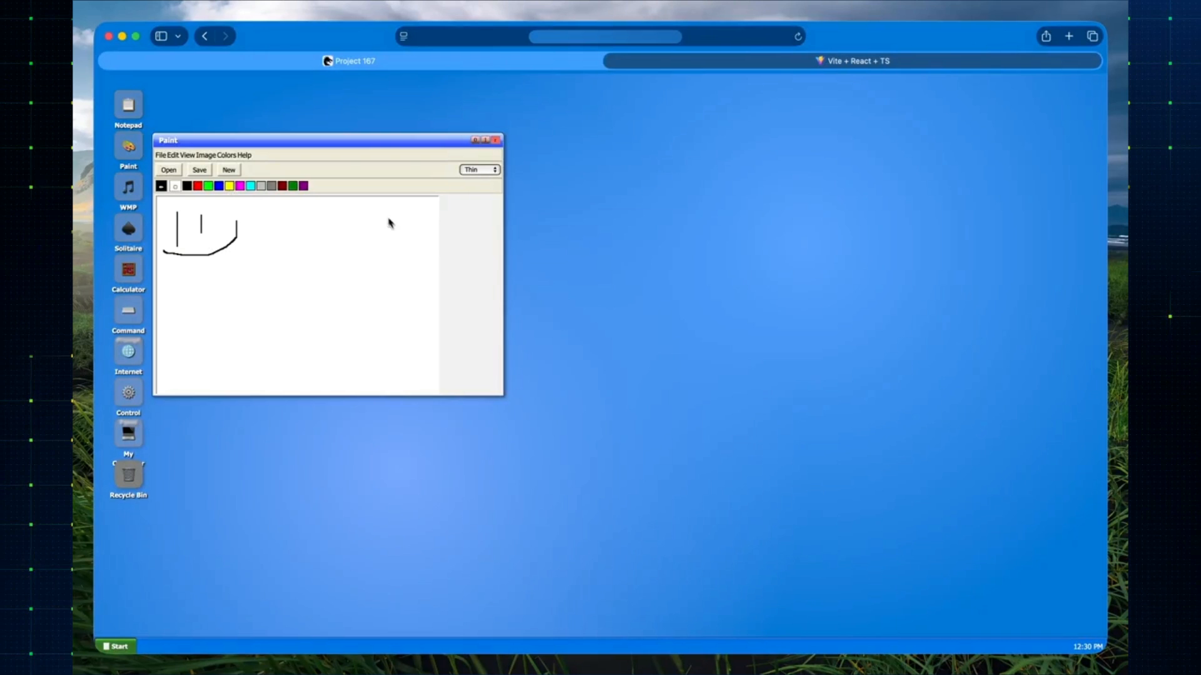
left_click_drag(379, 203, 410, 279)
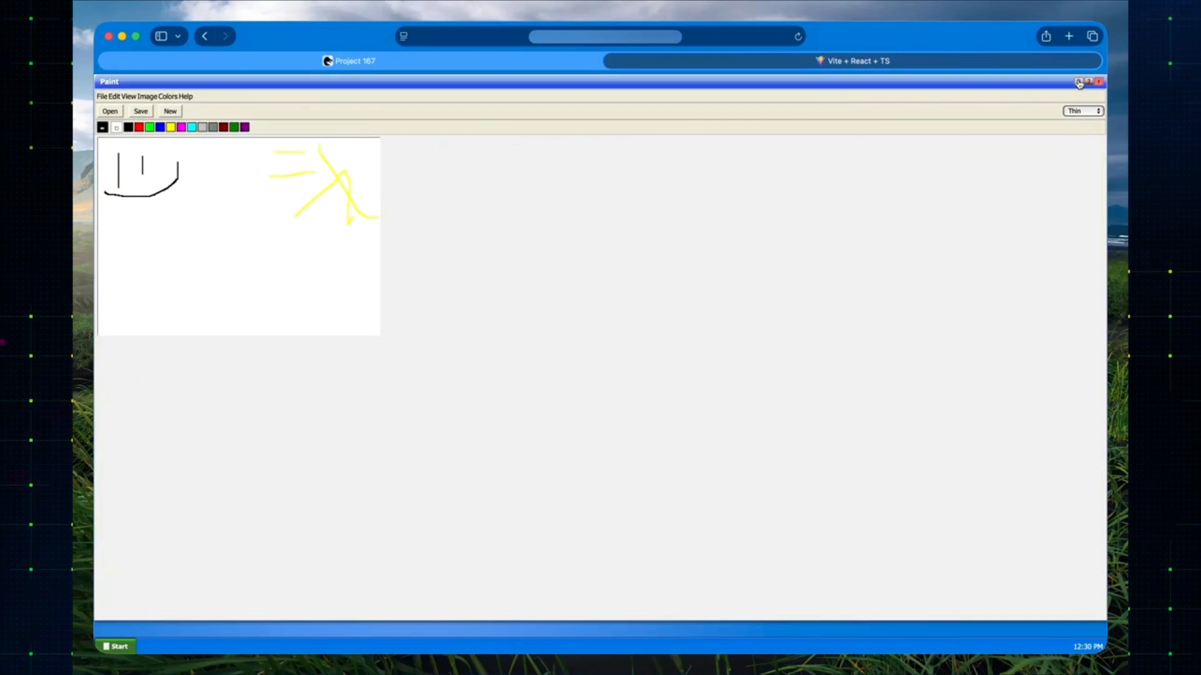
left_click(1099, 82)
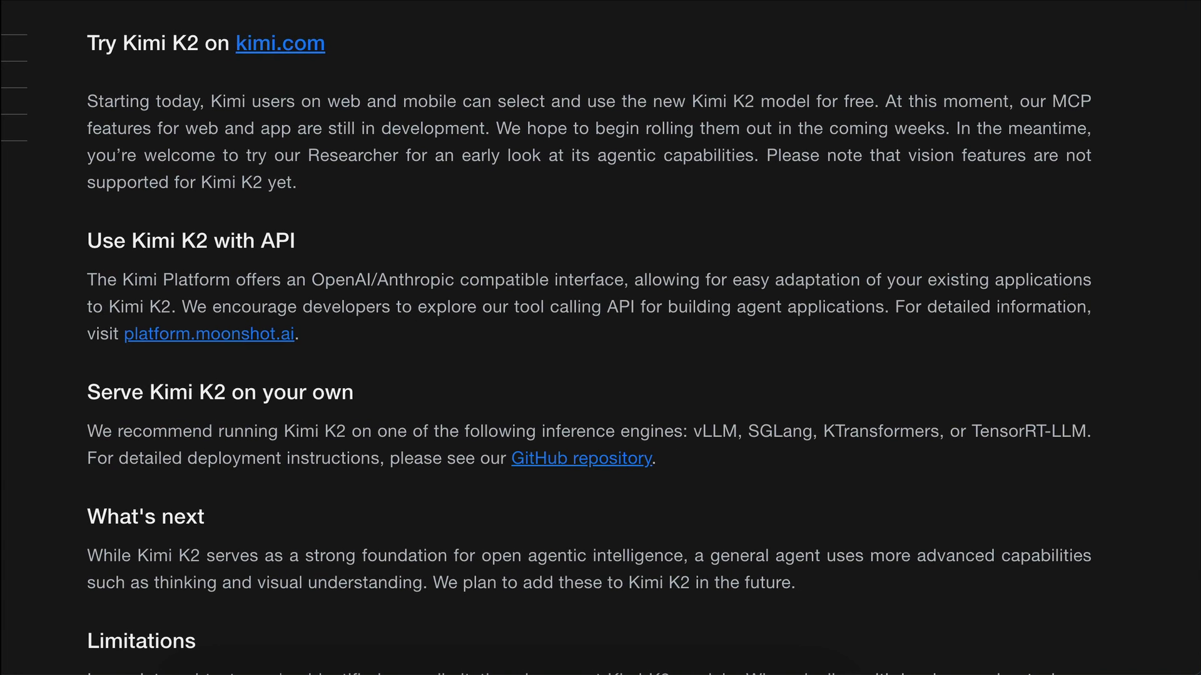
mouse_move(545, 130)
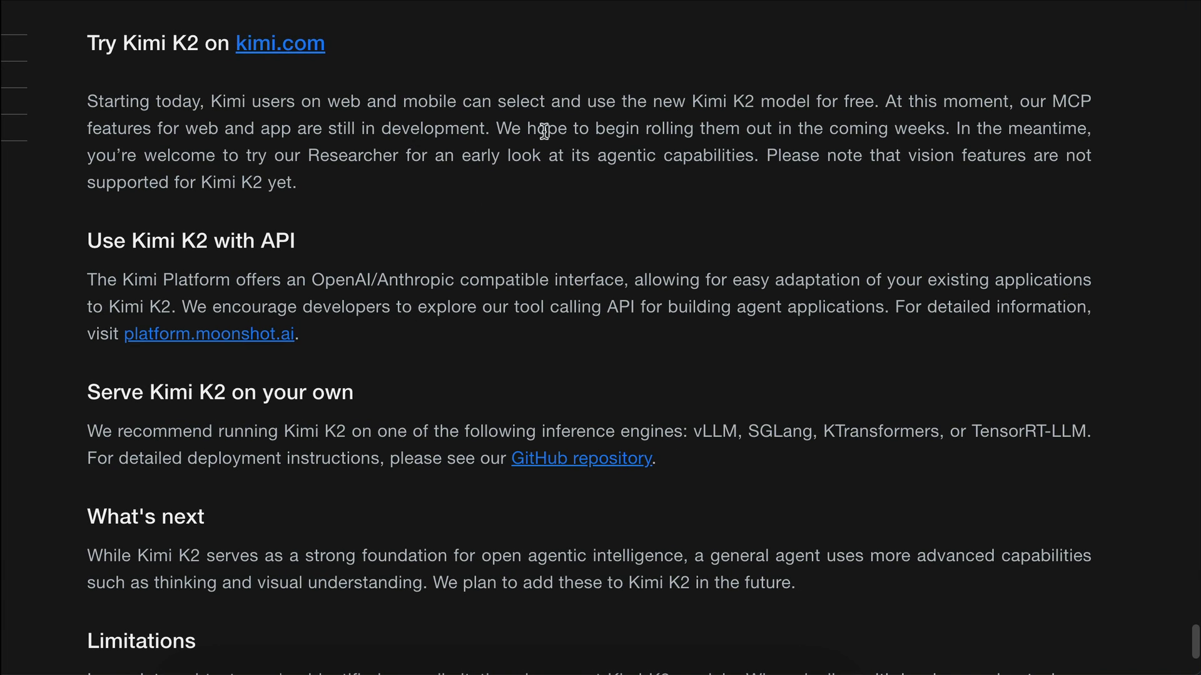
left_click(279, 42)
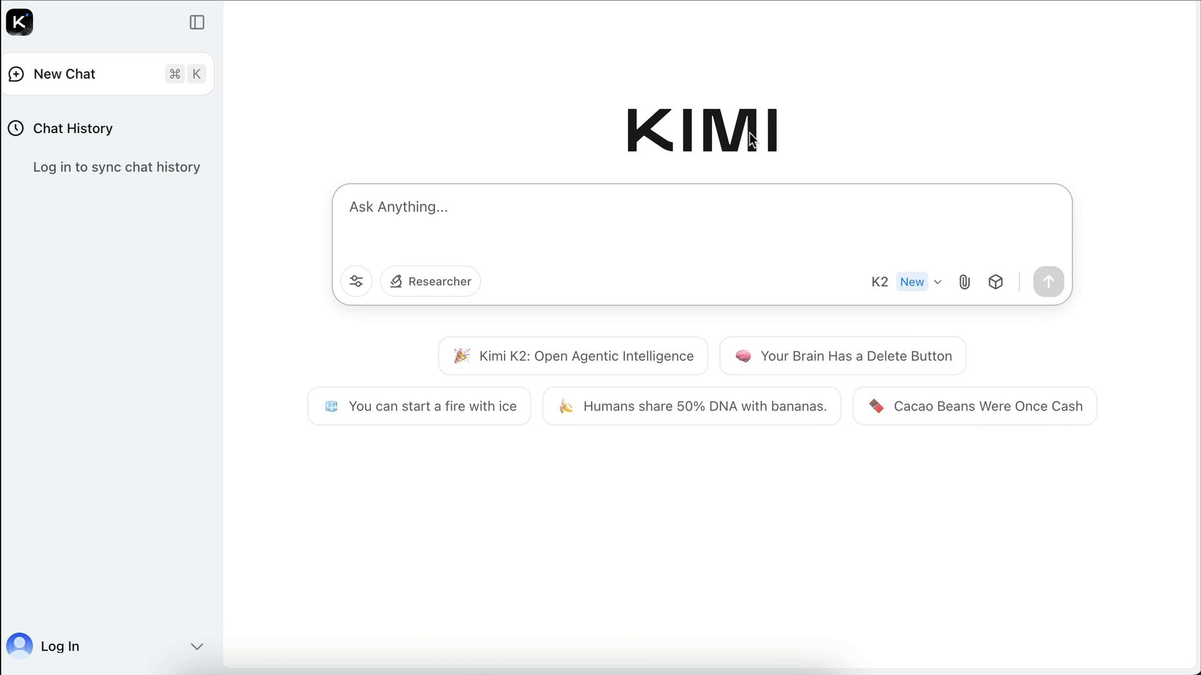
left_click(571, 355)
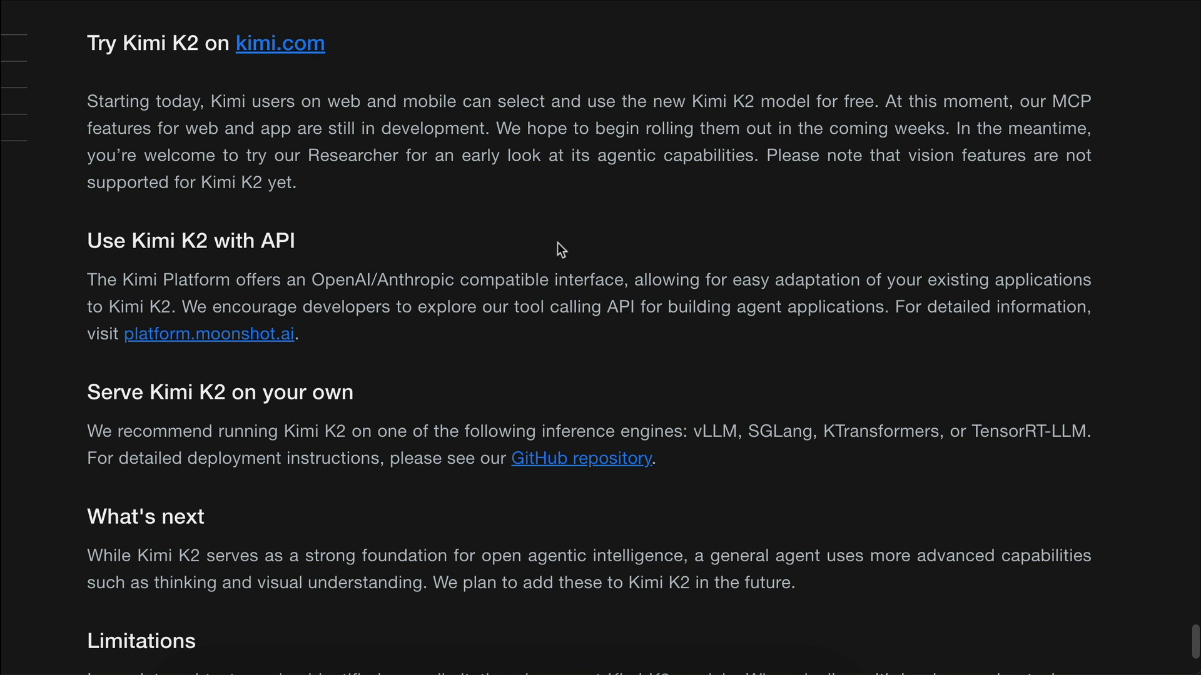
scroll("down", 3)
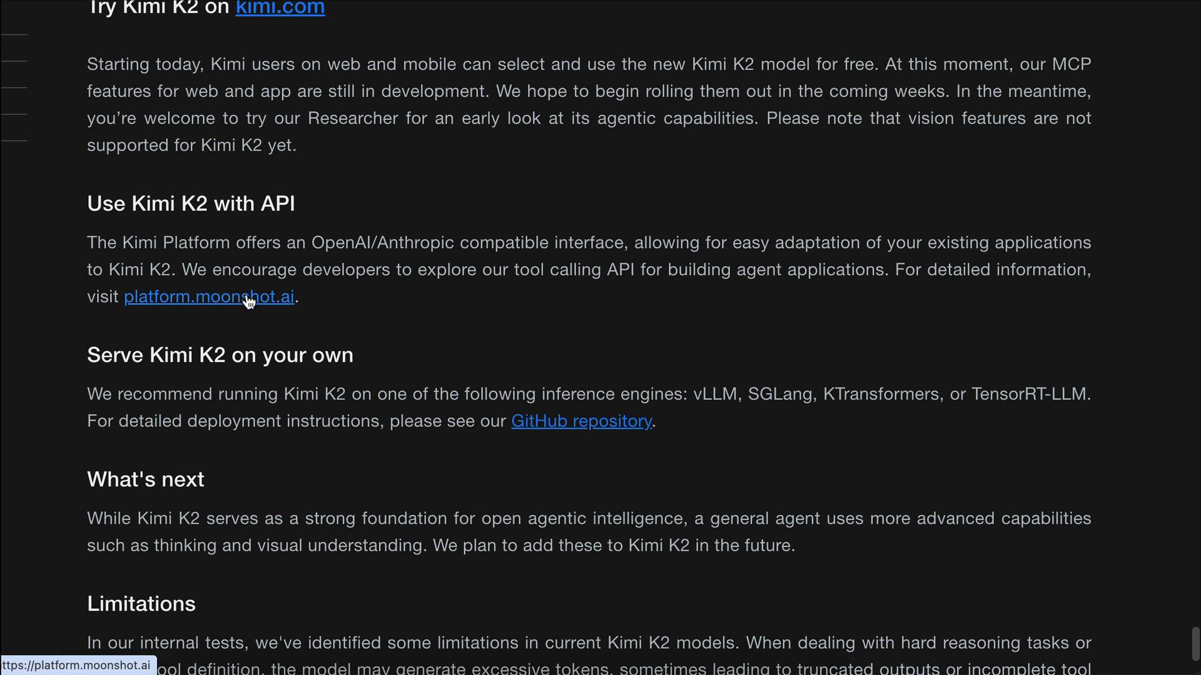
Reach the Chat Pricing kimi-k2 table with $0.15, $0.60 and $2.50 per 1M tokens.
left_click(207, 297)
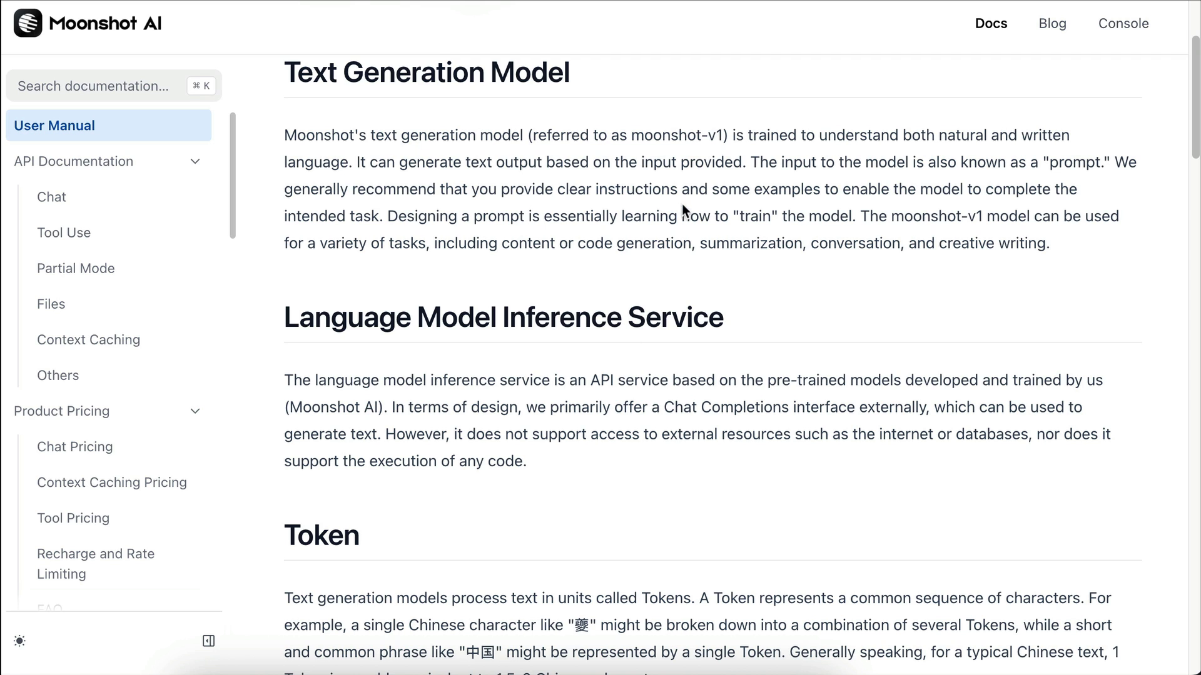
left_click(75, 446)
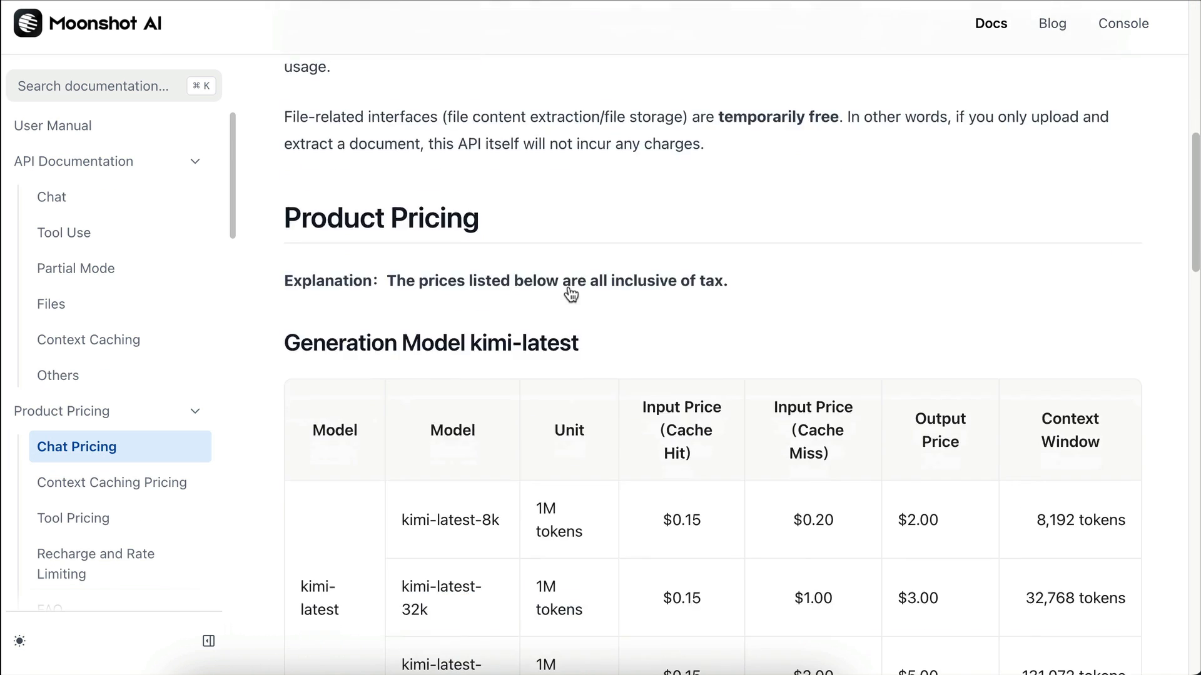
scroll("down", 3)
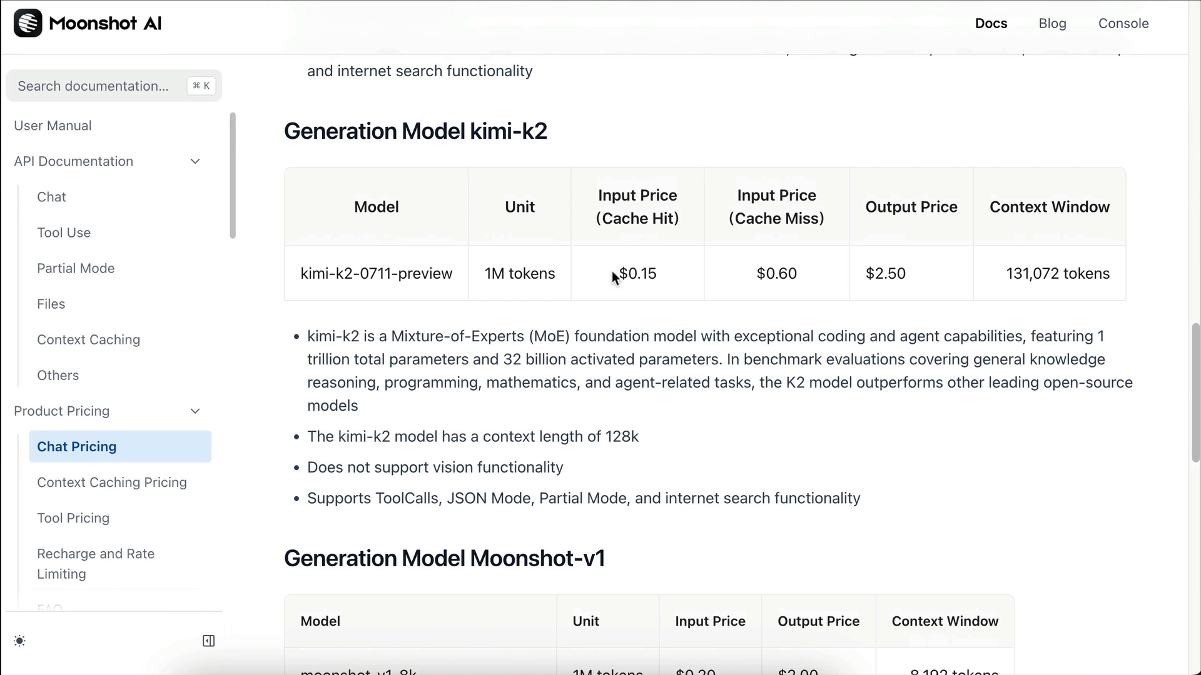
mouse_move(580, 291)
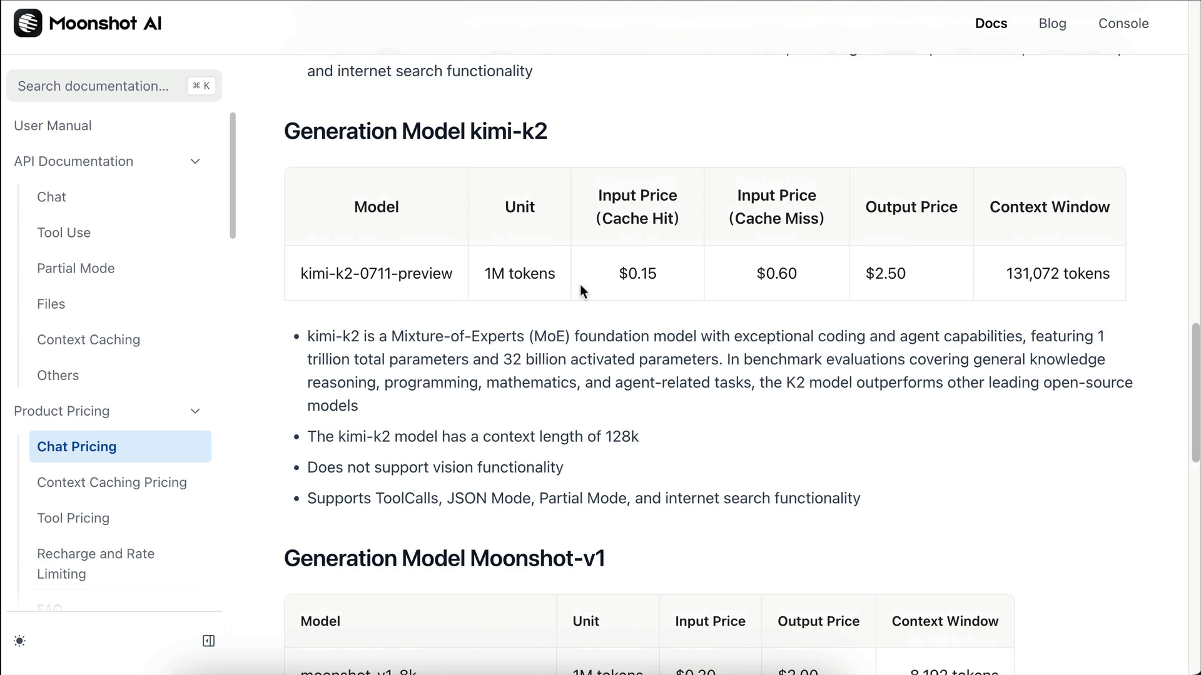
mouse_move(779, 305)
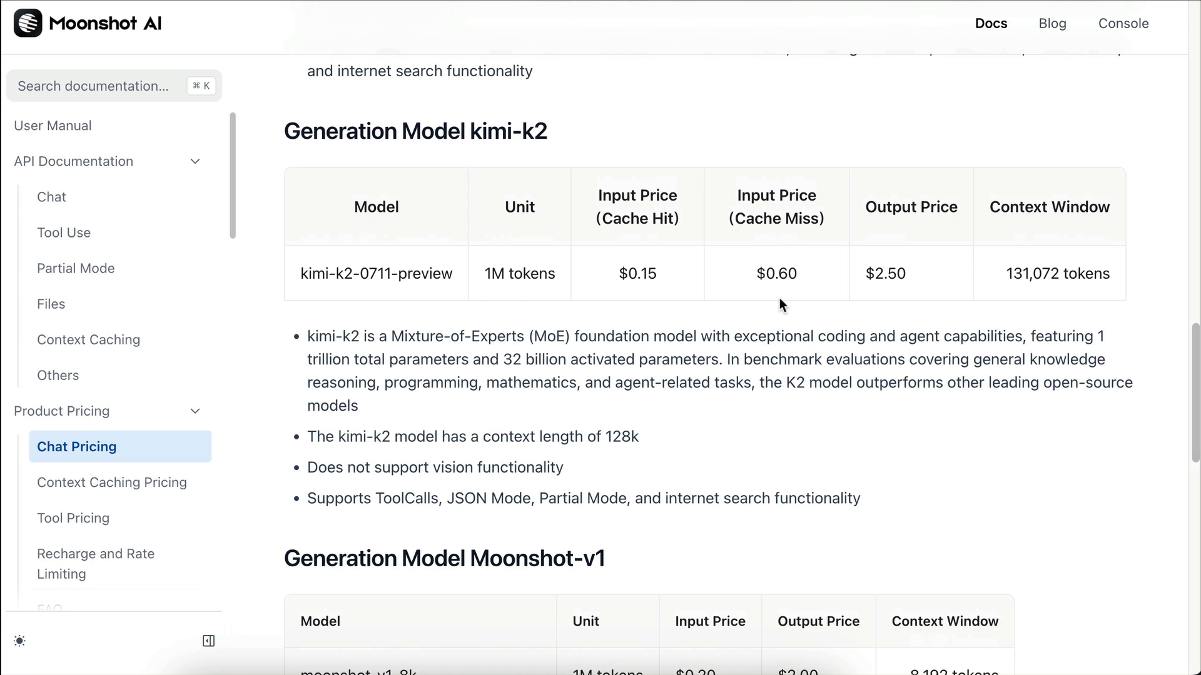
mouse_move(842, 286)
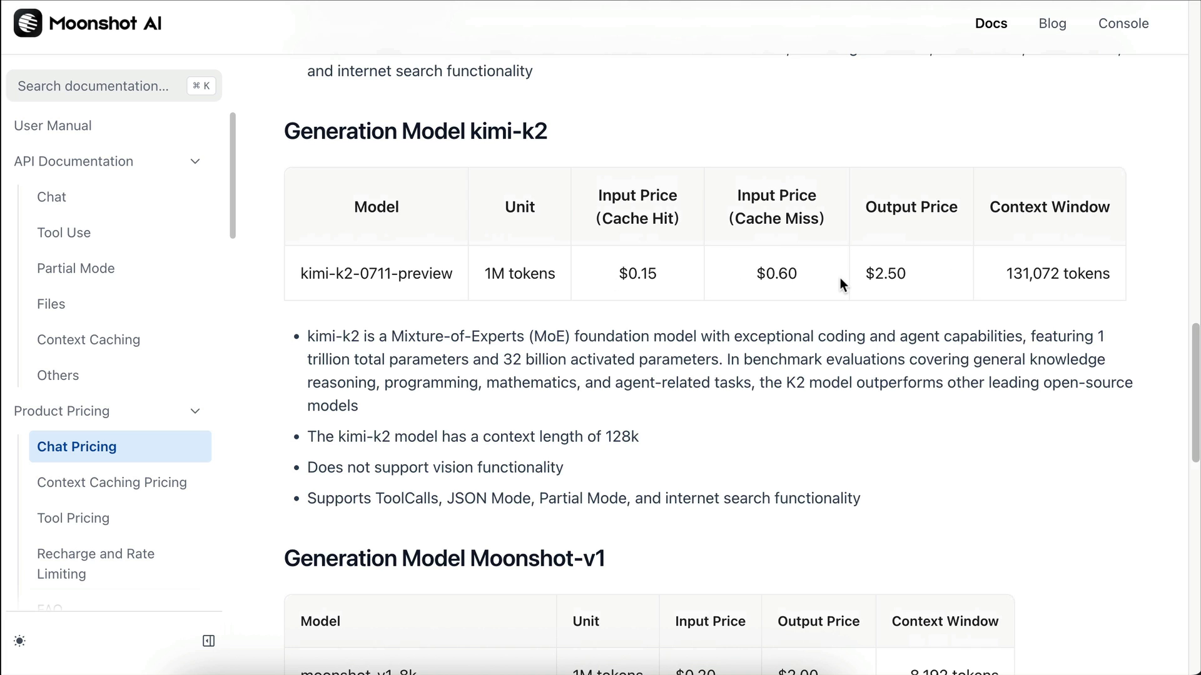
mouse_move(881, 267)
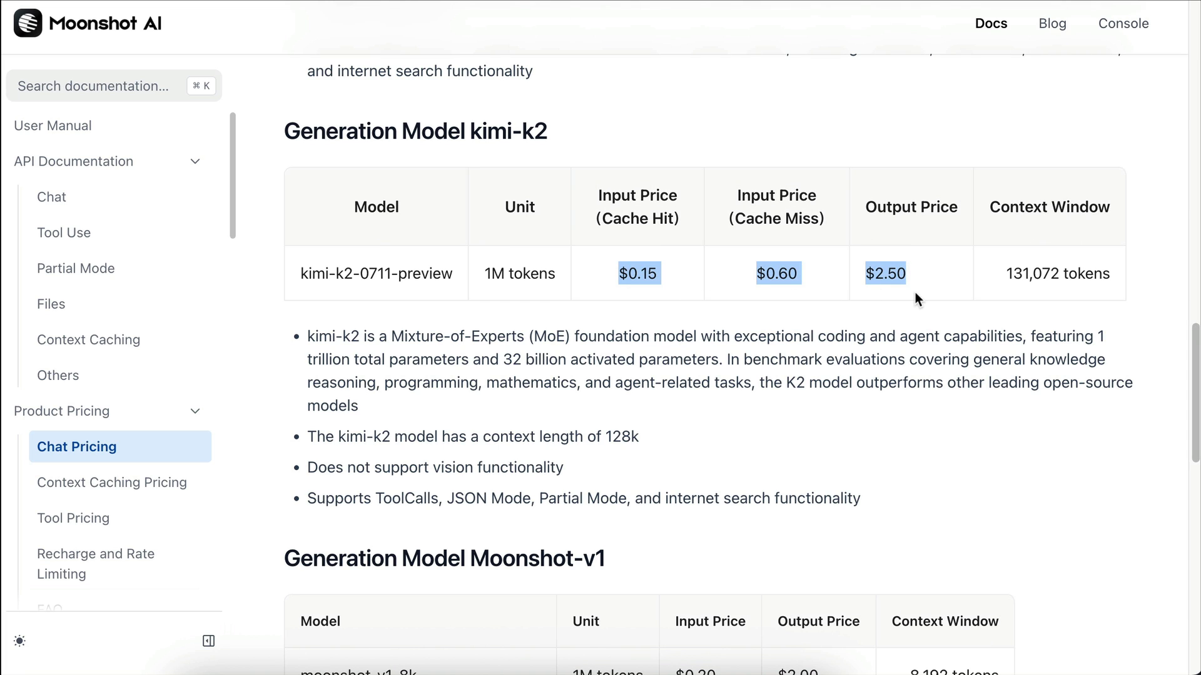
mouse_move(922, 7)
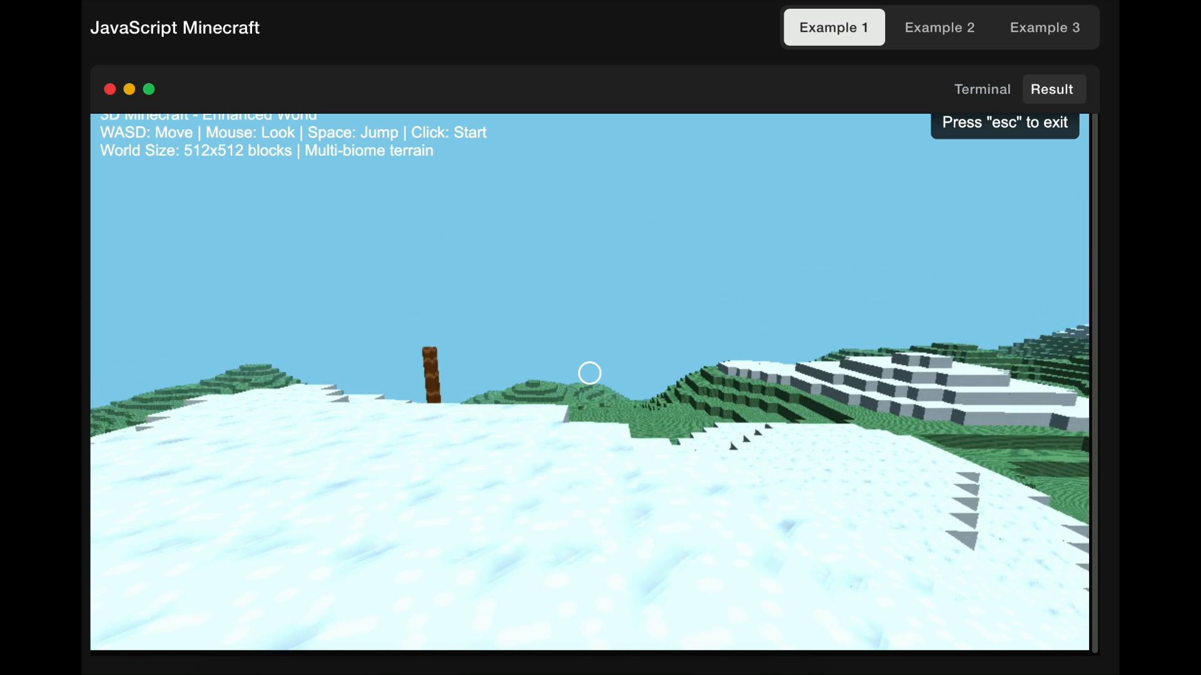
mouse_move(589, 372)
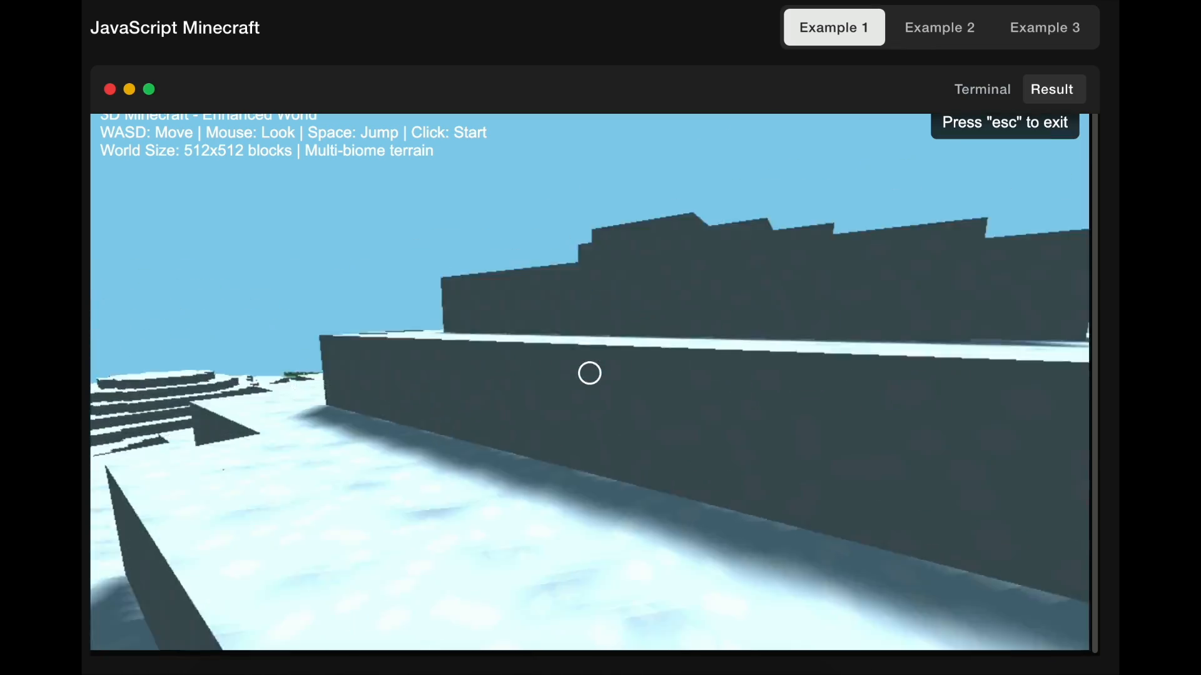
mouse_move(589, 372)
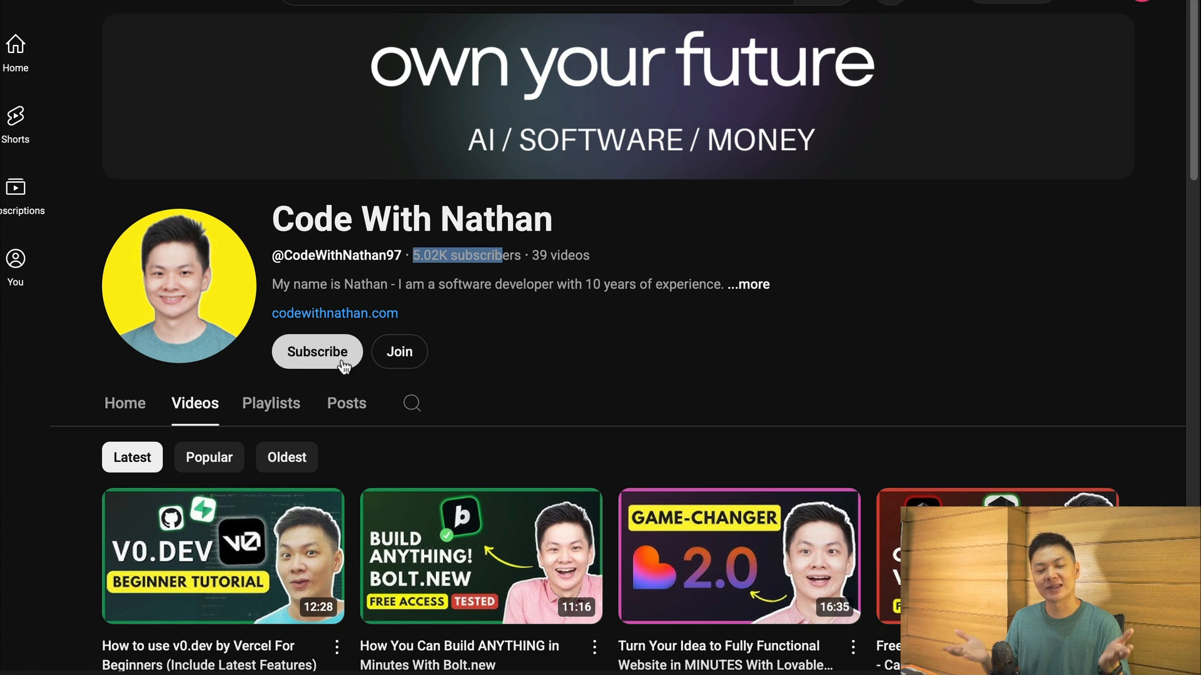
mouse_move(324, 367)
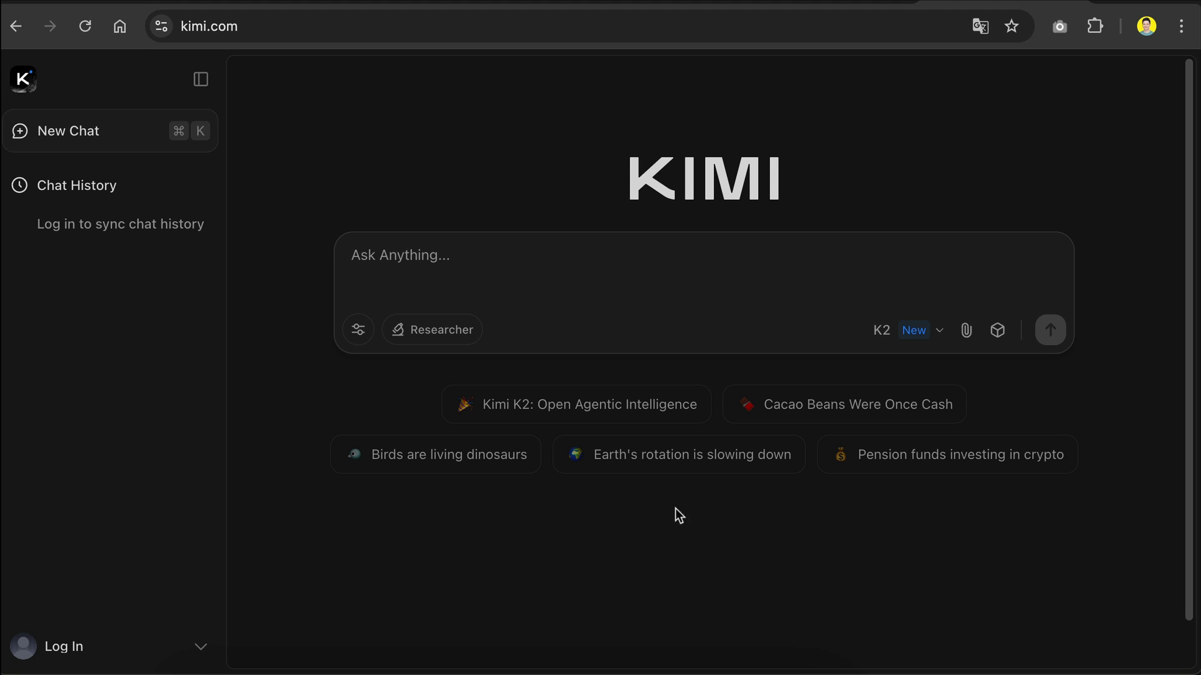
mouse_move(733, 235)
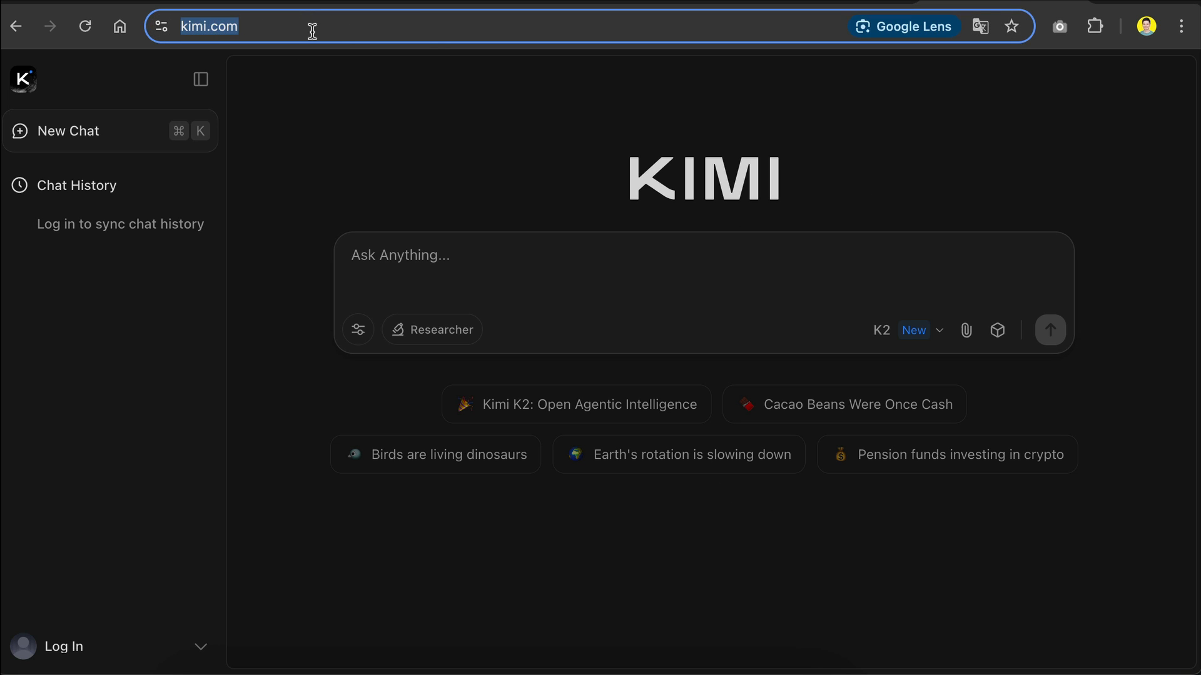
left_click(692, 491)
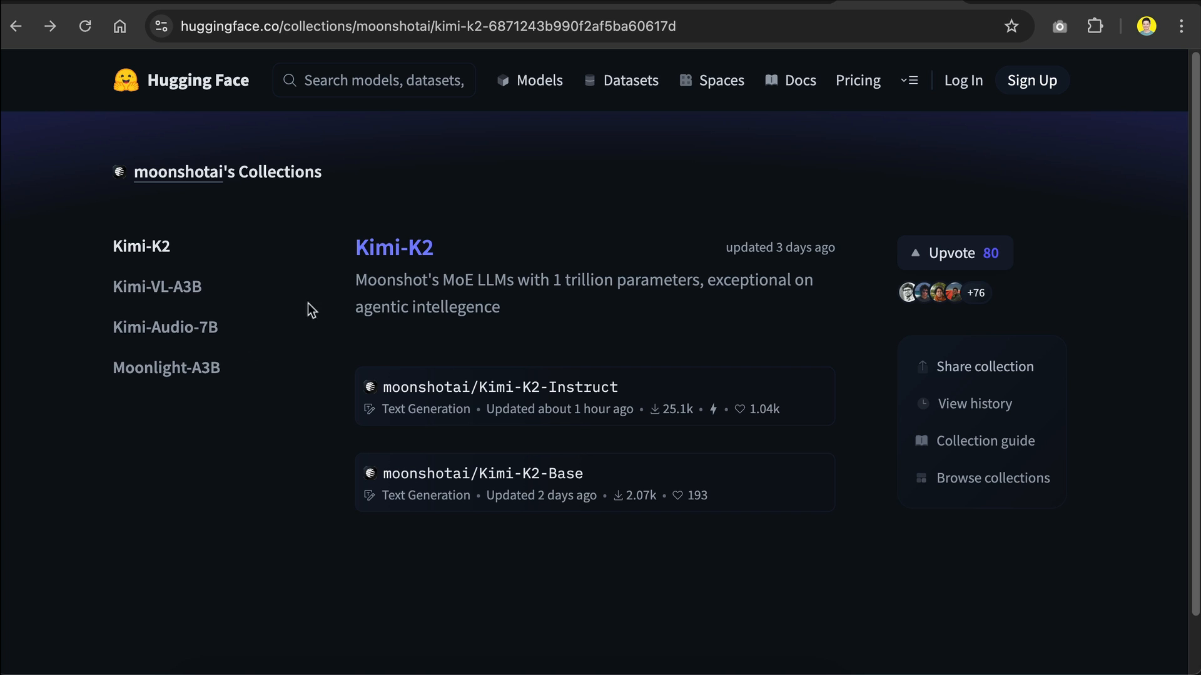
mouse_move(810, 430)
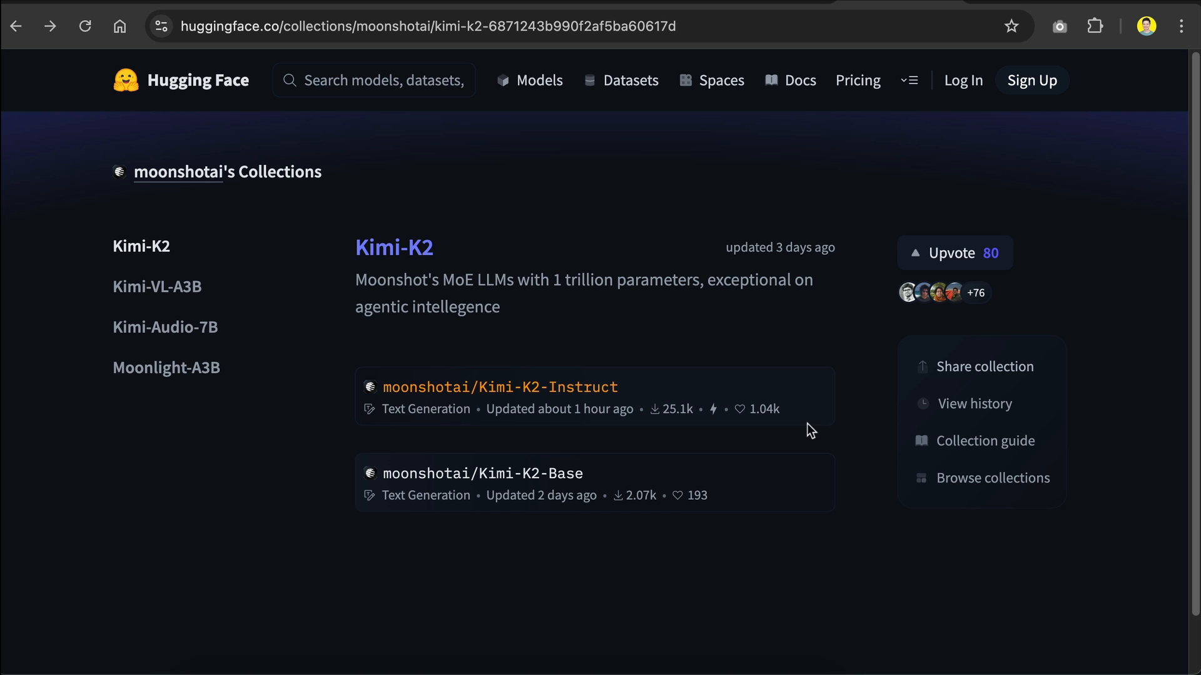
Open the moonshotai/Kimi-K2-Base model card from the collection list.
left_click(483, 473)
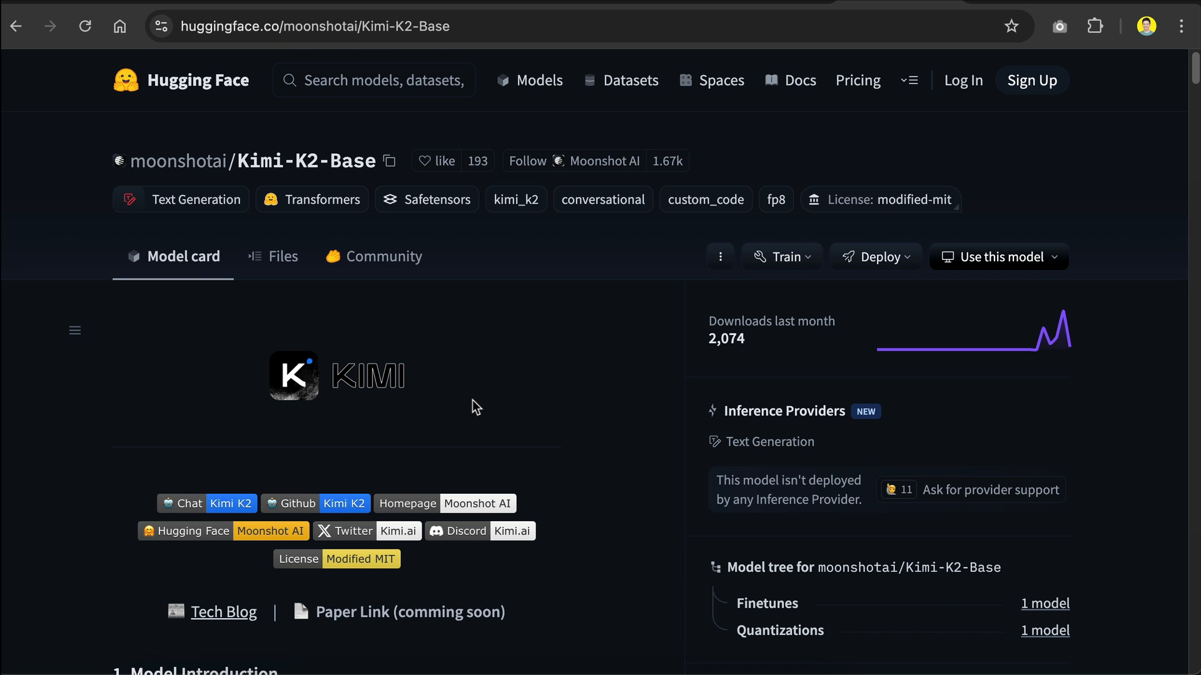
mouse_move(548, 336)
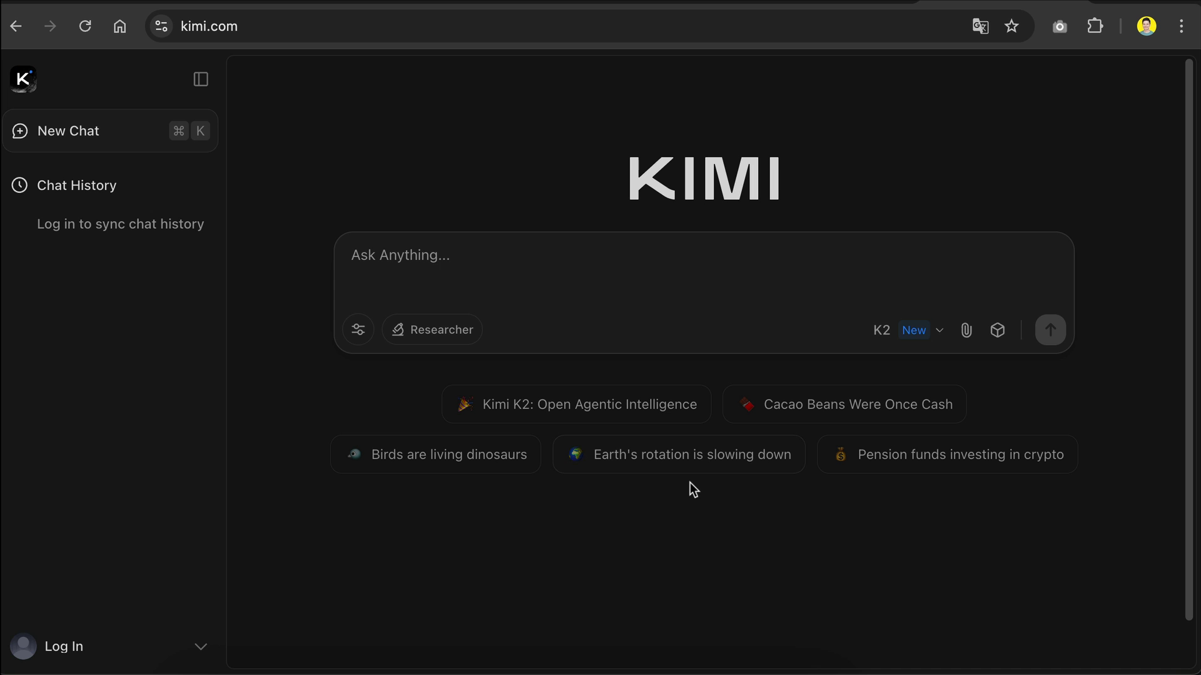
mouse_move(509, 610)
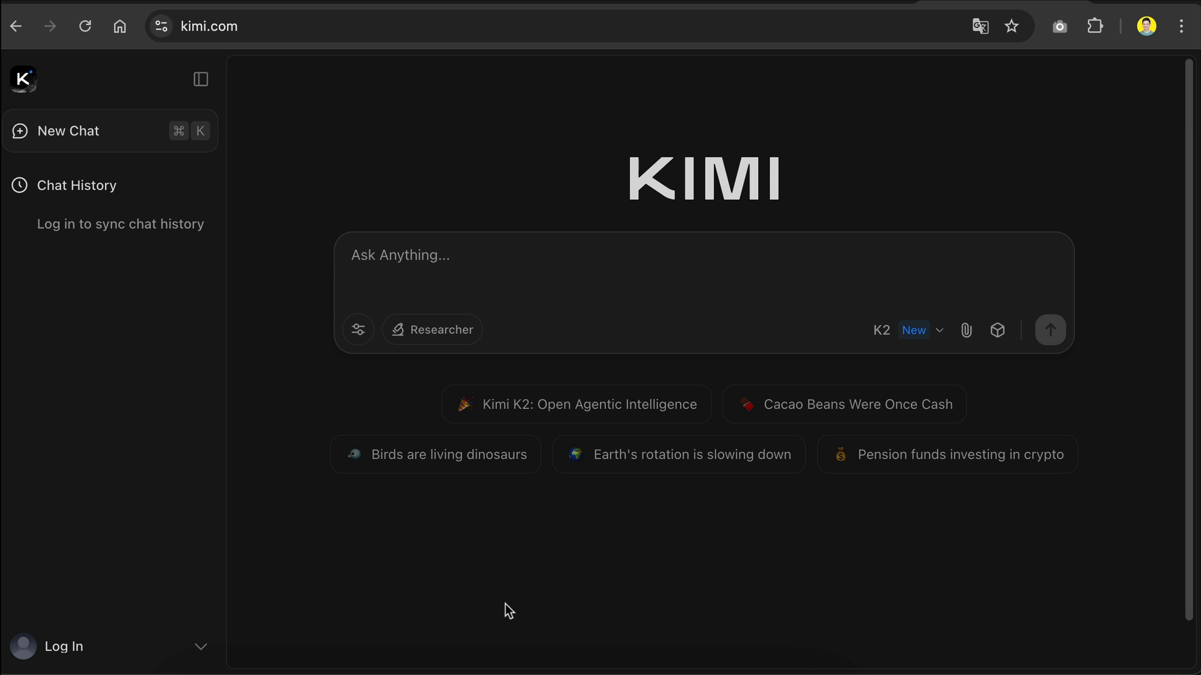
Sign in to Kimi with a Google account so earlier chats appear.
left_click(63, 647)
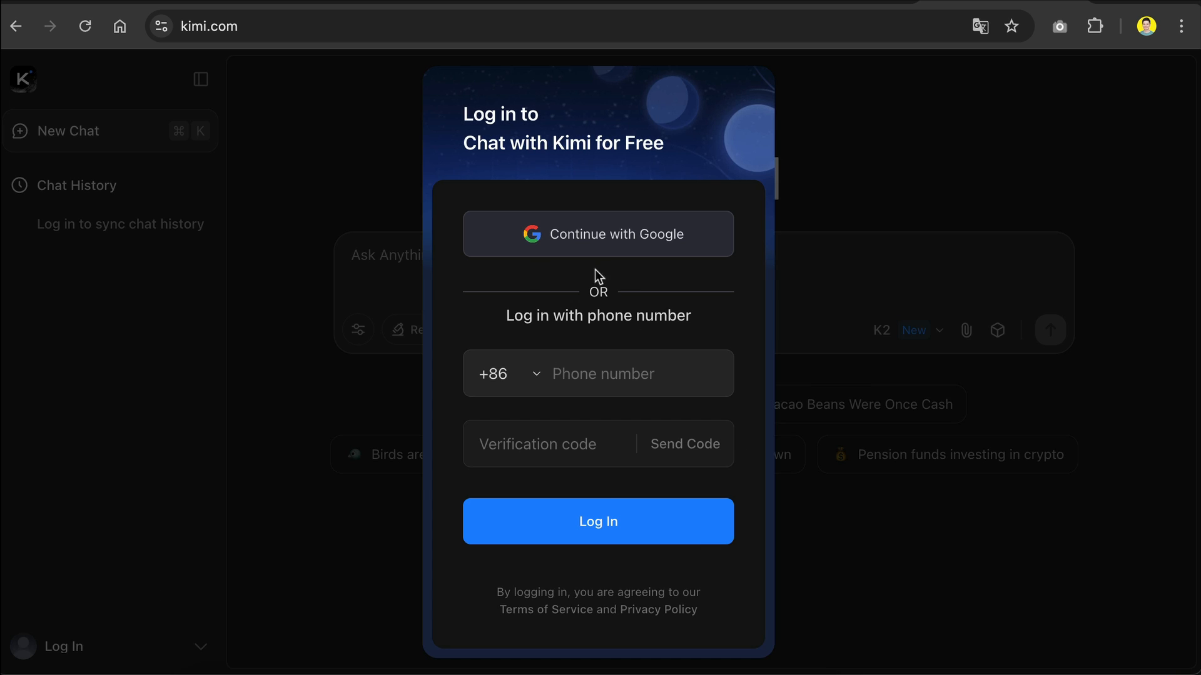
left_click(598, 234)
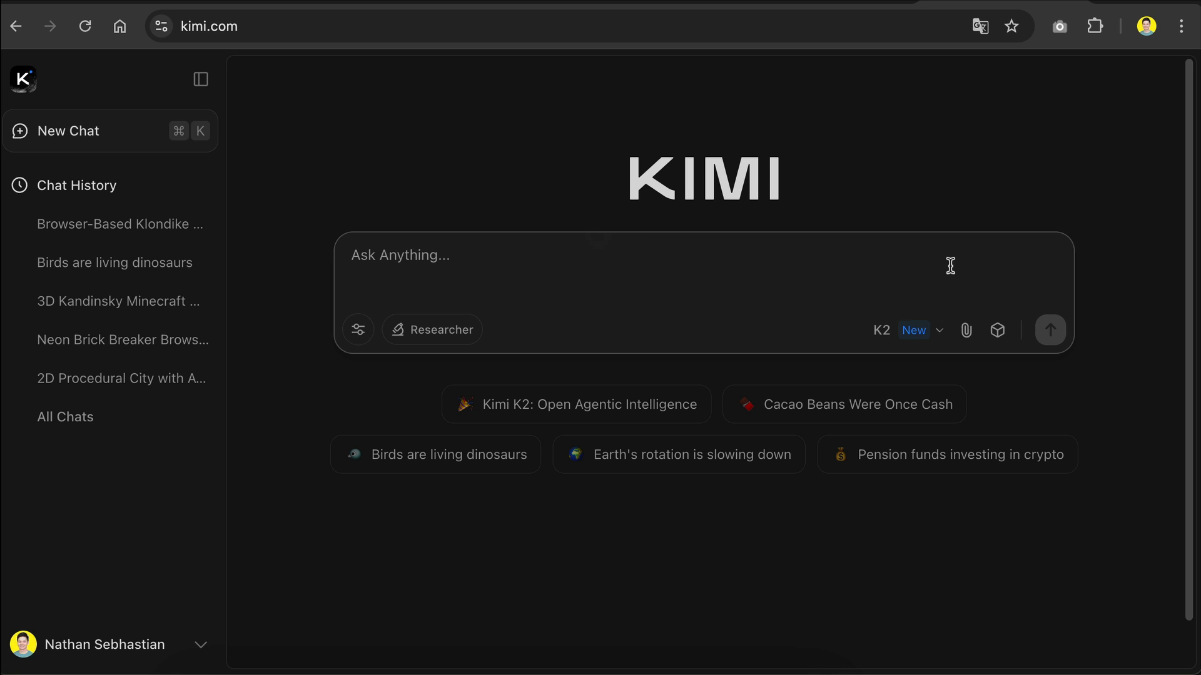
mouse_move(251, 311)
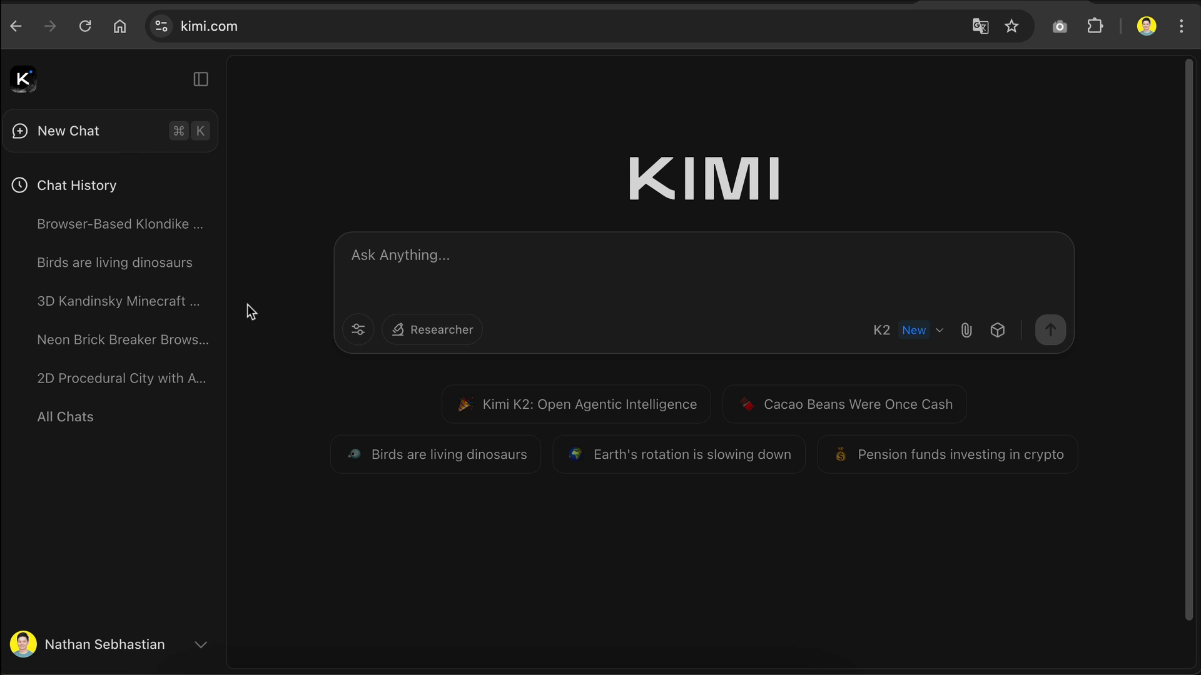
mouse_move(200, 78)
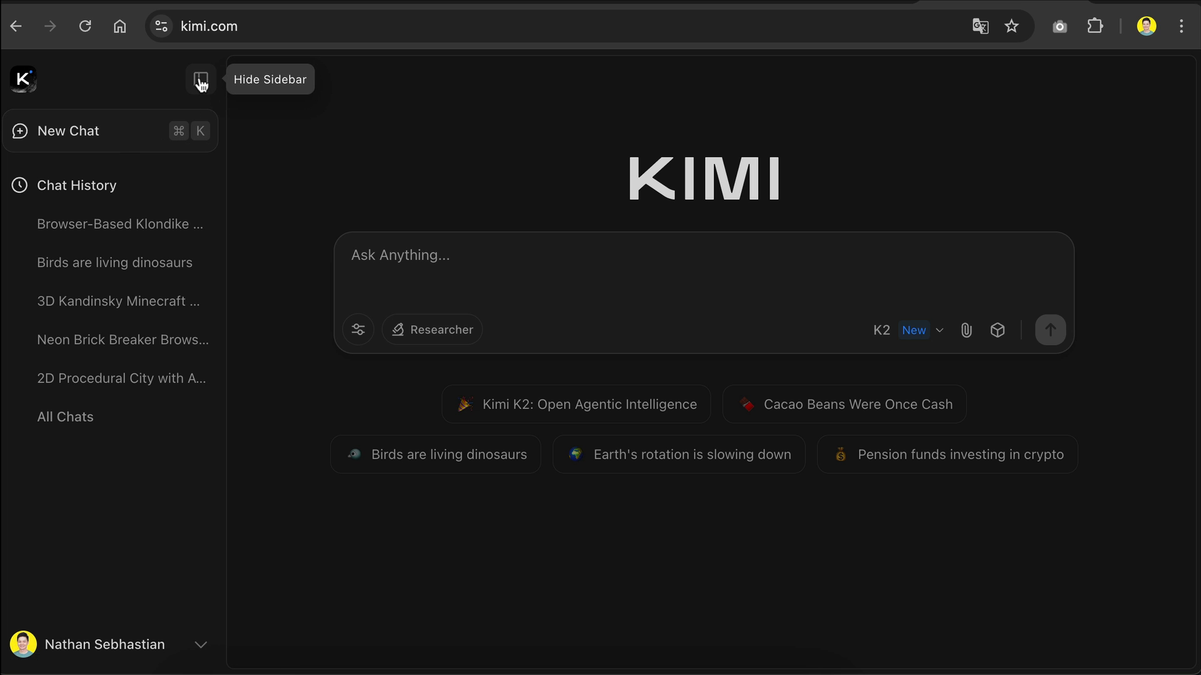
Hide the chat history, toggle Researcher on then off, and show the model list with K2 selected.
left_click(200, 80)
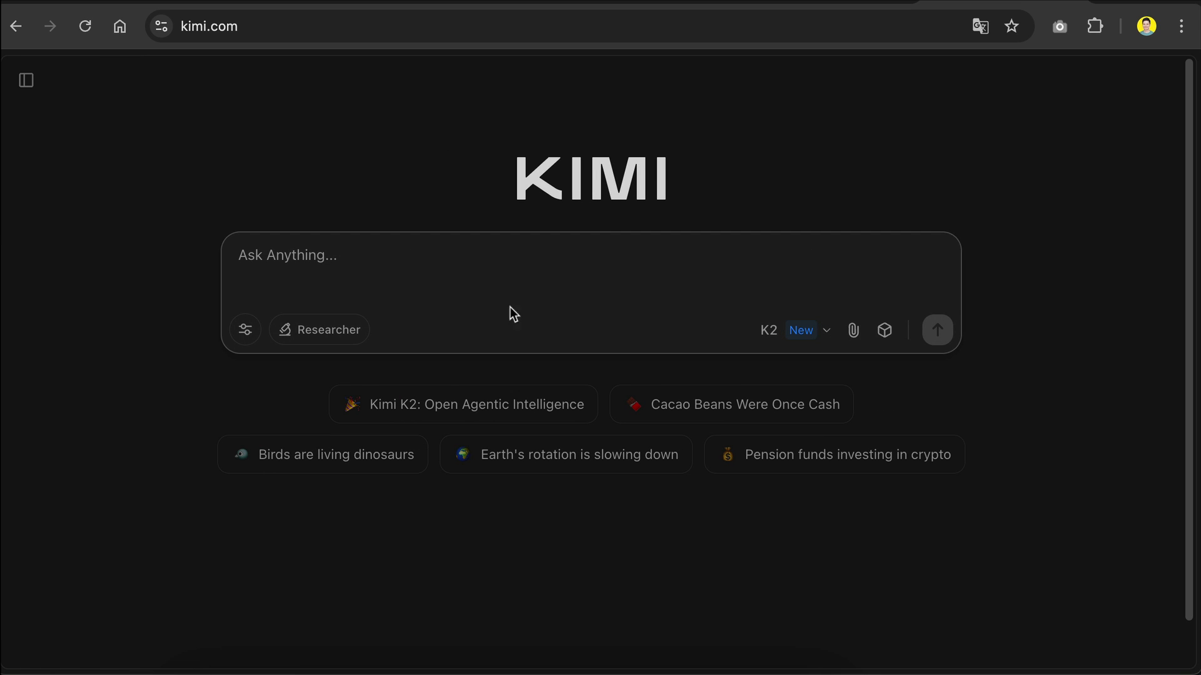
left_click(245, 329)
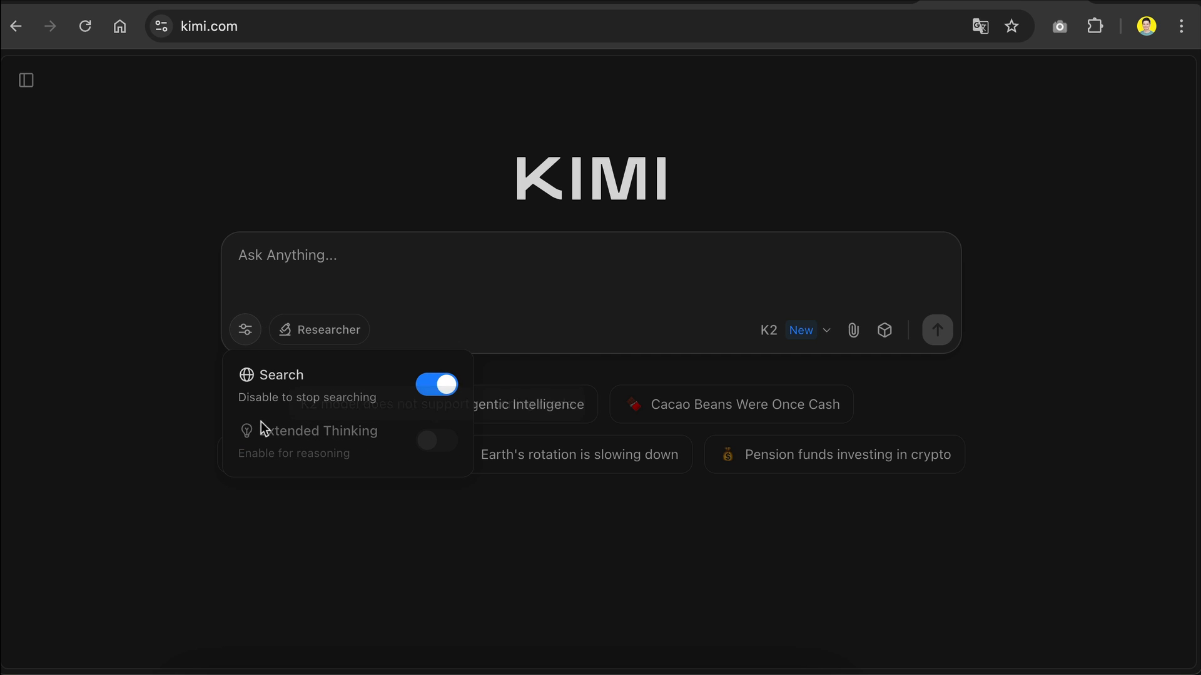
mouse_move(394, 443)
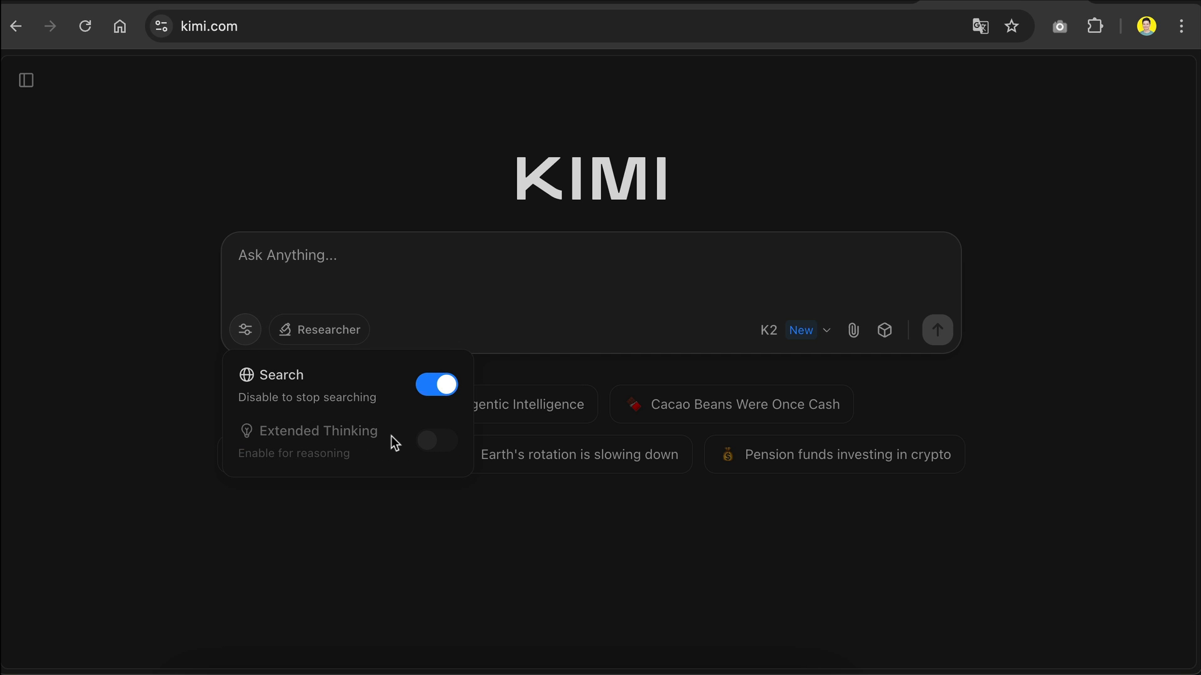
mouse_move(537, 374)
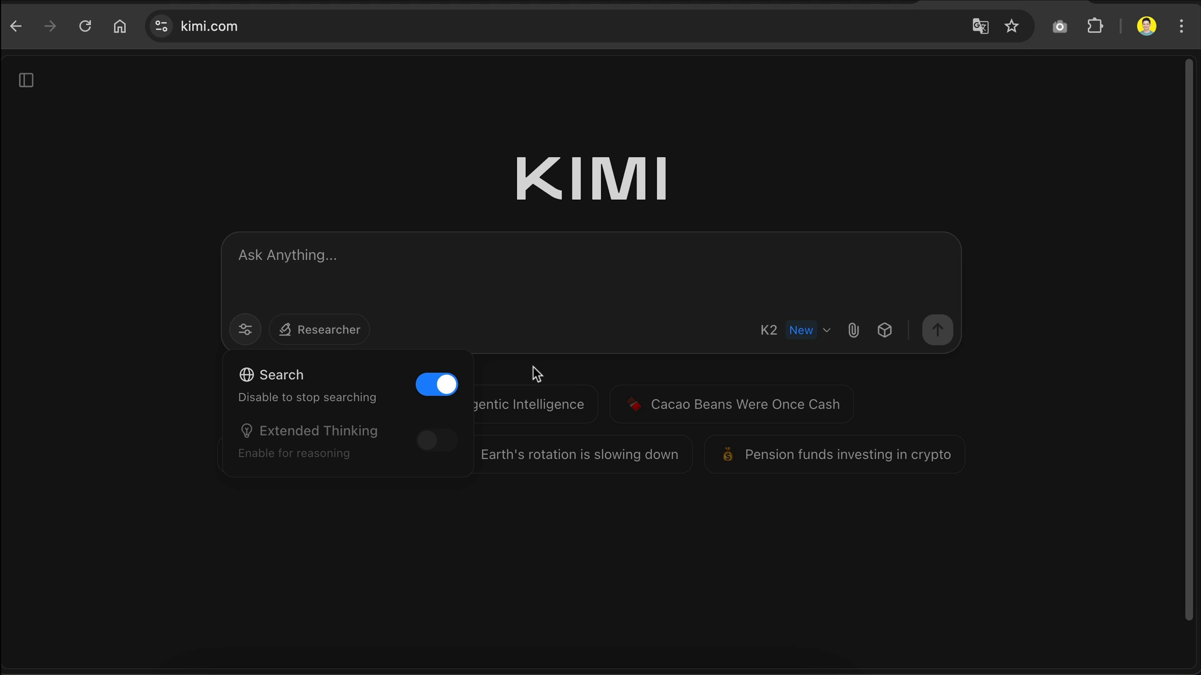
left_click(319, 329)
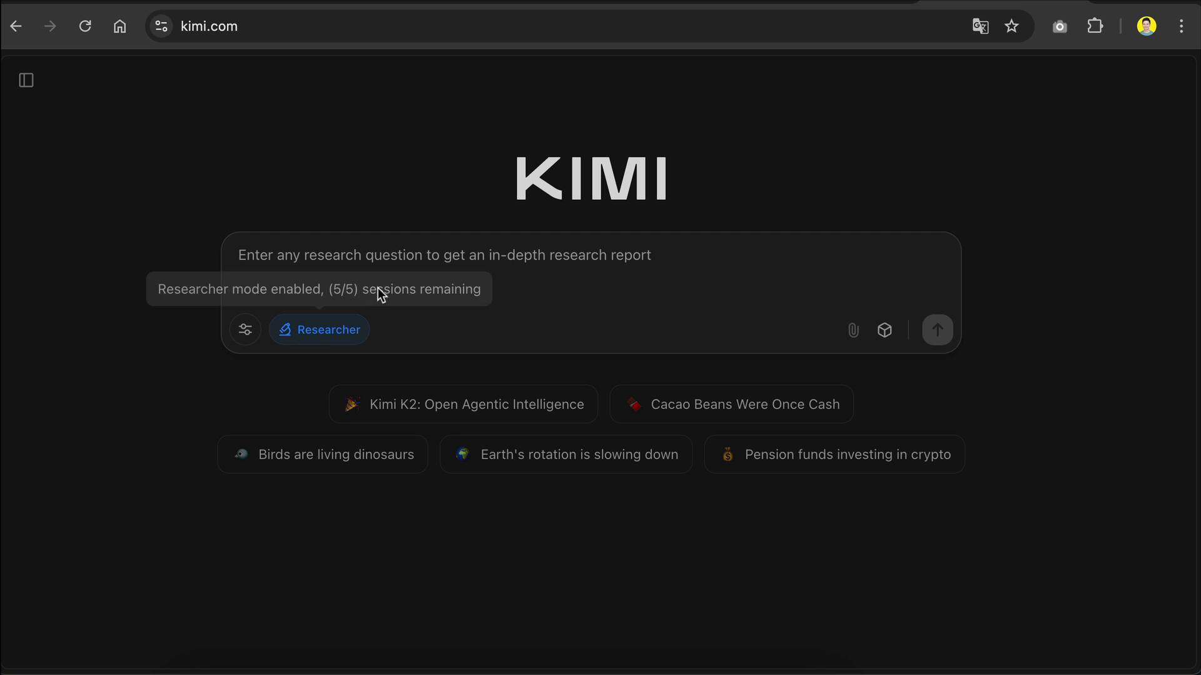
mouse_move(319, 343)
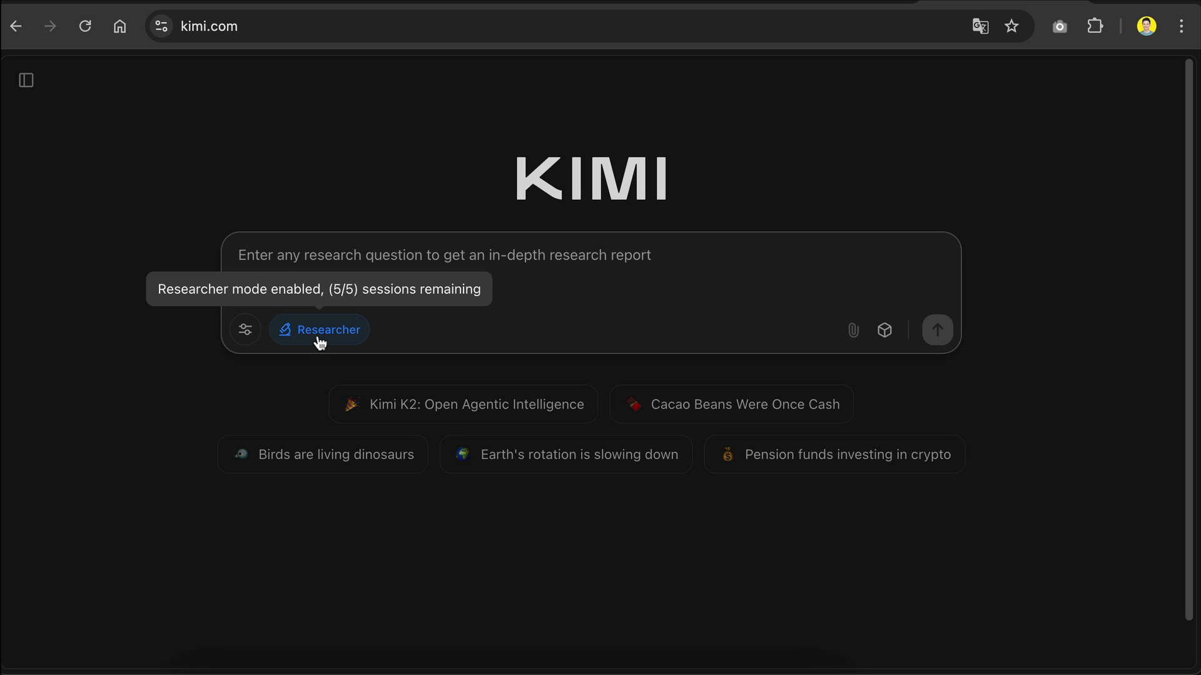
left_click(319, 329)
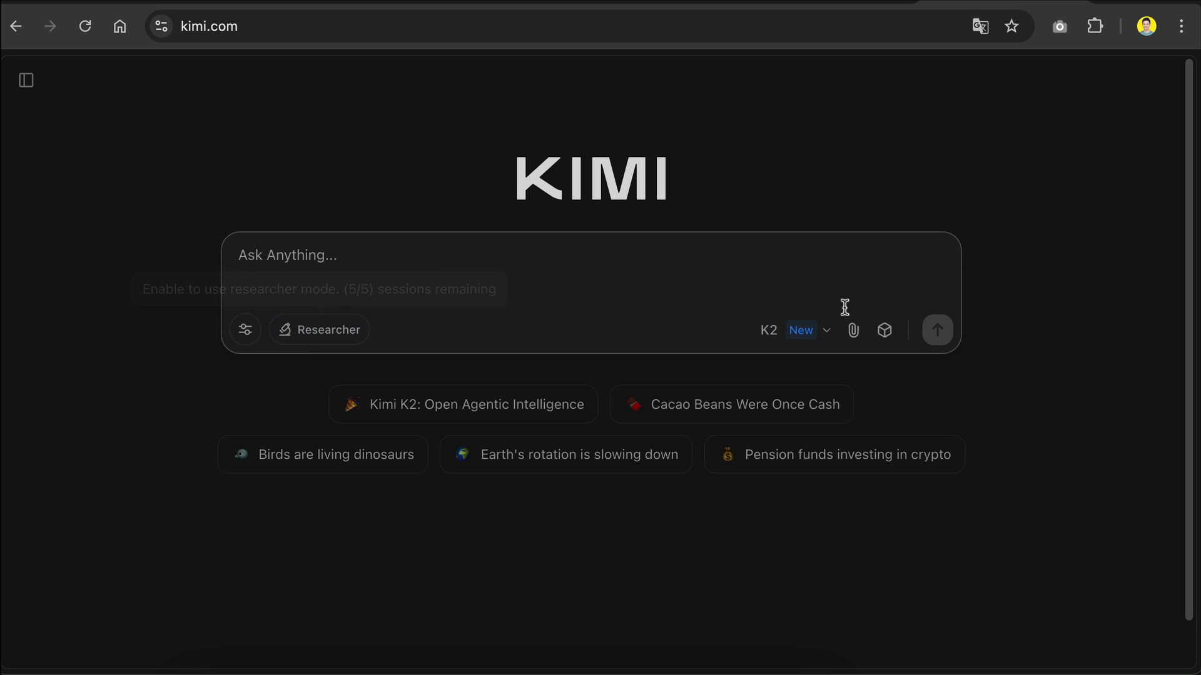
left_click(797, 330)
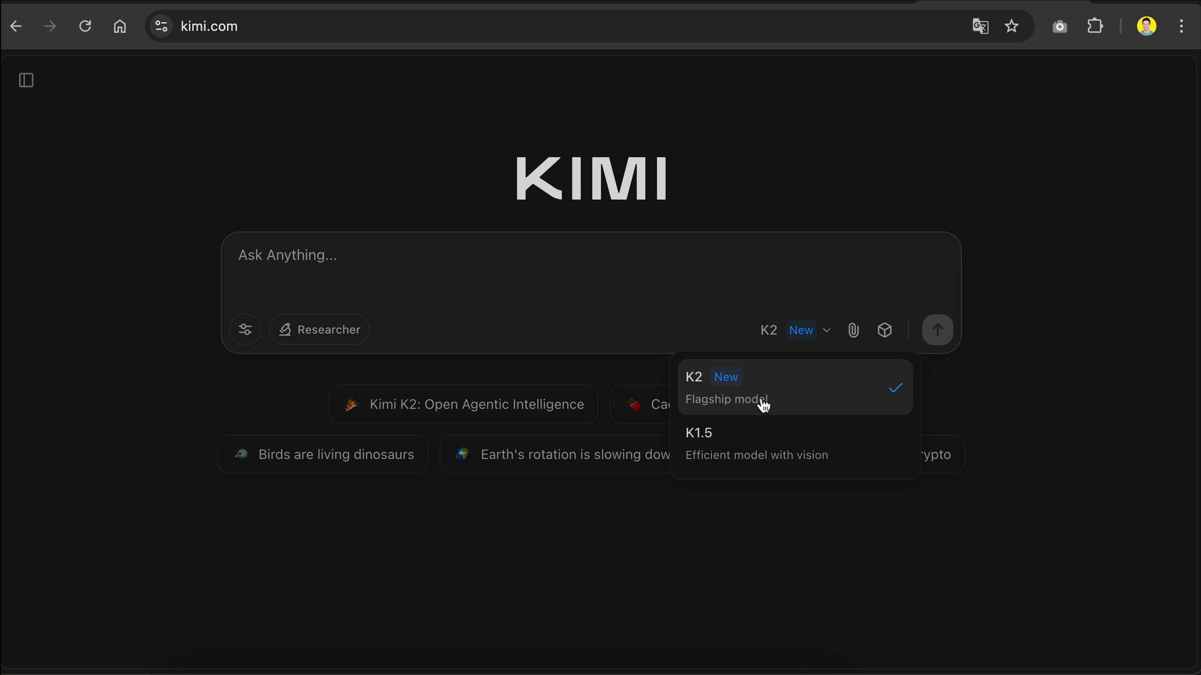
mouse_move(774, 399)
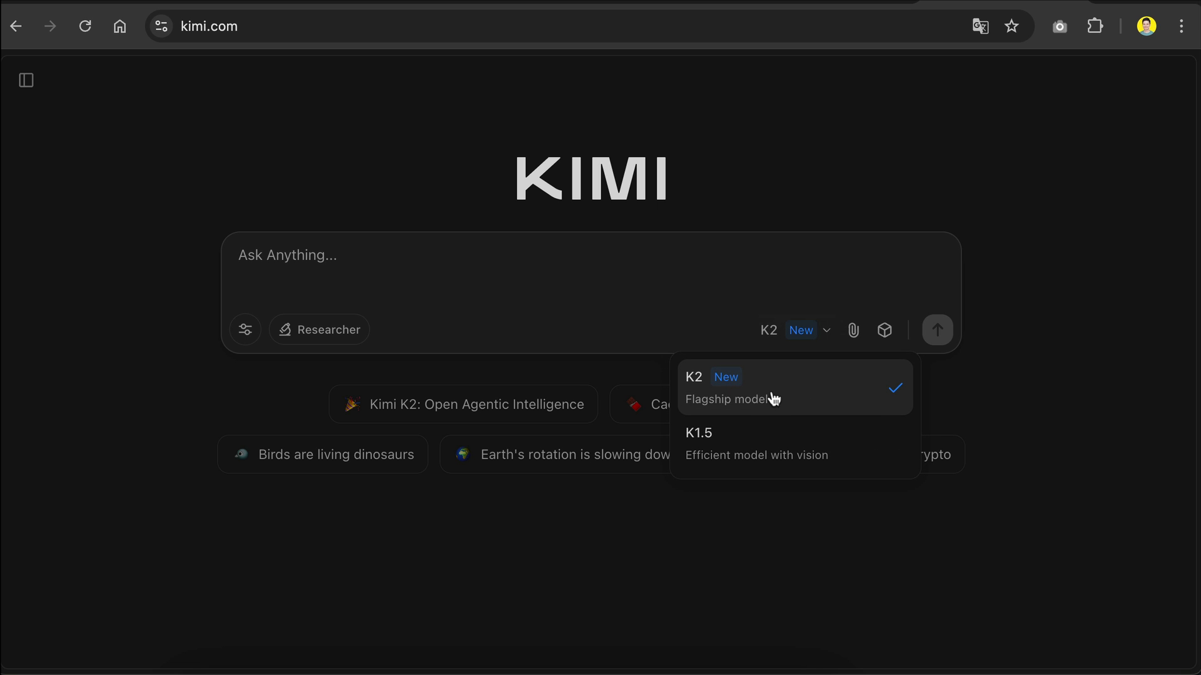
mouse_move(781, 449)
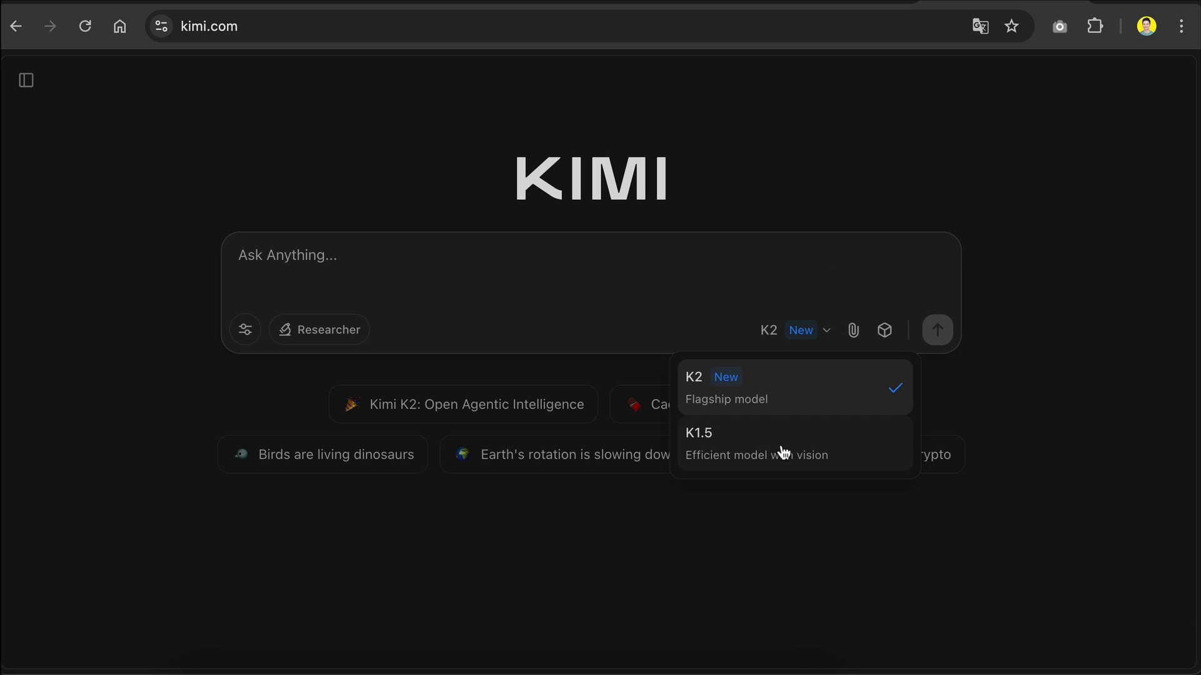
mouse_move(801, 271)
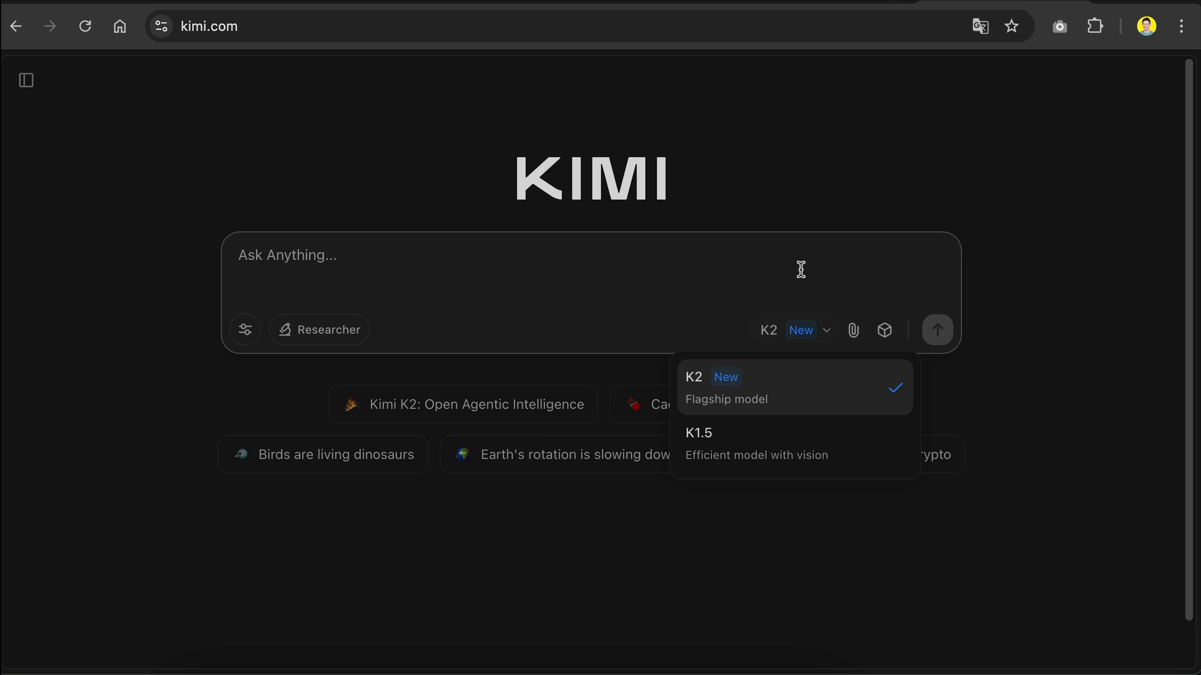
left_click(852, 330)
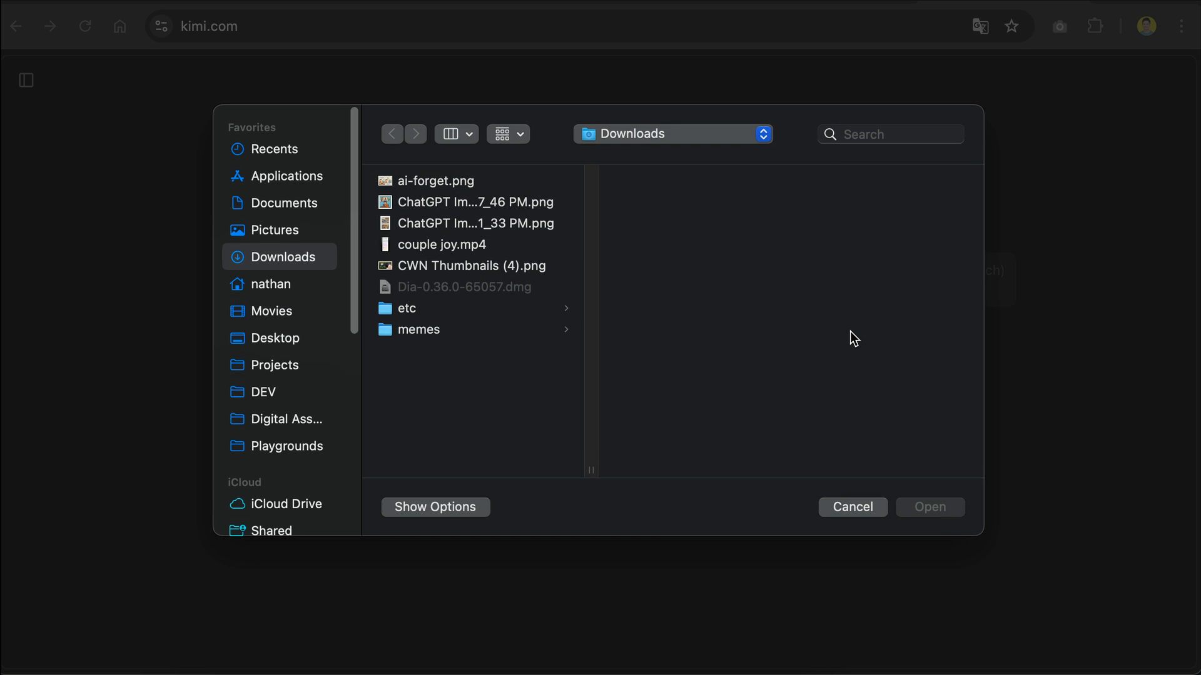
left_click(851, 507)
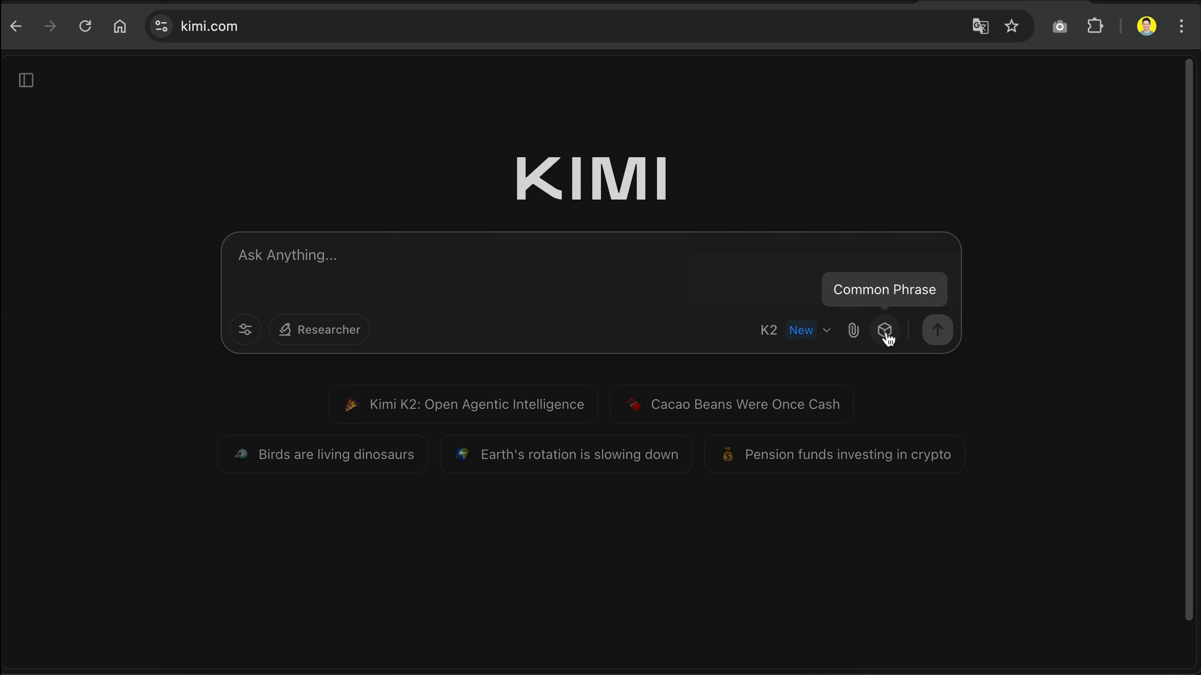
left_click(884, 330)
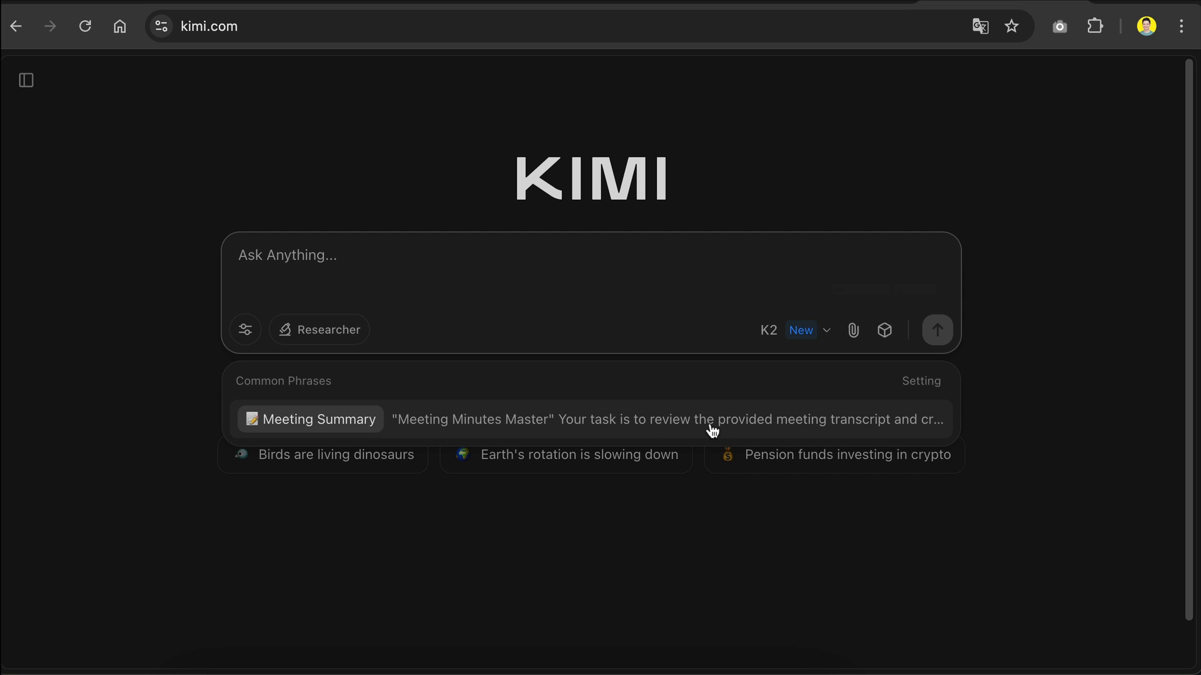
left_click(922, 380)
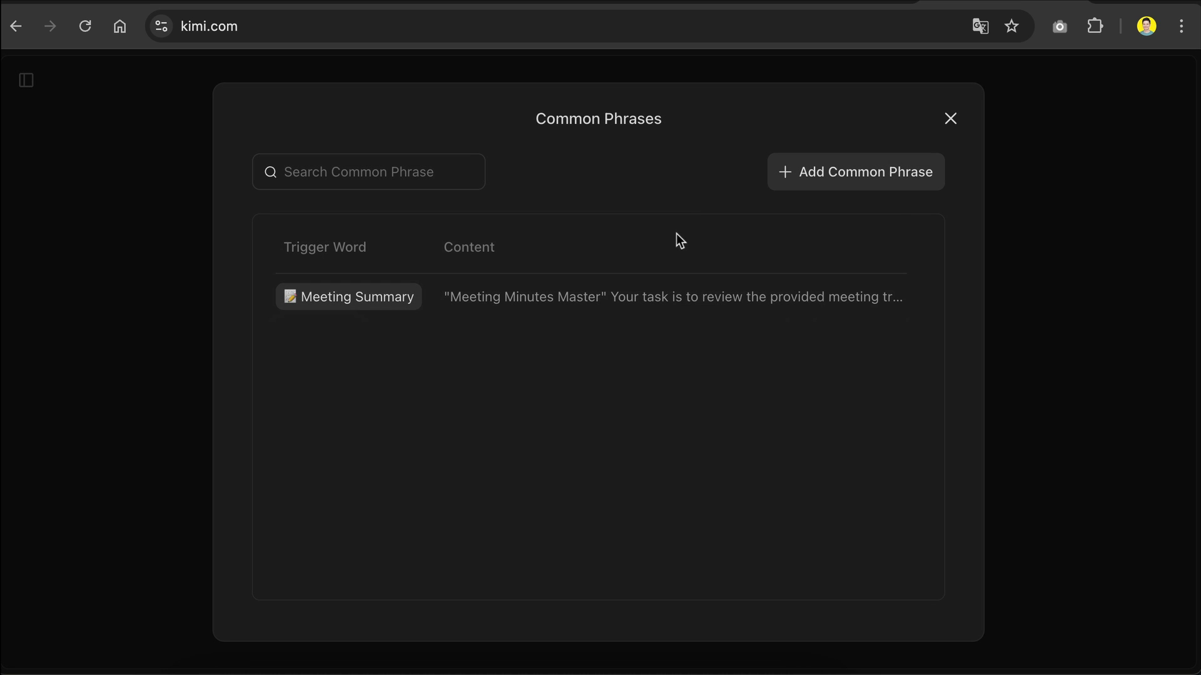
left_click(950, 119)
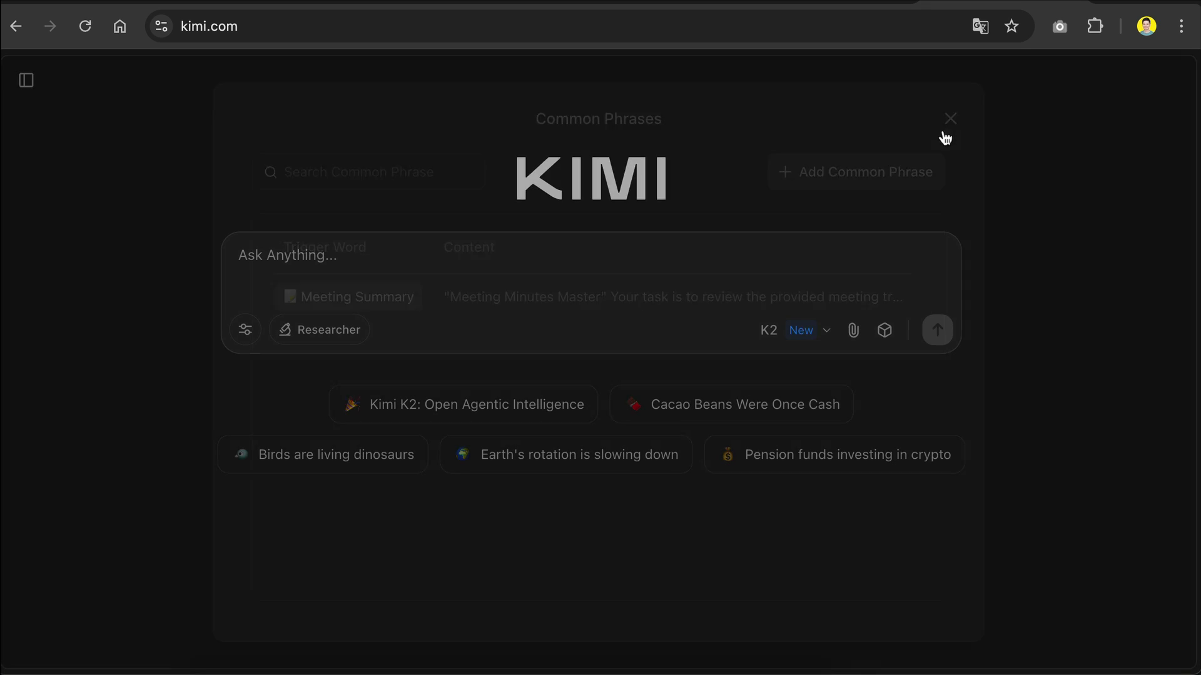
left_click(950, 119)
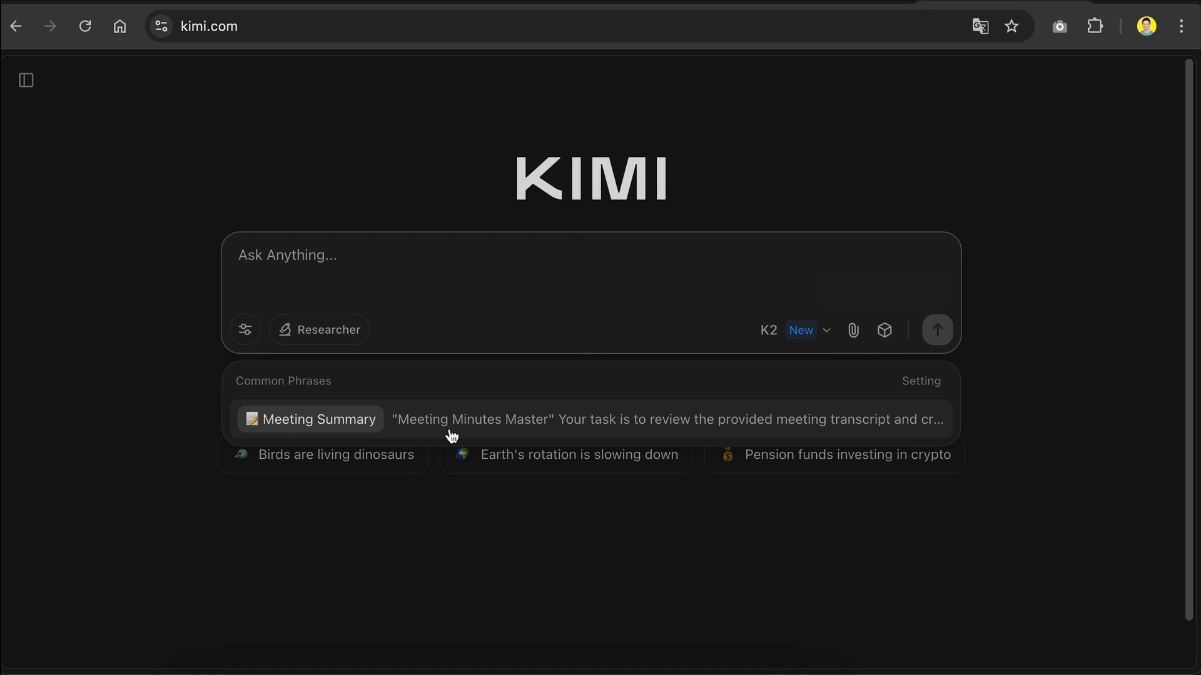
left_click(308, 419)
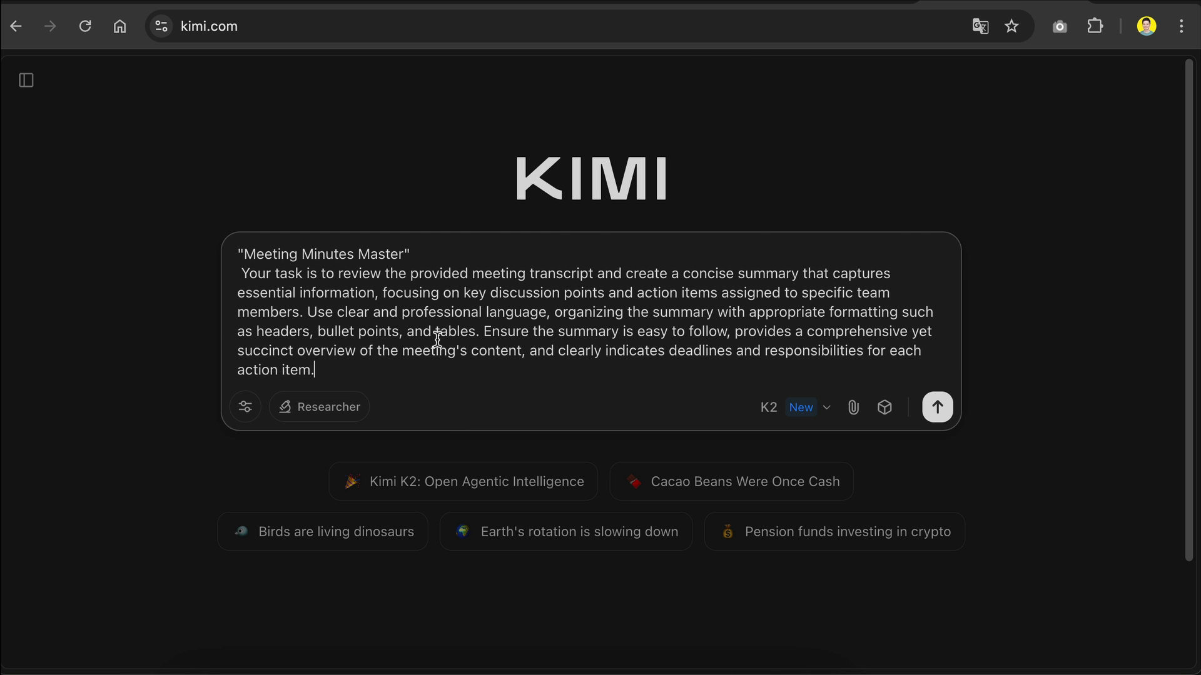
key("ctrl+a")
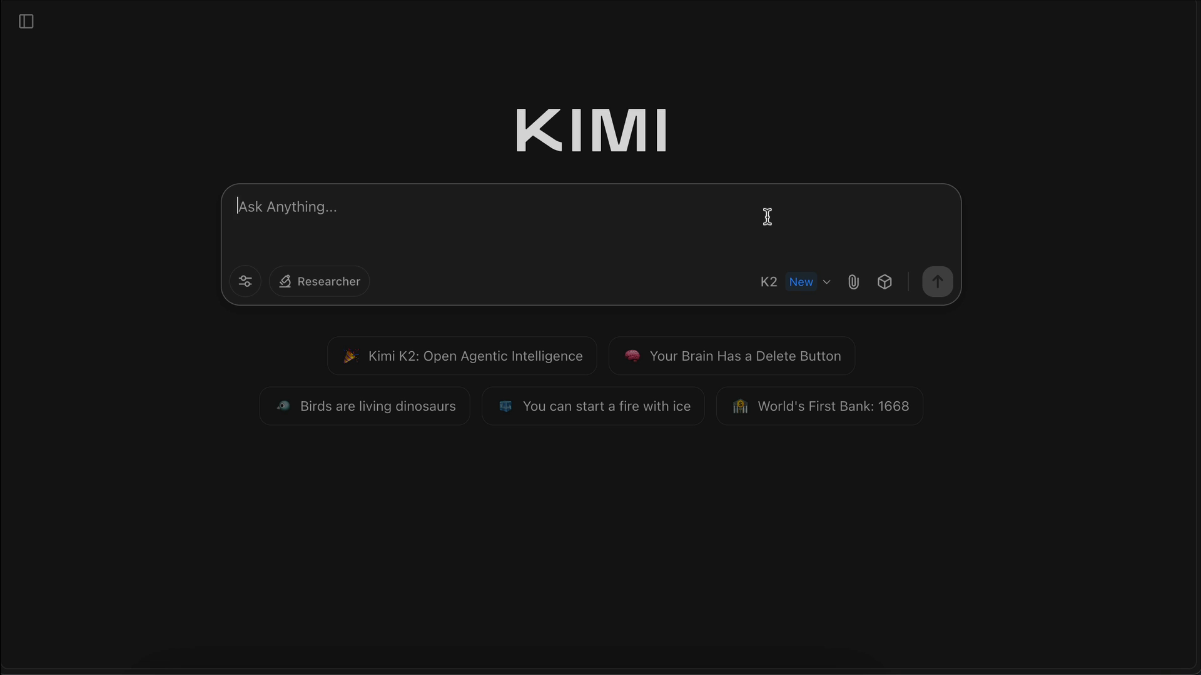
Send 'Build a brick breaker browser game with neon style colors and modern cool animations.'.
type("Build a brick breaker browser game with neon style colors and modern cool animations. Make it fit the window screen.")
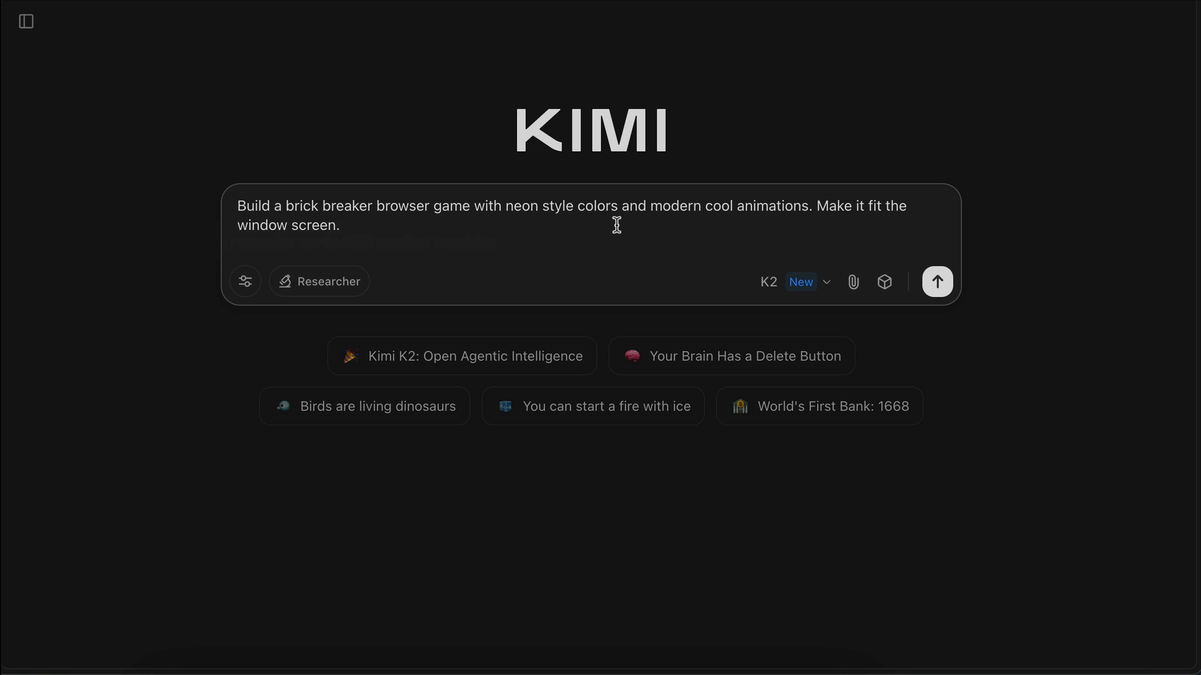
mouse_move(712, 224)
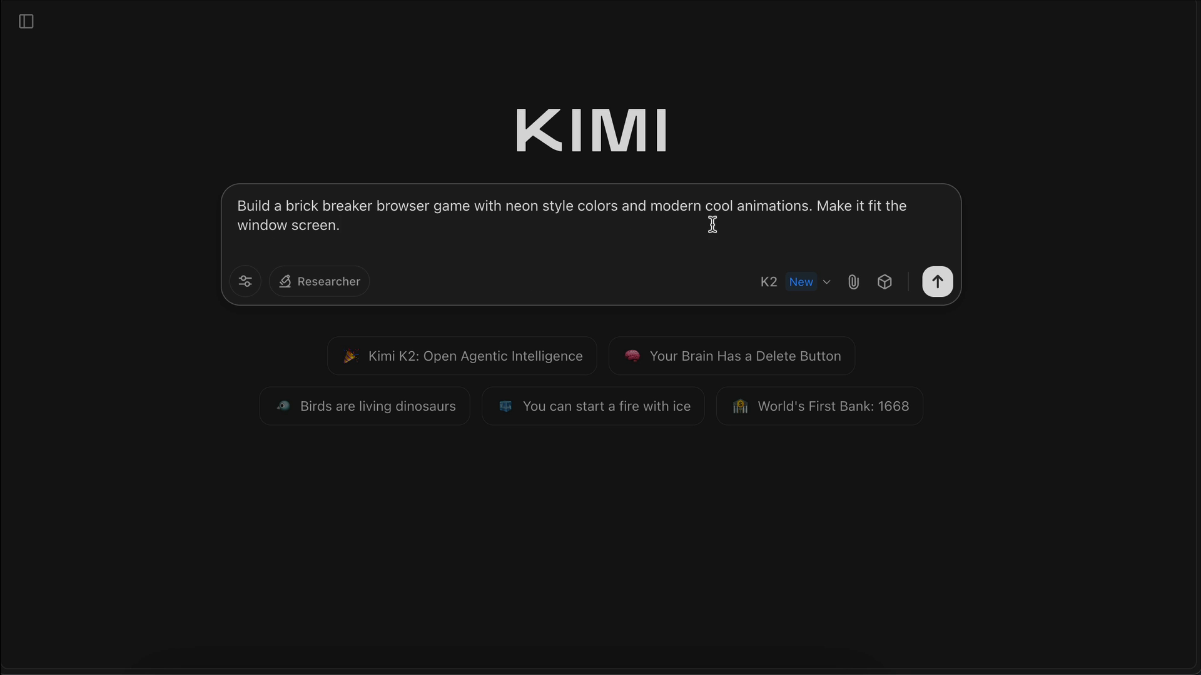
mouse_move(551, 245)
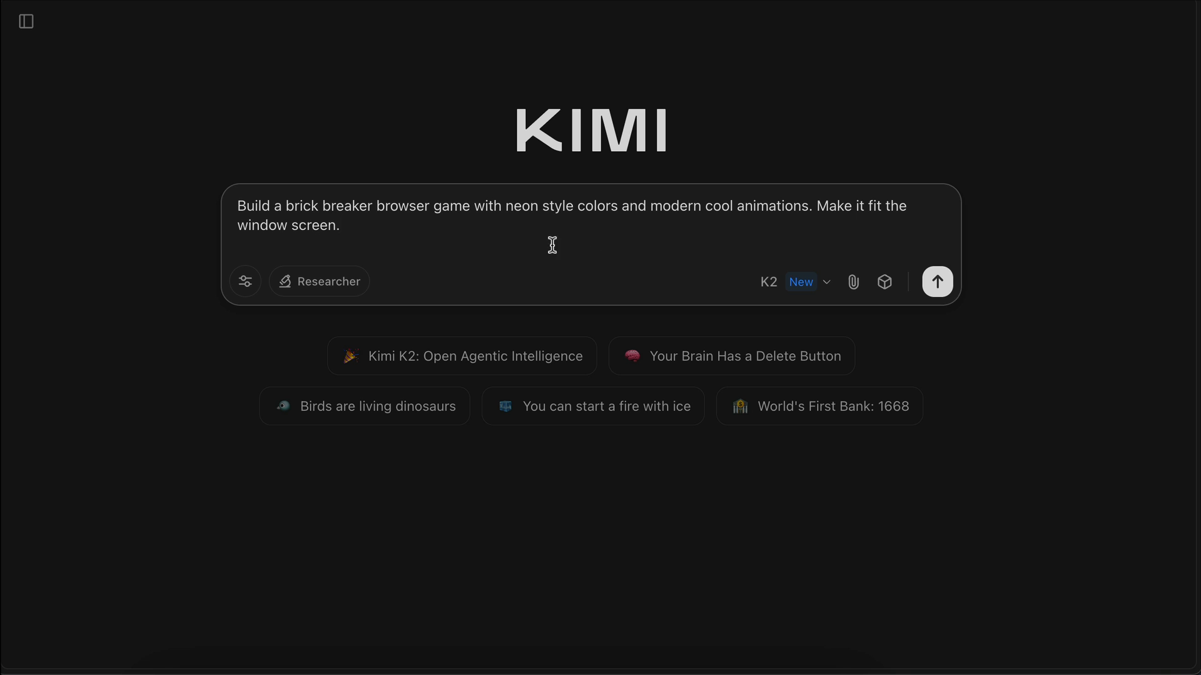
mouse_move(726, 244)
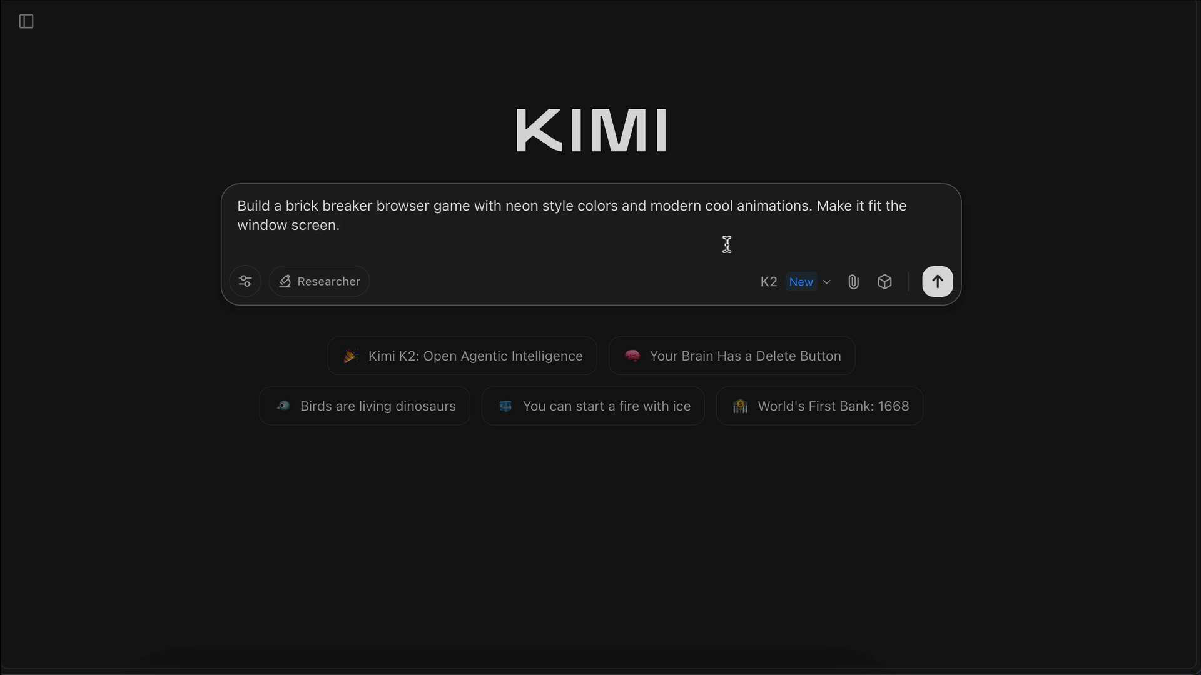
left_click(937, 281)
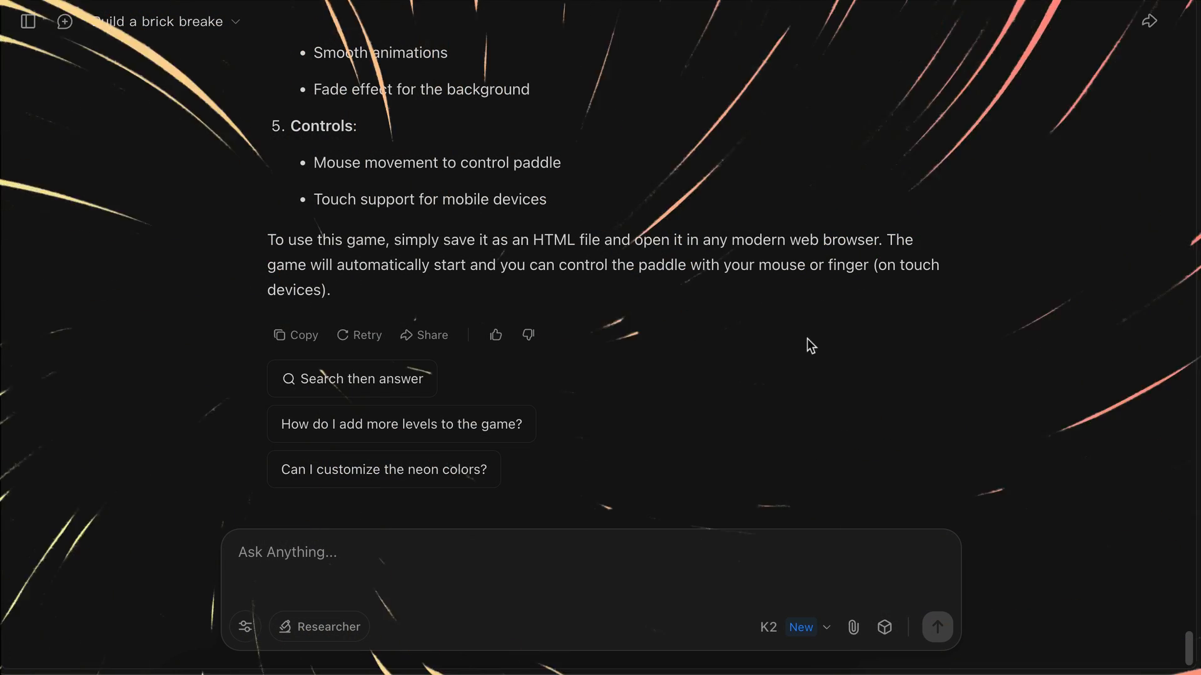
Review the brick breaker HTML code and start its live preview.
scroll("up", 3)
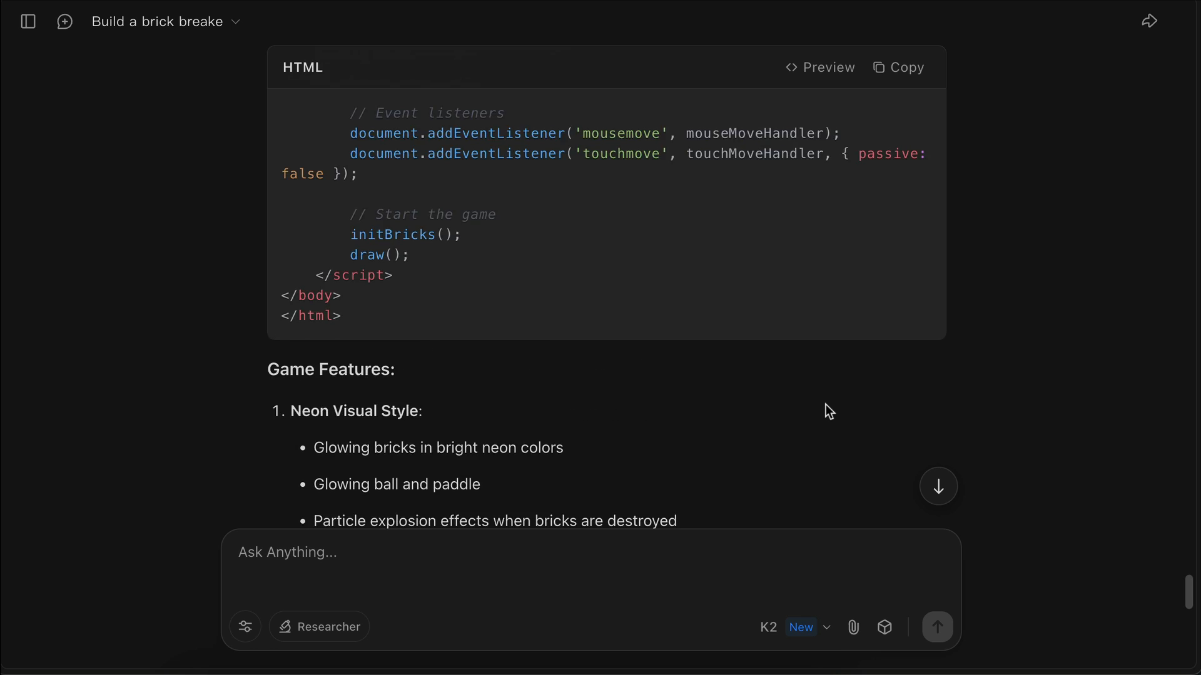
scroll("up", 3)
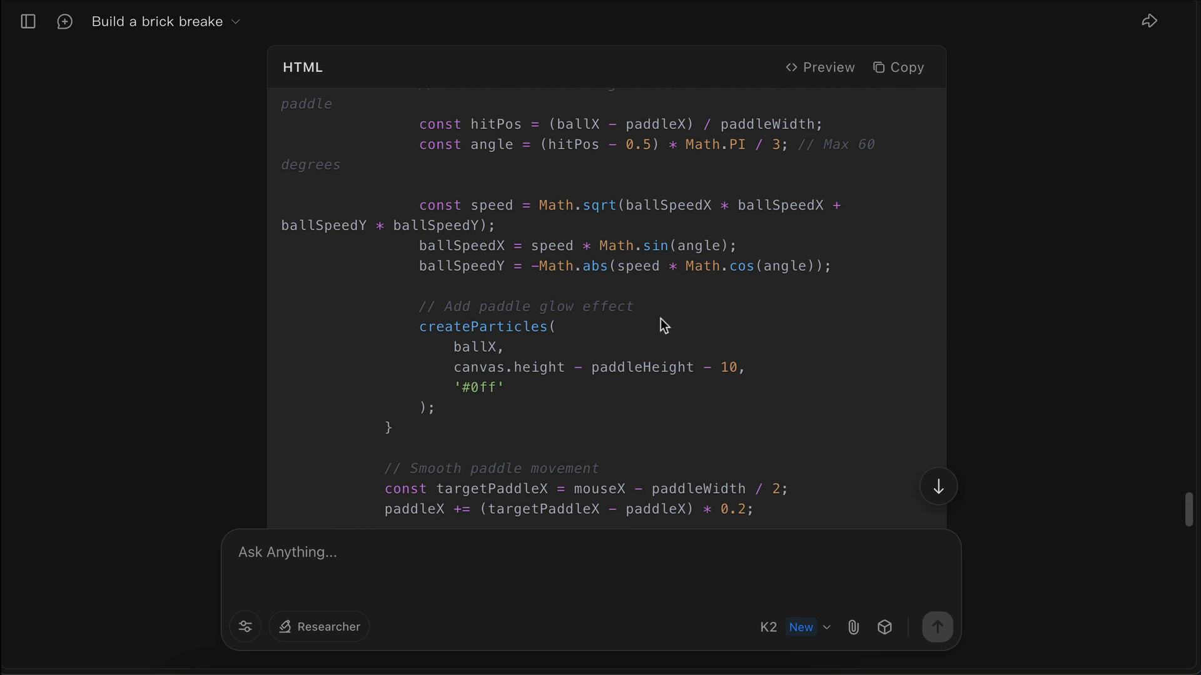
scroll("up", 3)
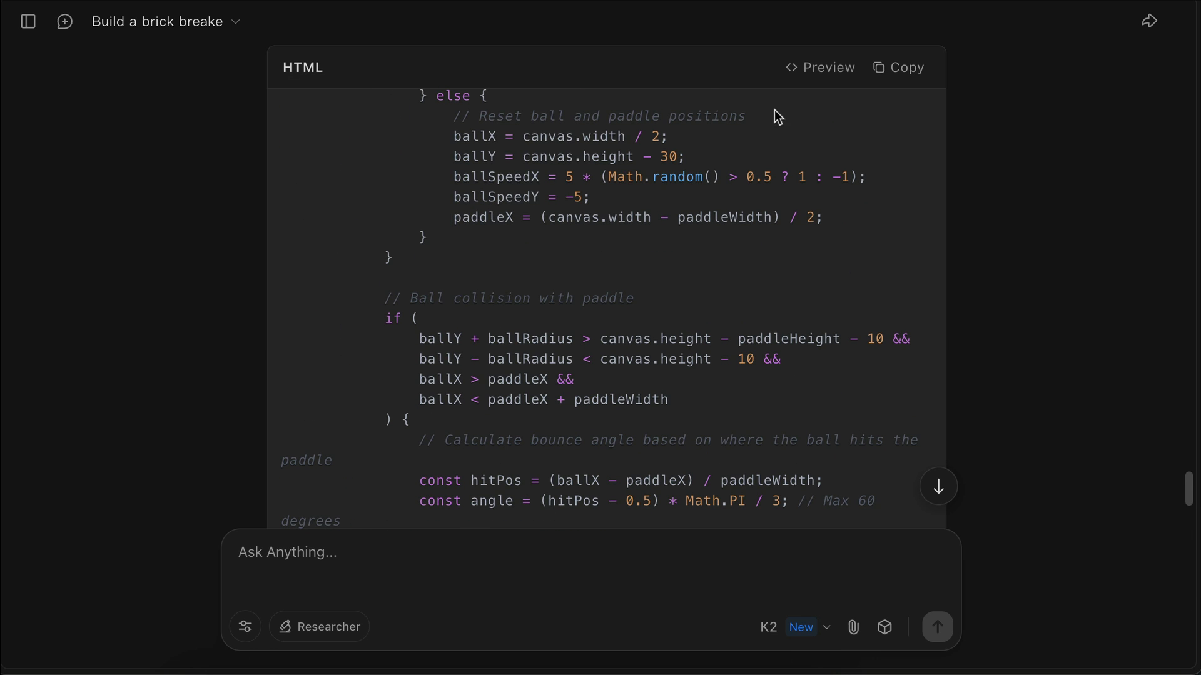
left_click(820, 67)
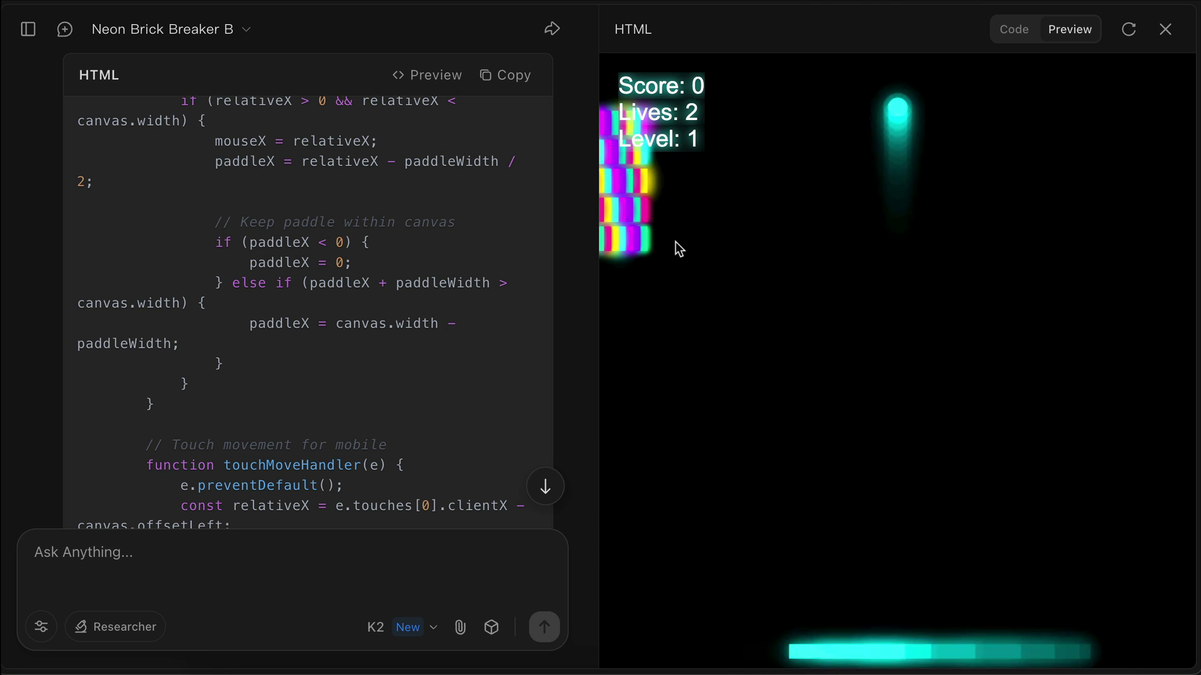
mouse_move(767, 70)
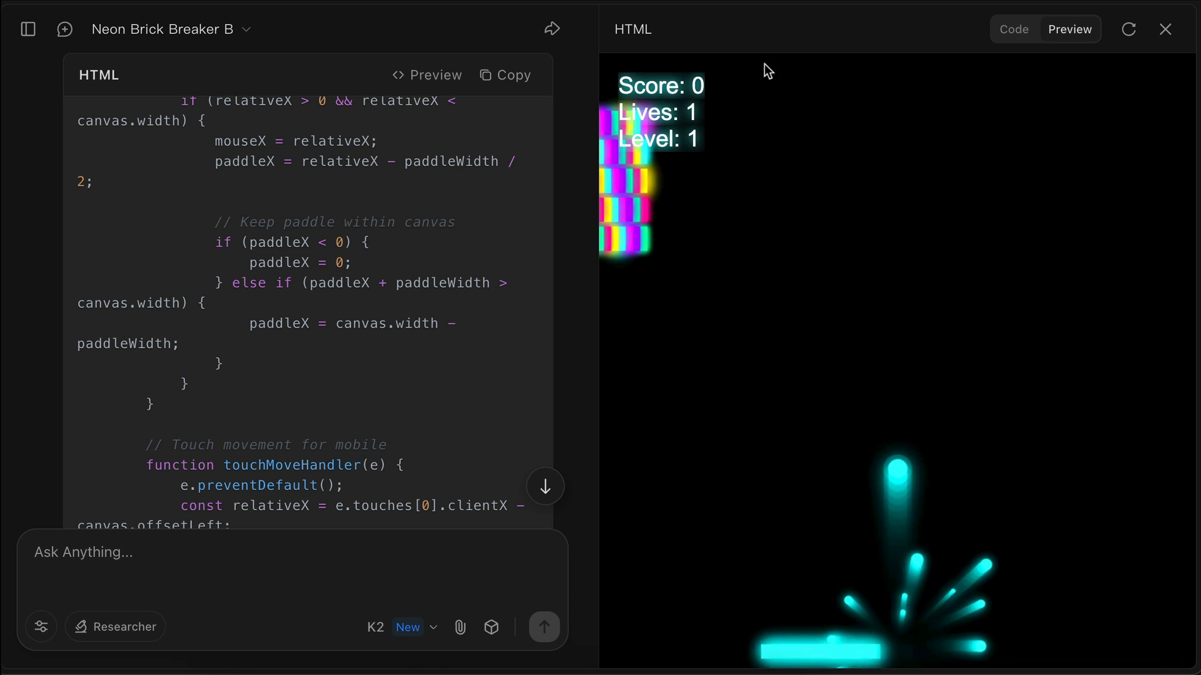
mouse_move(750, 54)
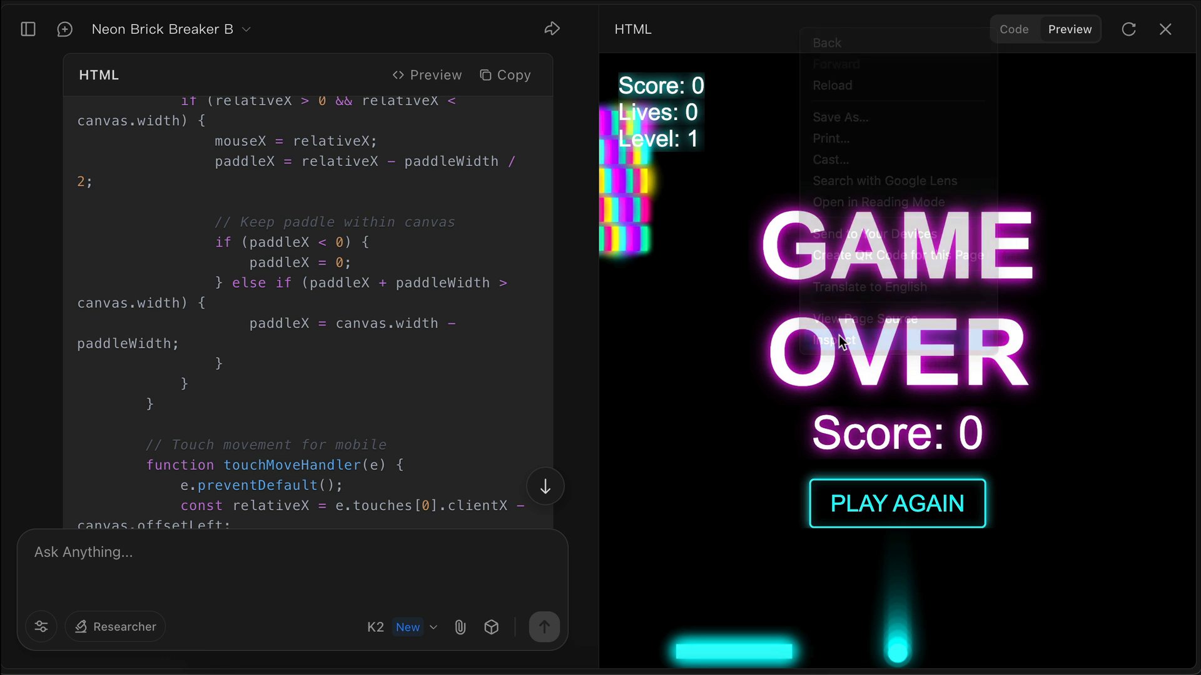
Inspect the game preview and bring up options for the embedded game frame.
left_click(828, 340)
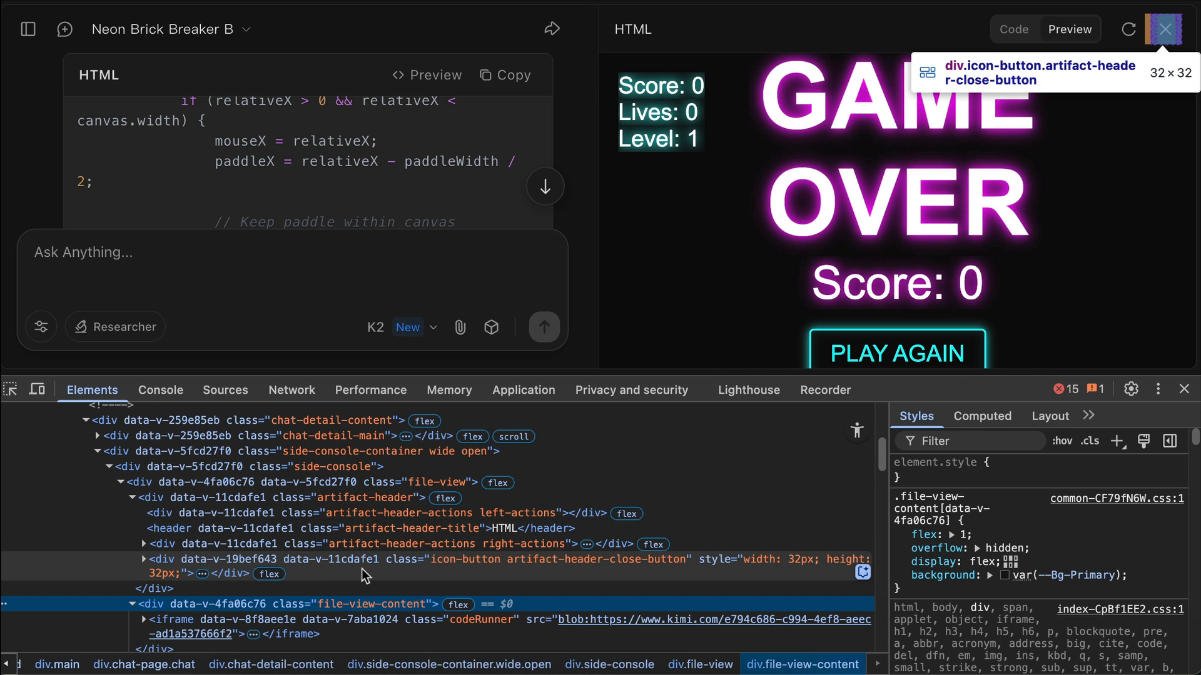
right_click(307, 538)
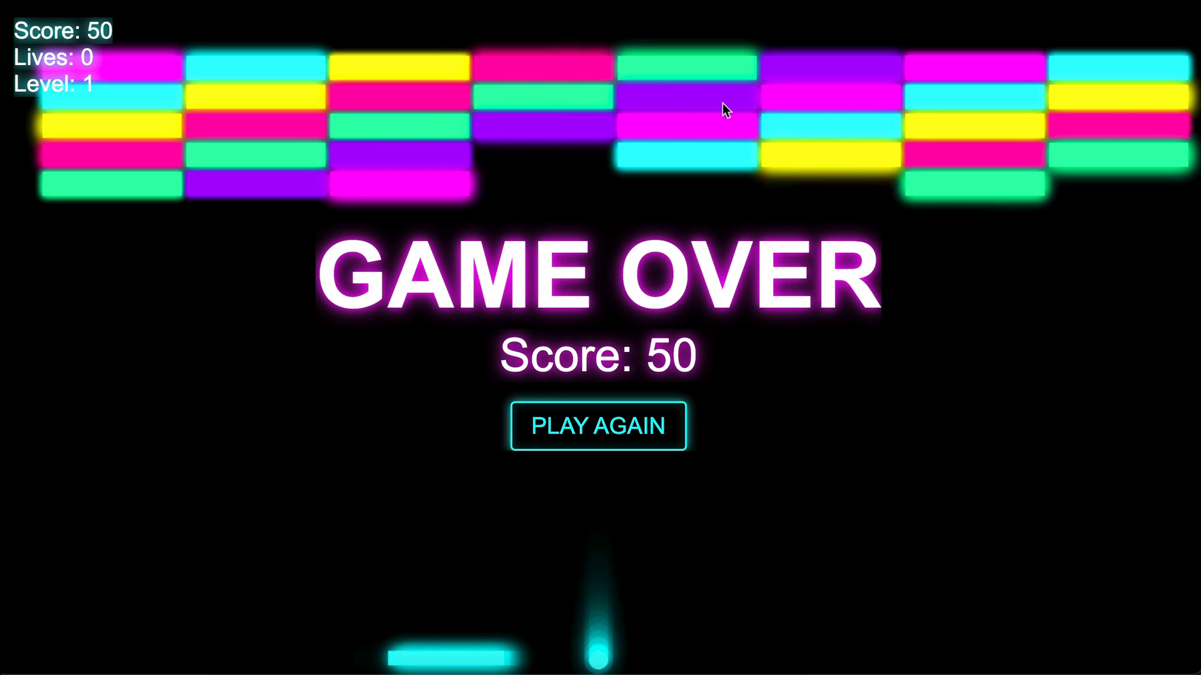
mouse_move(686, 425)
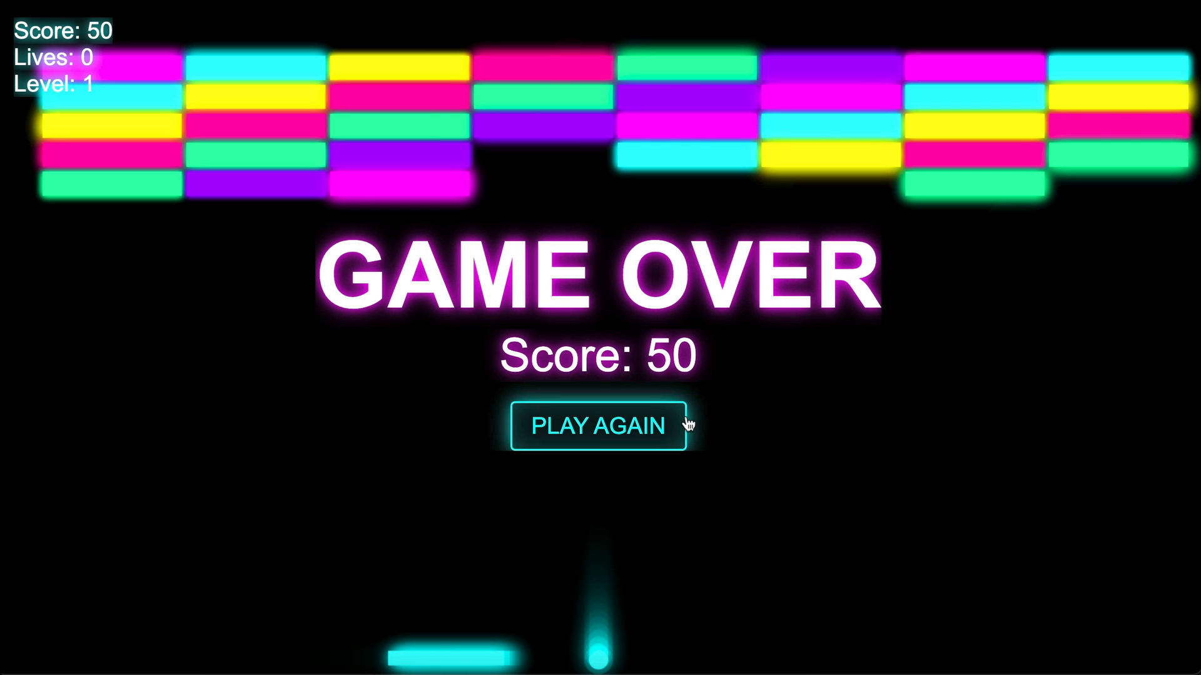
Restart the brick breaker game with Play Again, then start a new Kimi chat.
left_click(598, 426)
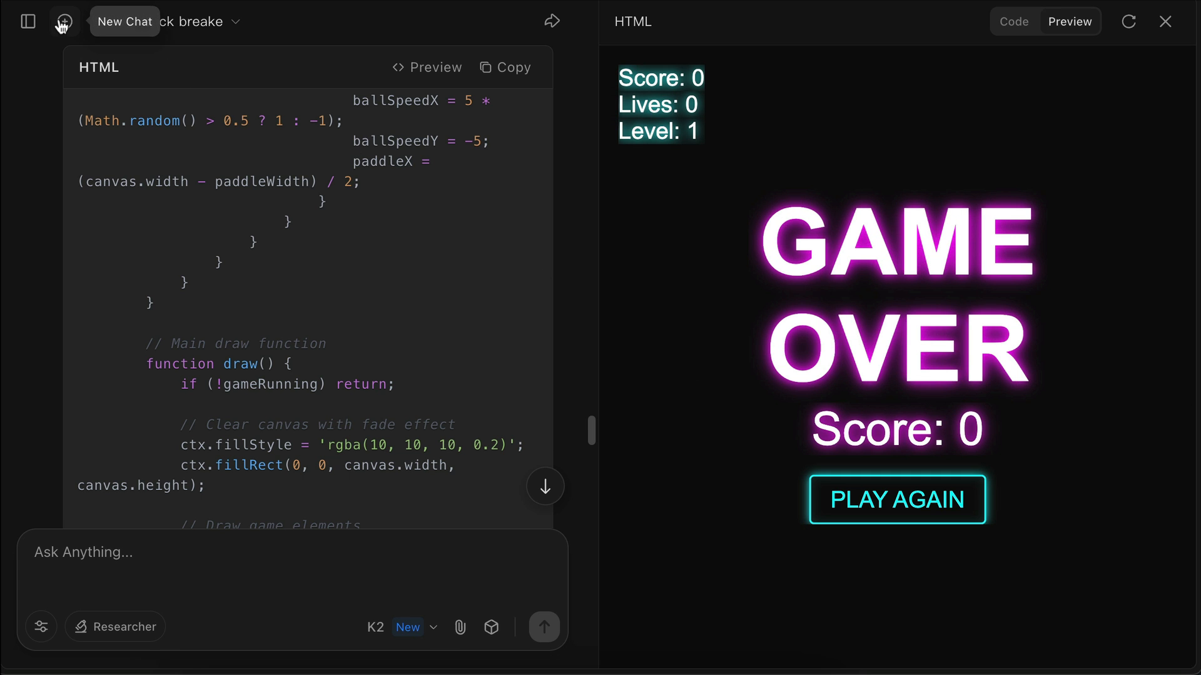
left_click(124, 22)
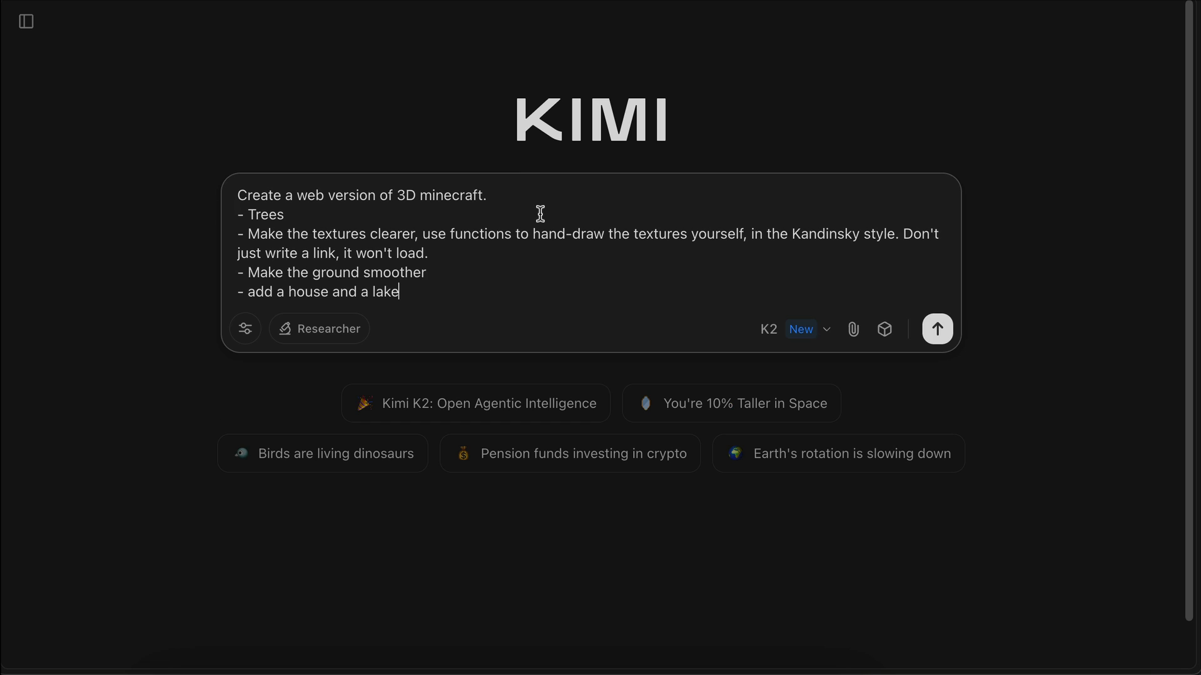
mouse_move(550, 198)
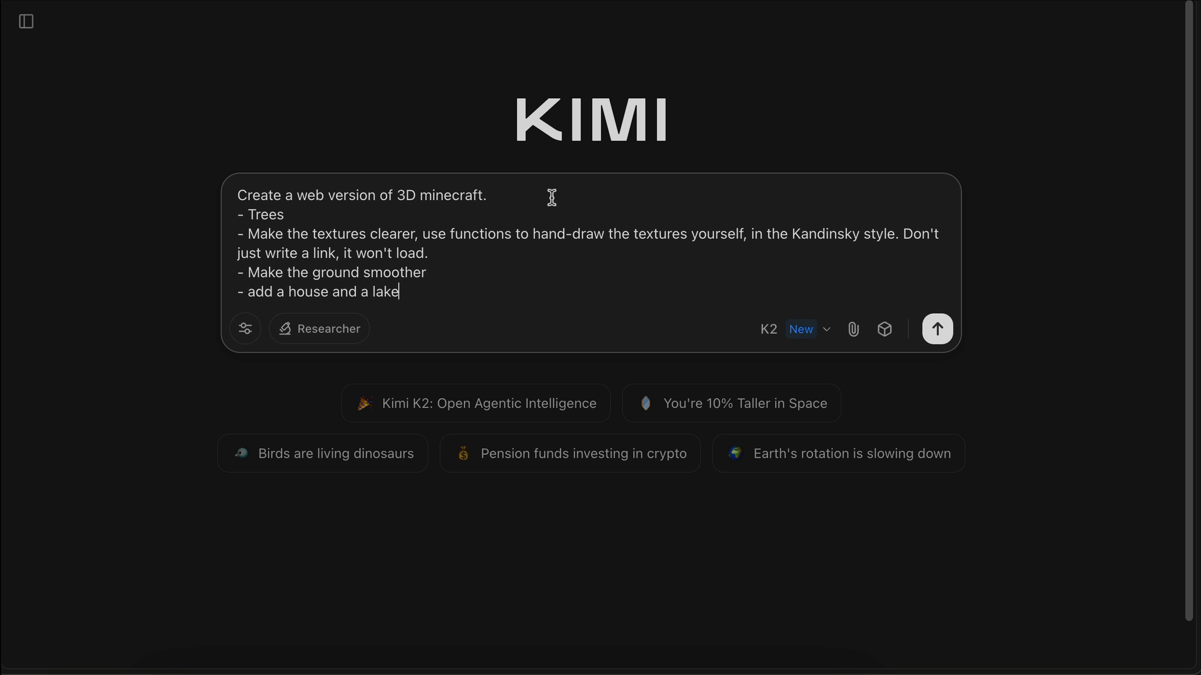
mouse_move(536, 246)
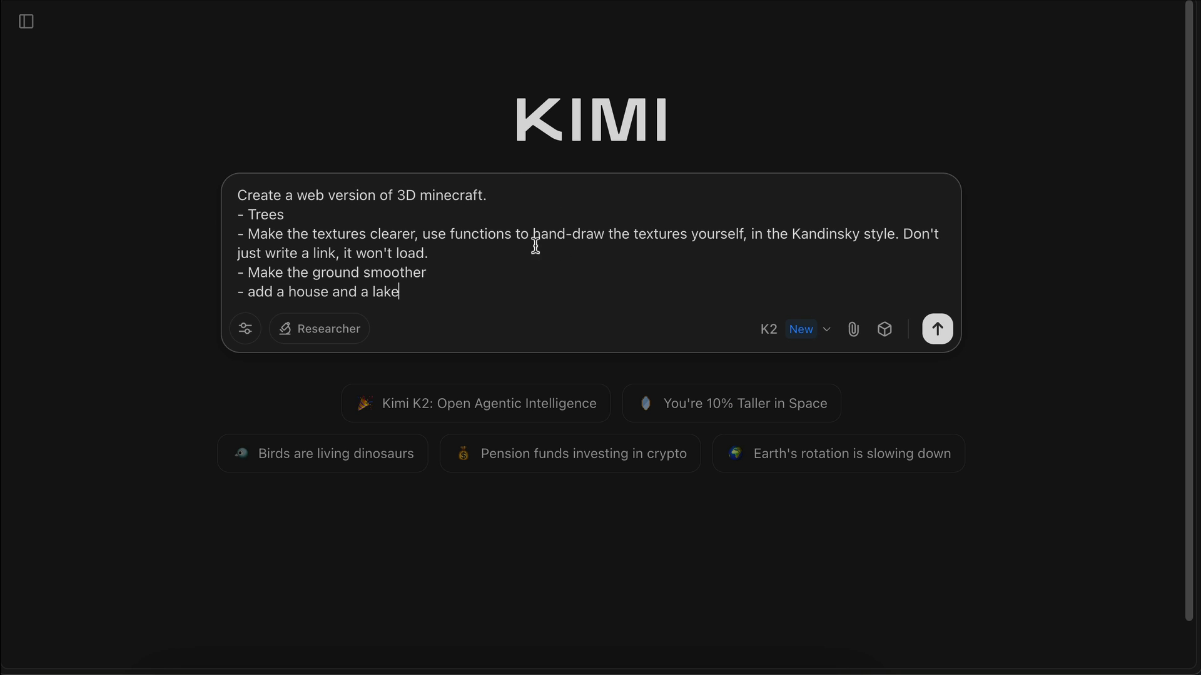
mouse_move(476, 271)
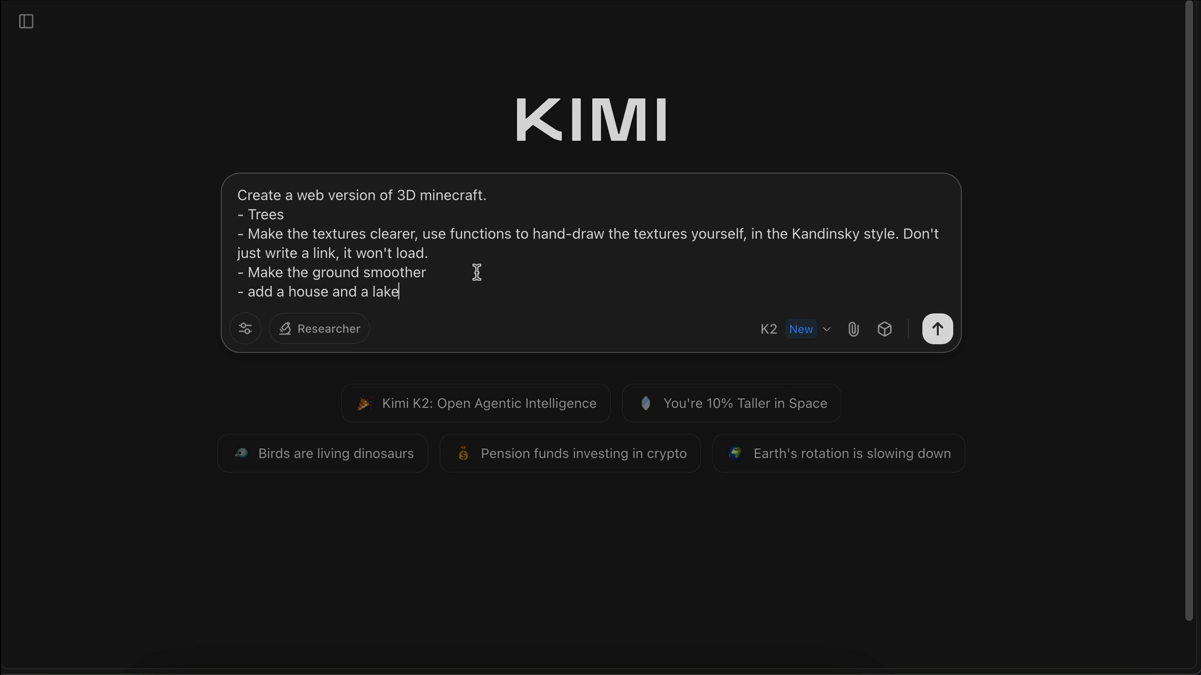
Review the house-and-lake line of the 3D Kandinsky Minecraft prompt and send it to K2.
triple_click(318, 292)
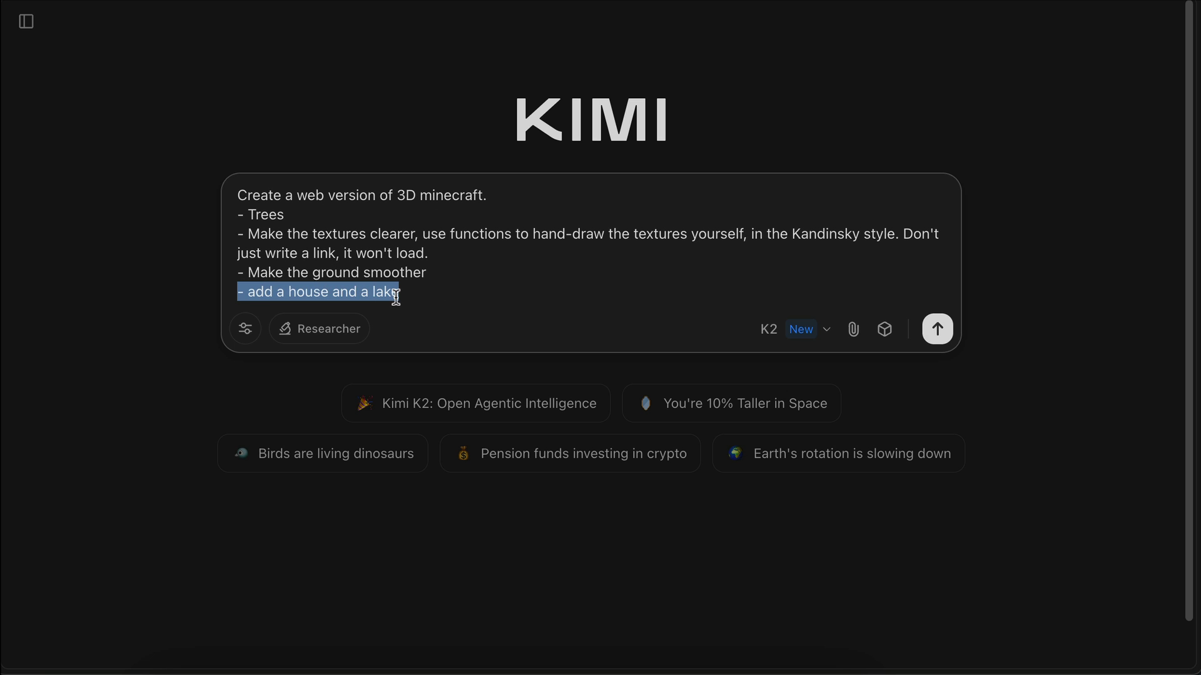
mouse_move(461, 295)
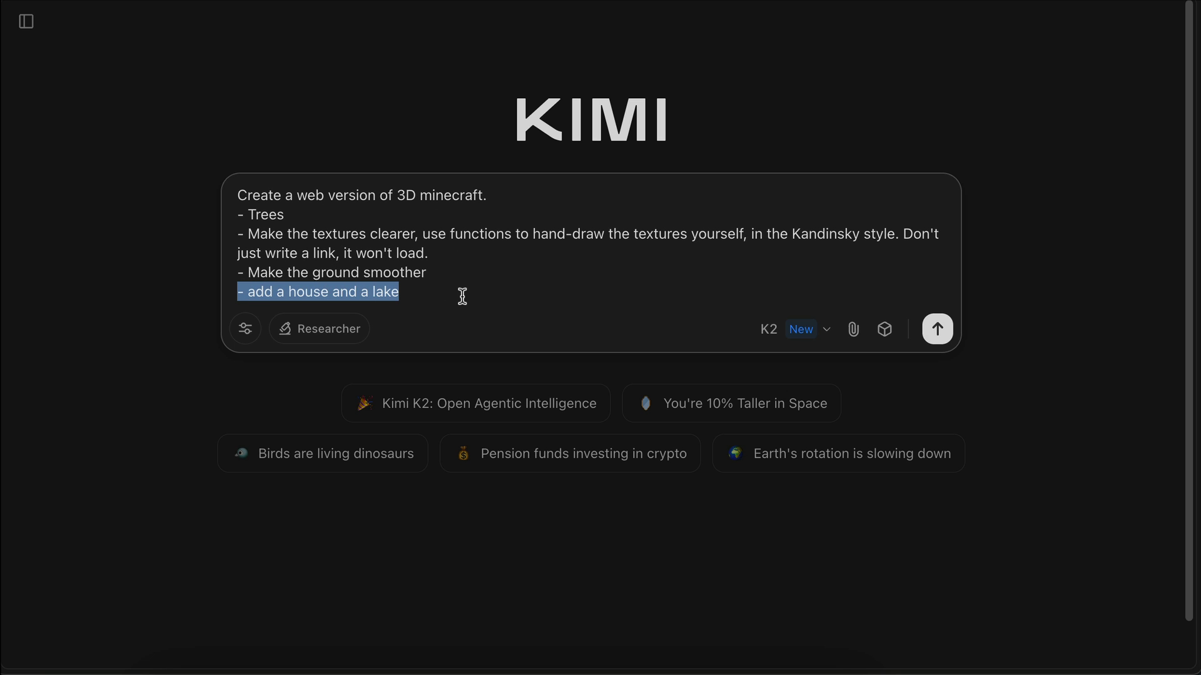
left_click(645, 281)
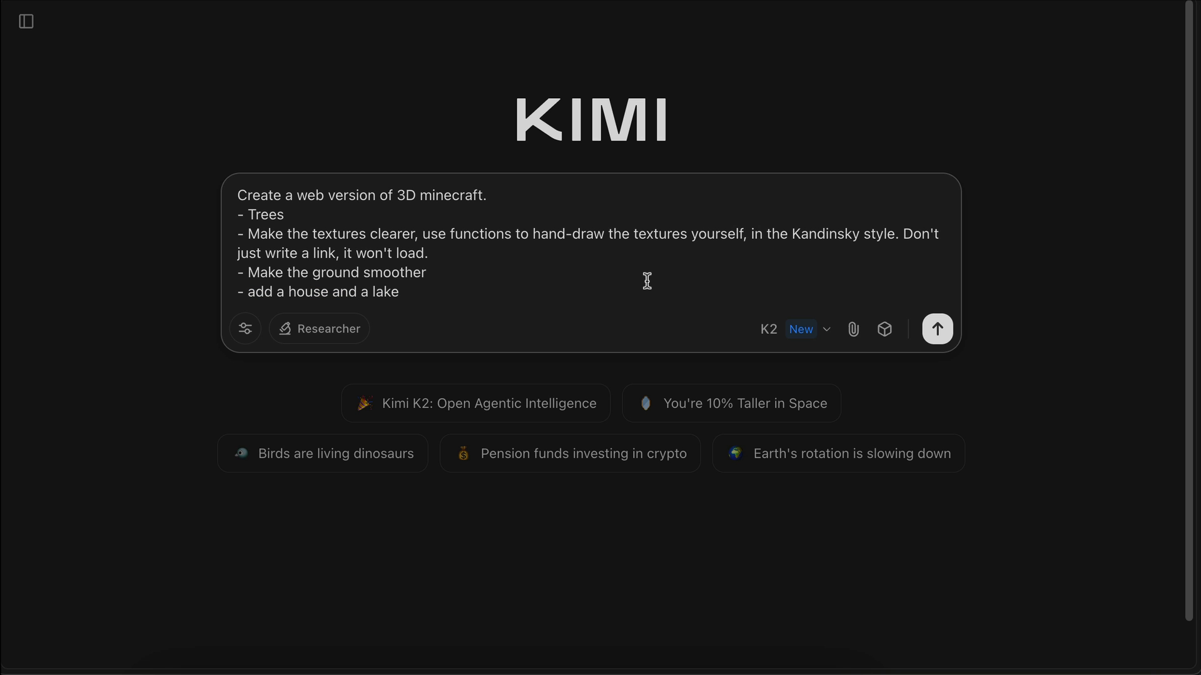
left_click(937, 329)
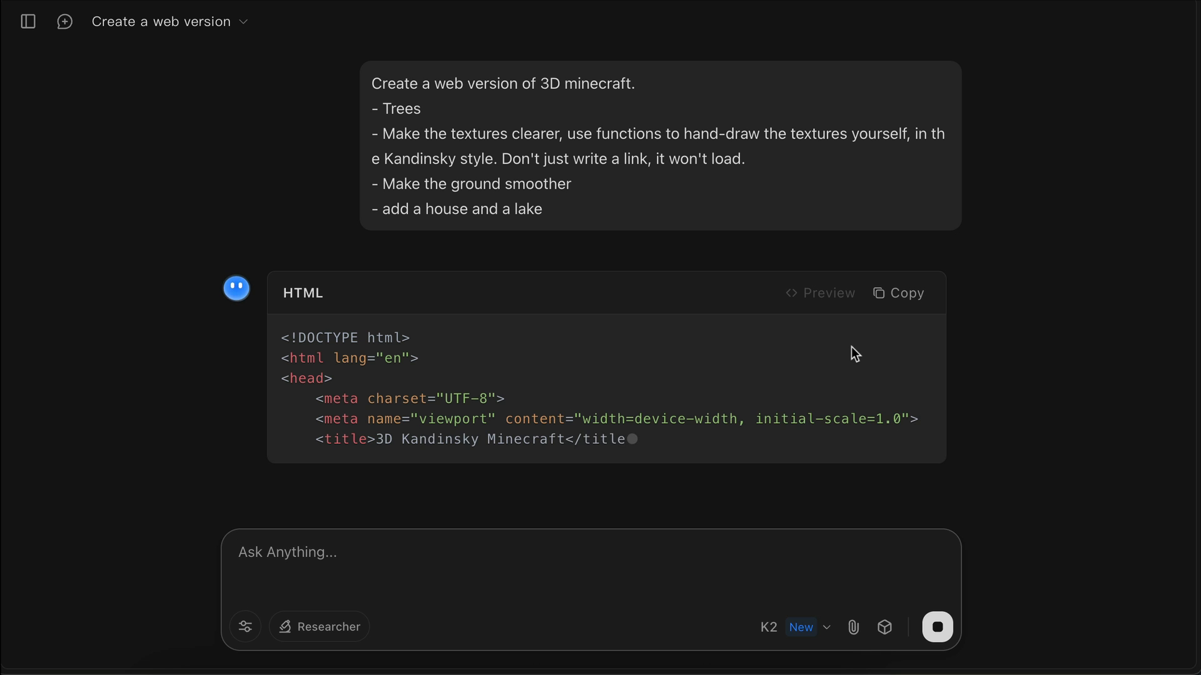
Scroll through the streaming 3D Kandinsky Minecraft HTML code as it generates.
scroll("down", 3)
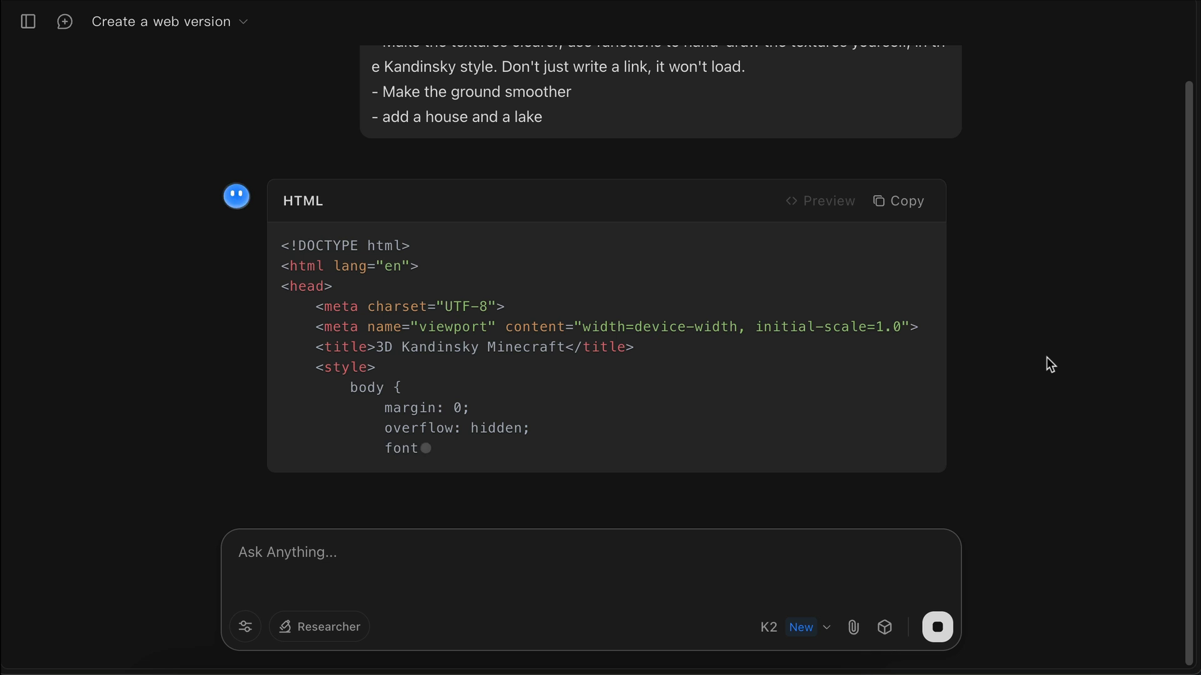
scroll("down", 3)
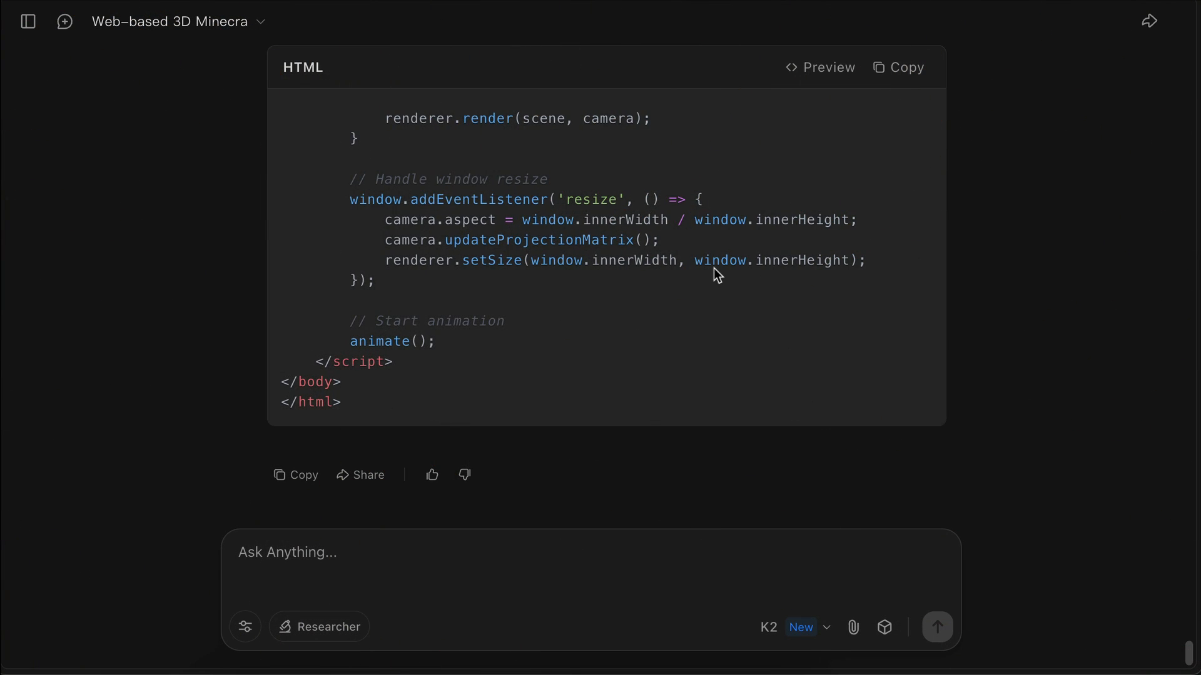
scroll("up", 3)
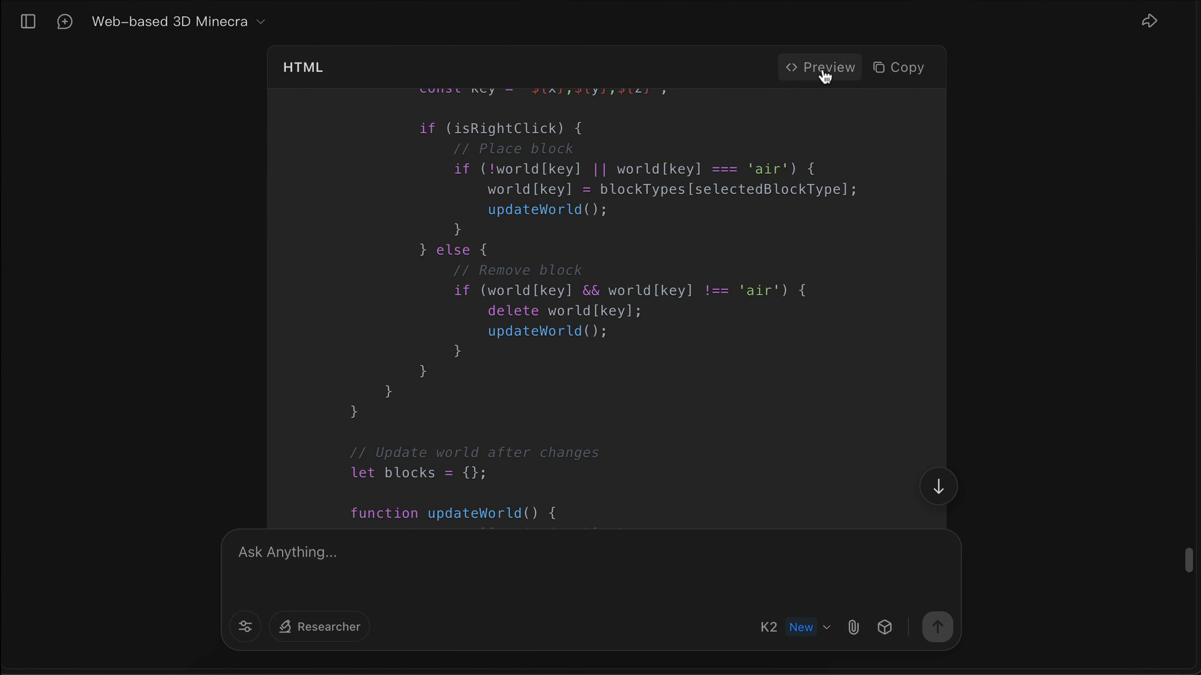
Preview the Minecraft world, then open its iframe from the inspector in a new tab.
left_click(819, 67)
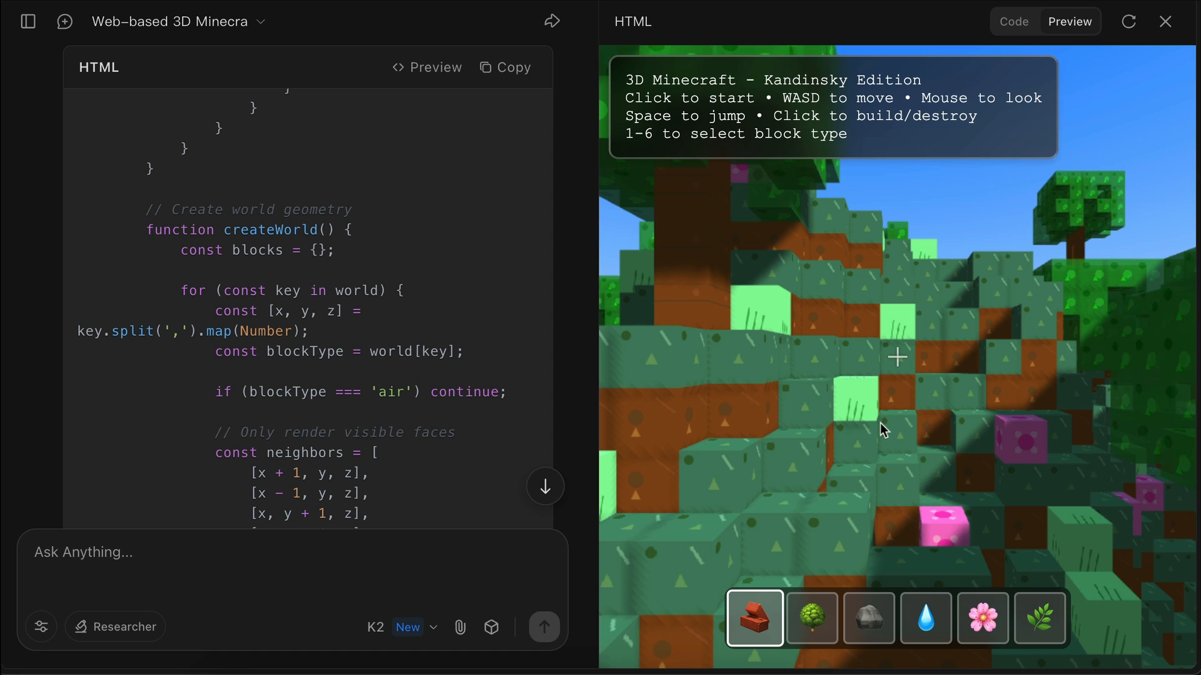
mouse_move(899, 169)
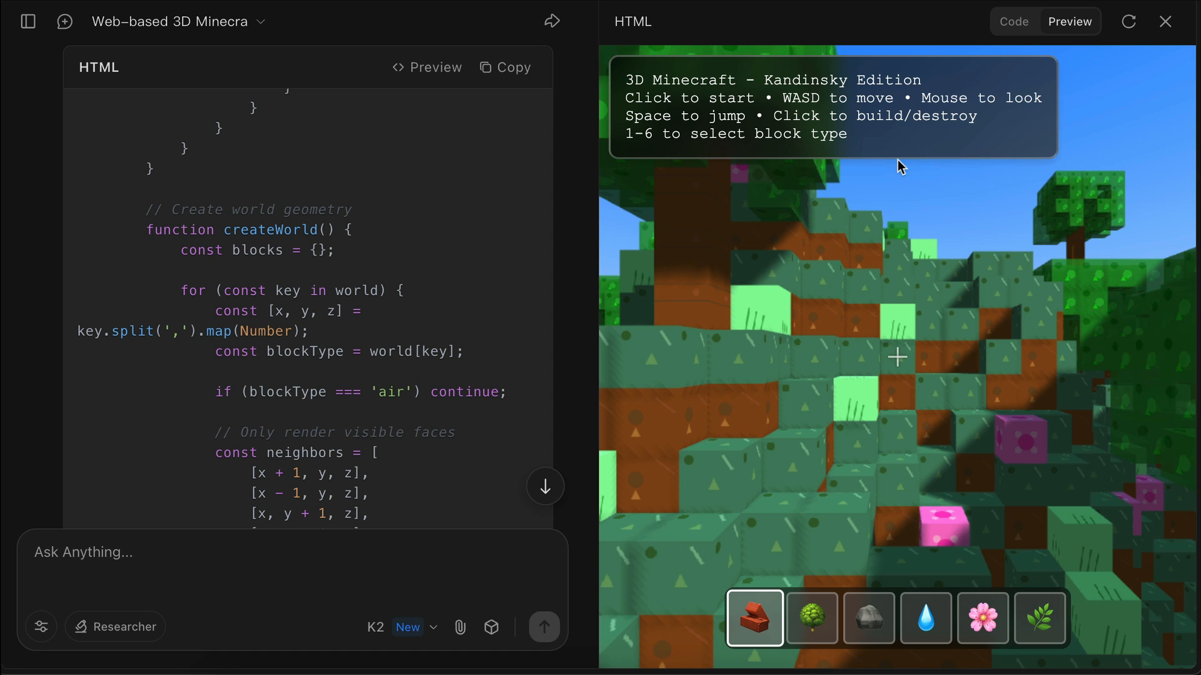
mouse_move(703, 267)
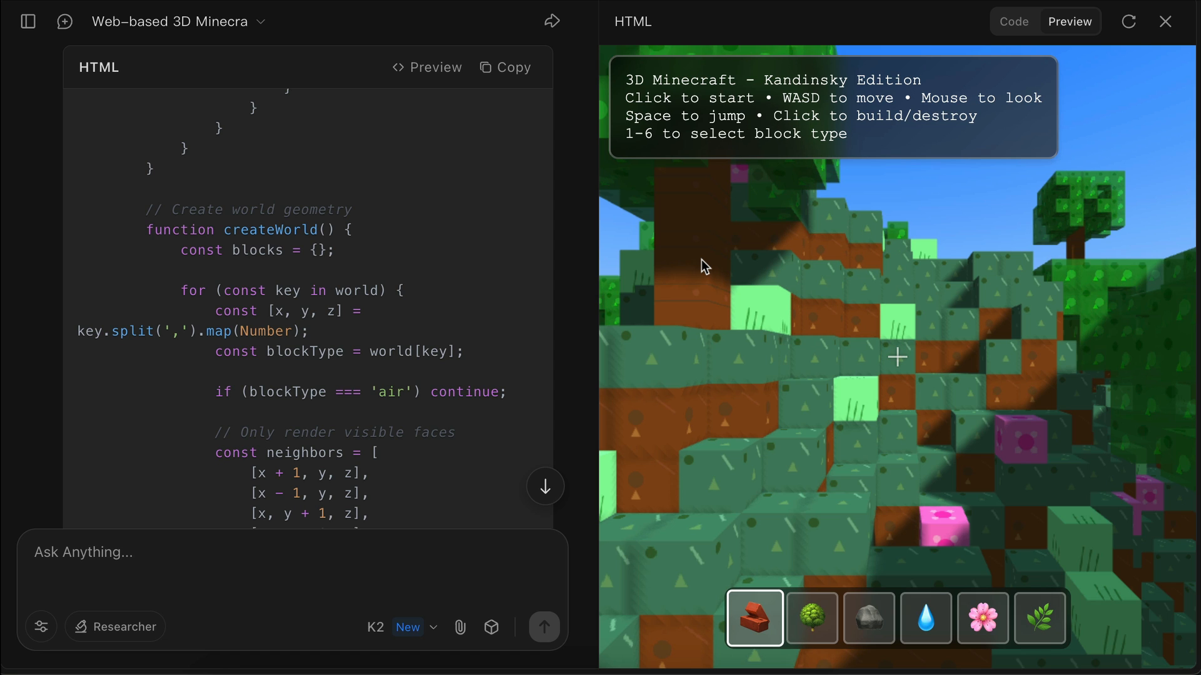
mouse_move(678, 29)
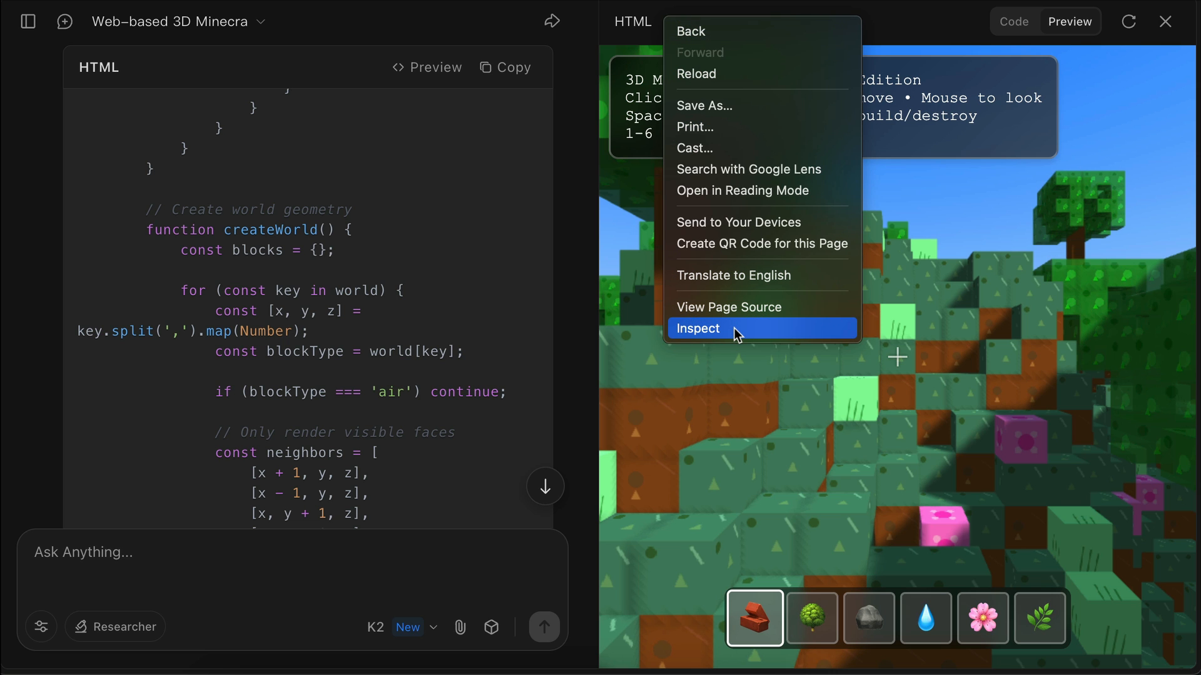
left_click(698, 329)
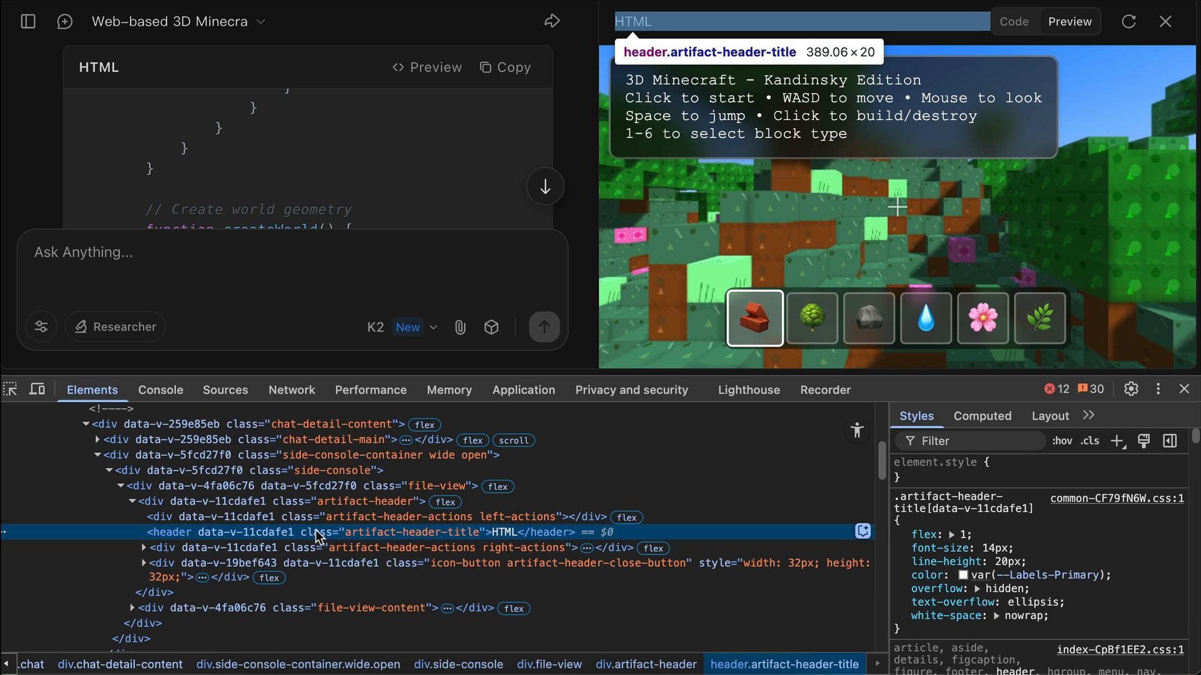
mouse_move(401, 608)
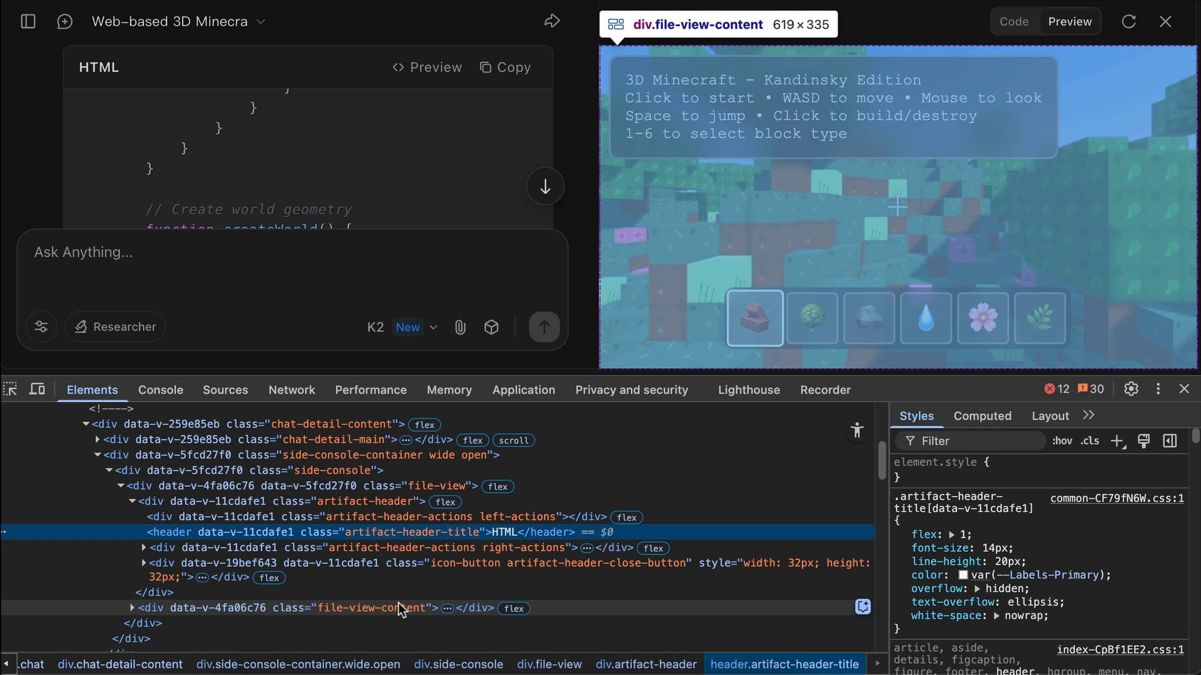
left_click(150, 608)
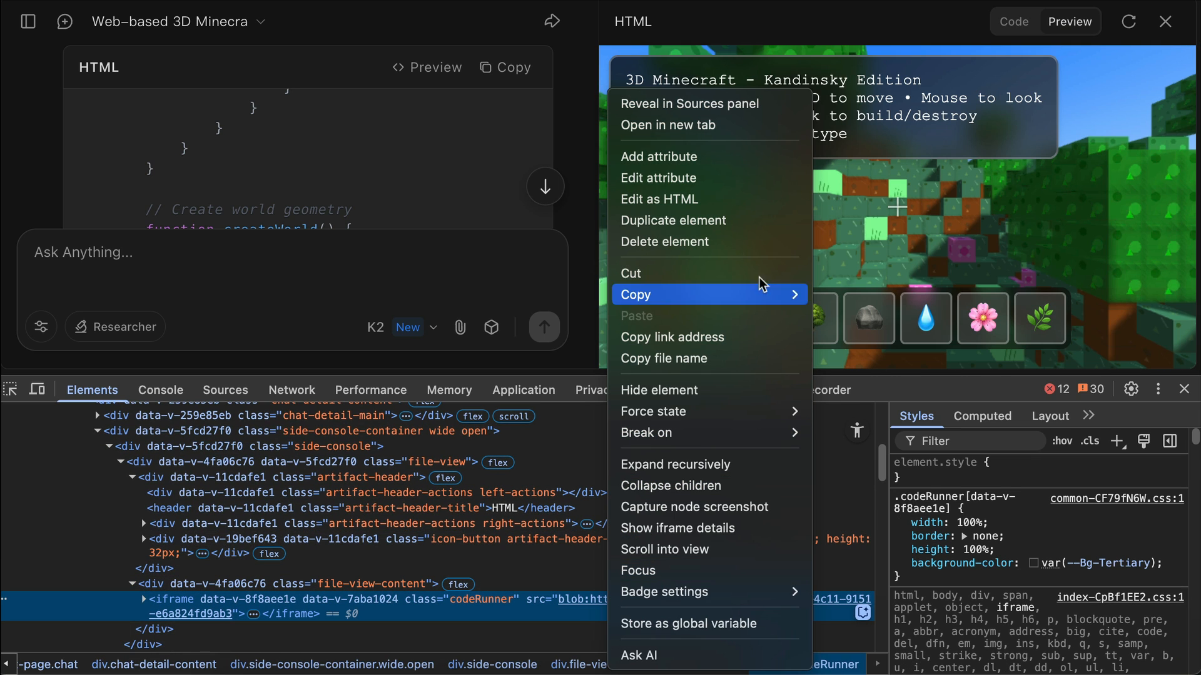
mouse_move(693, 125)
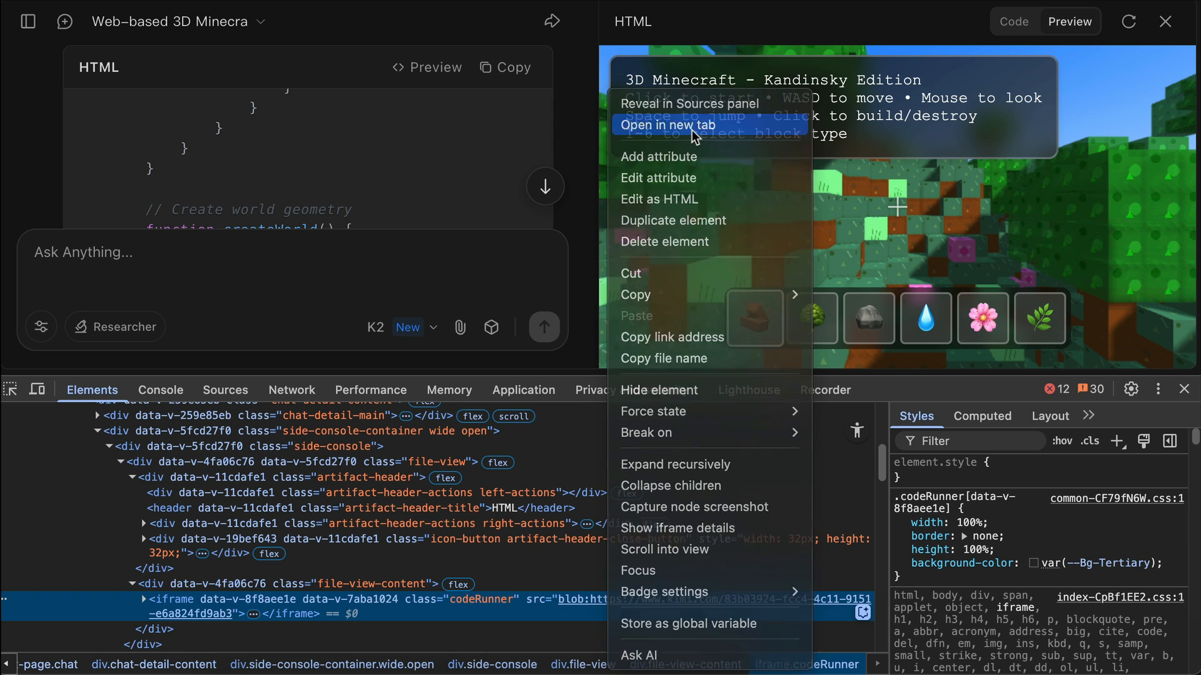
left_click(667, 125)
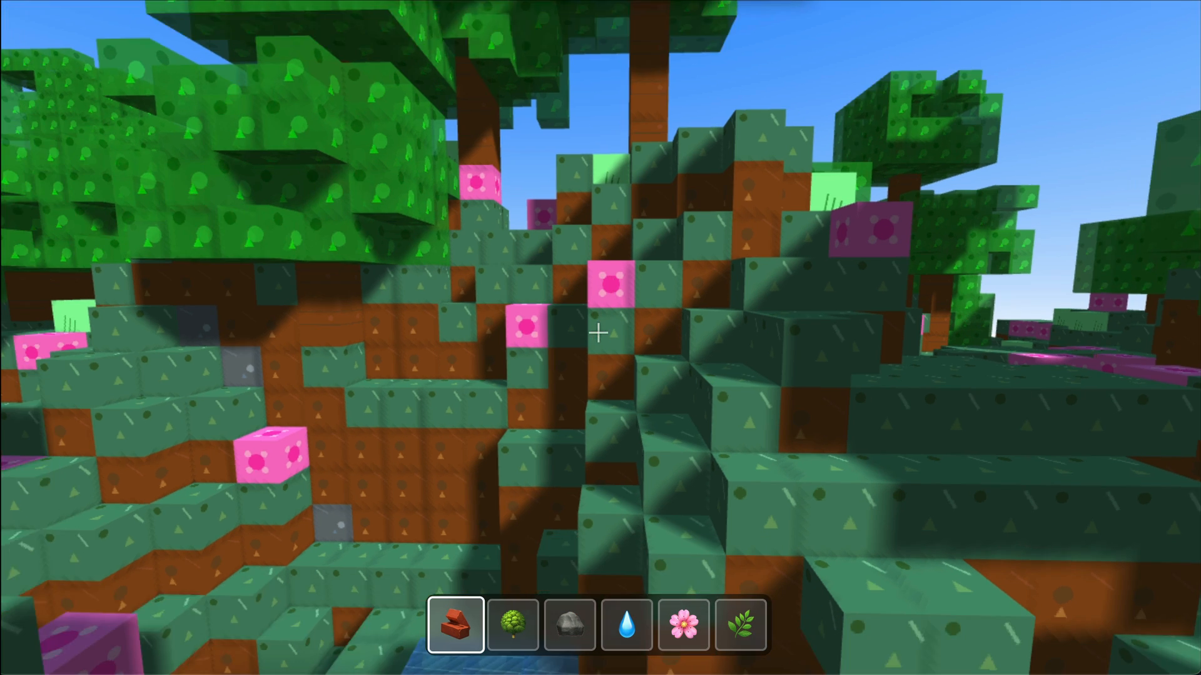
mouse_move(600, 332)
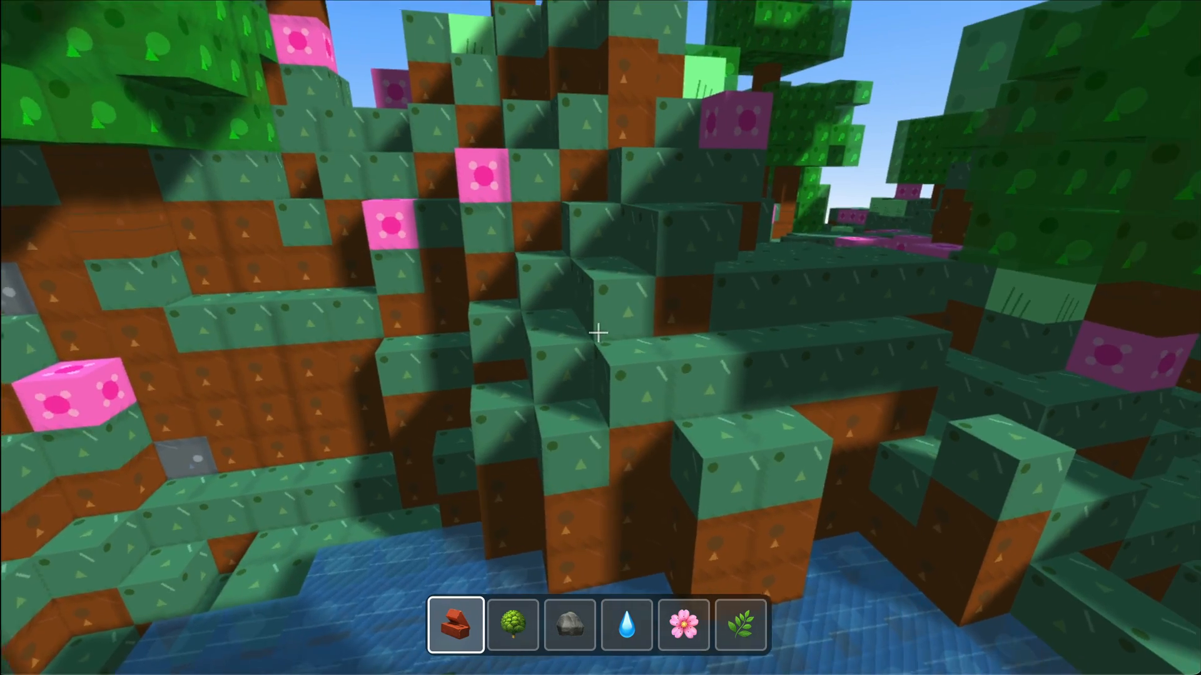
mouse_move(601, 333)
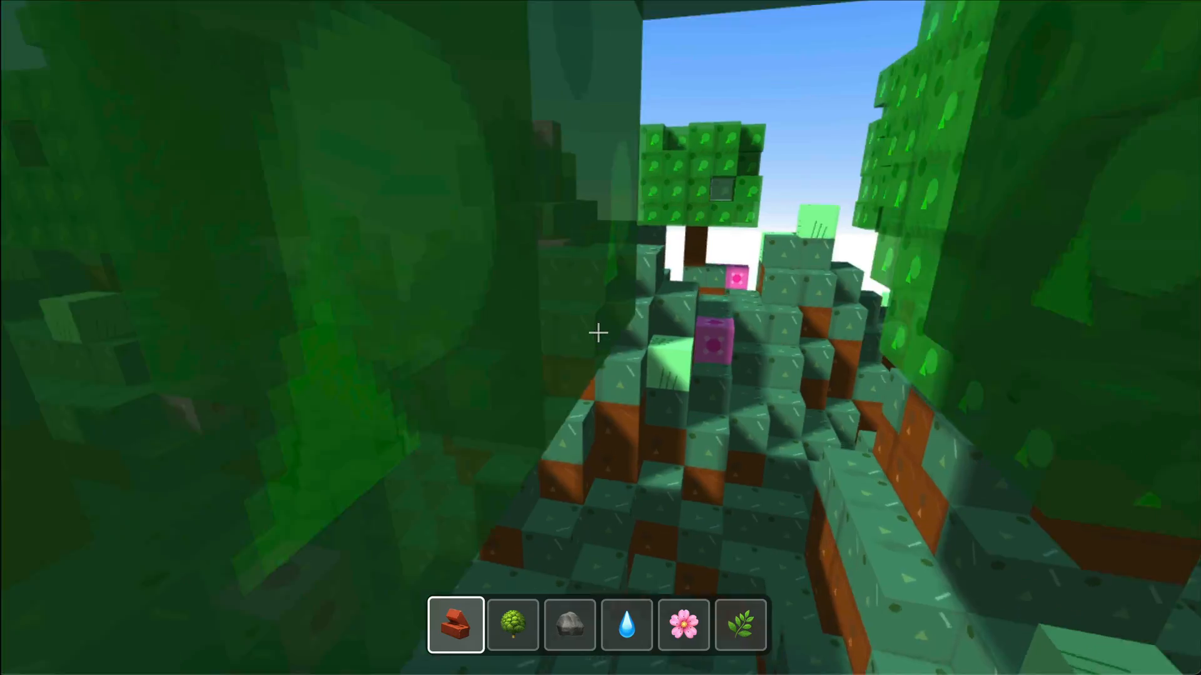
mouse_move(600, 337)
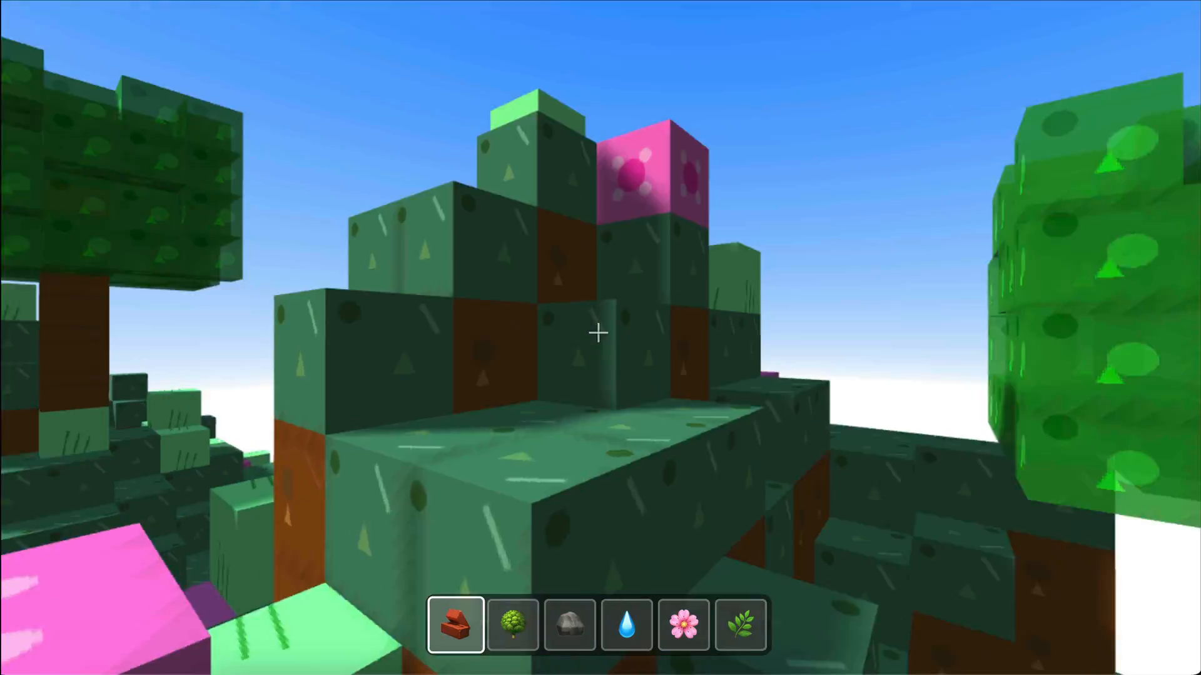
mouse_move(599, 333)
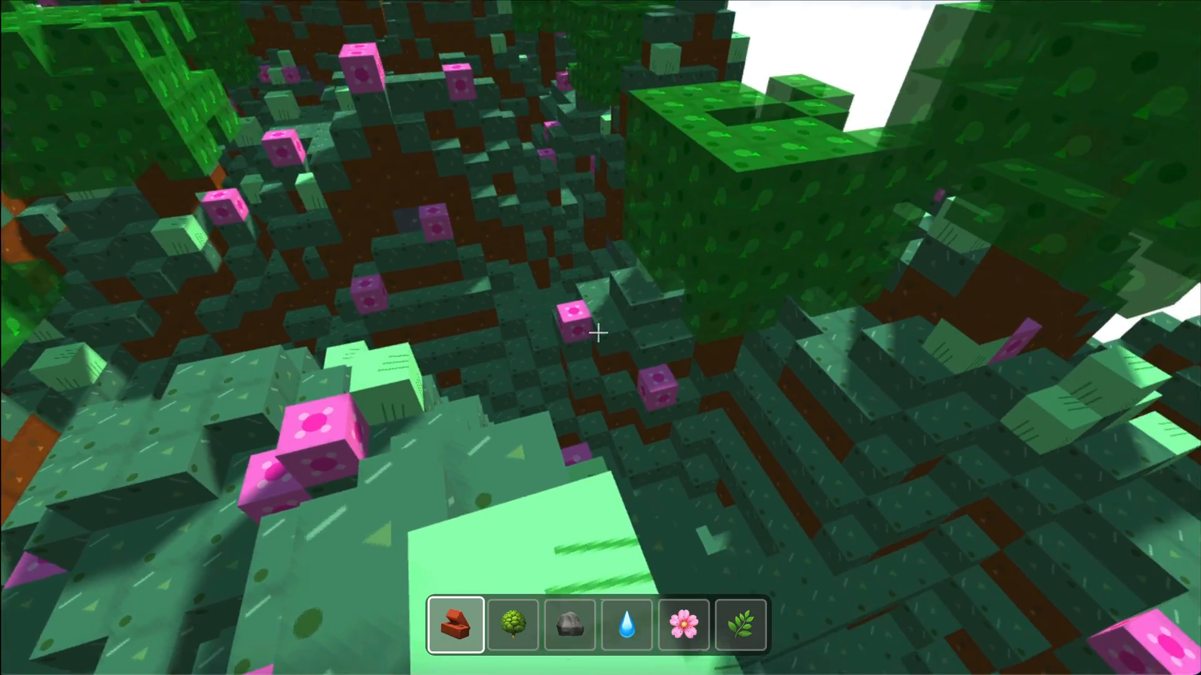
mouse_move(600, 333)
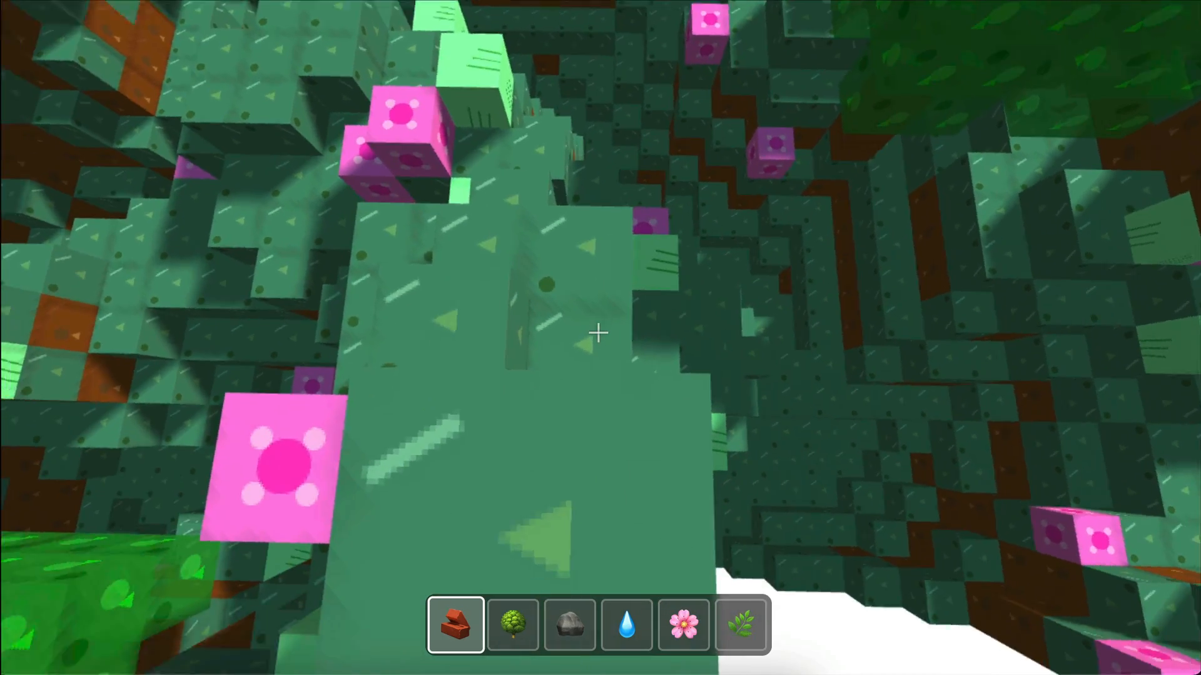
mouse_move(599, 333)
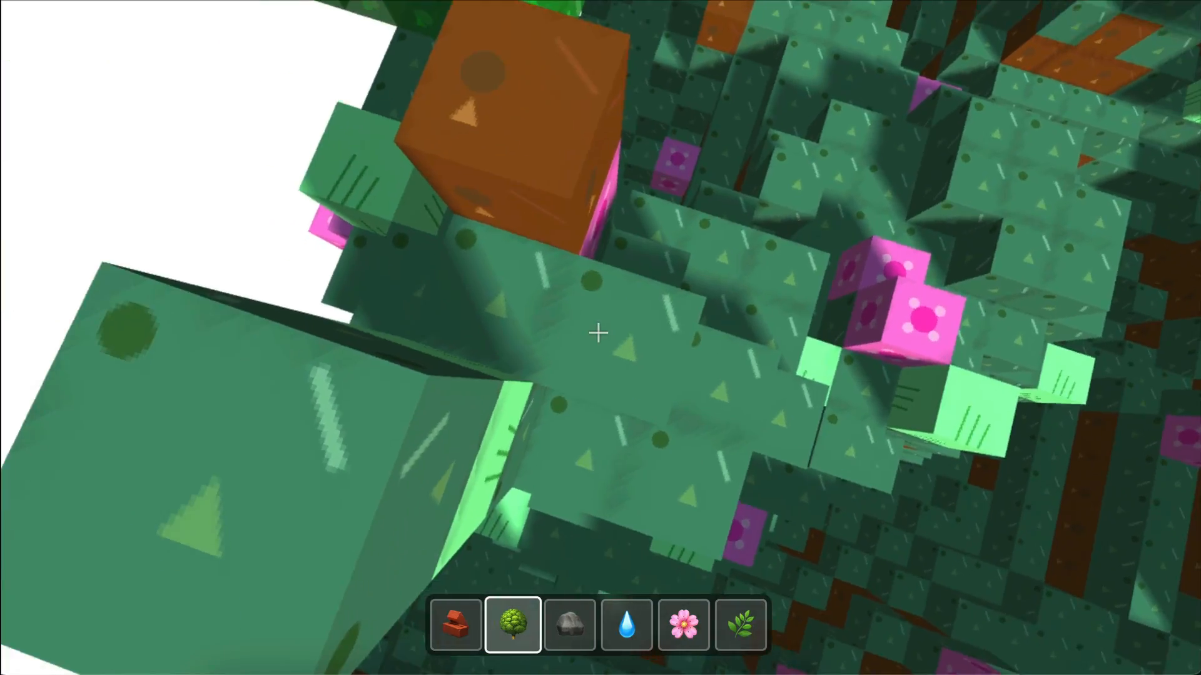
Switch the hotbar to stone blocks with key 3.
key("3")
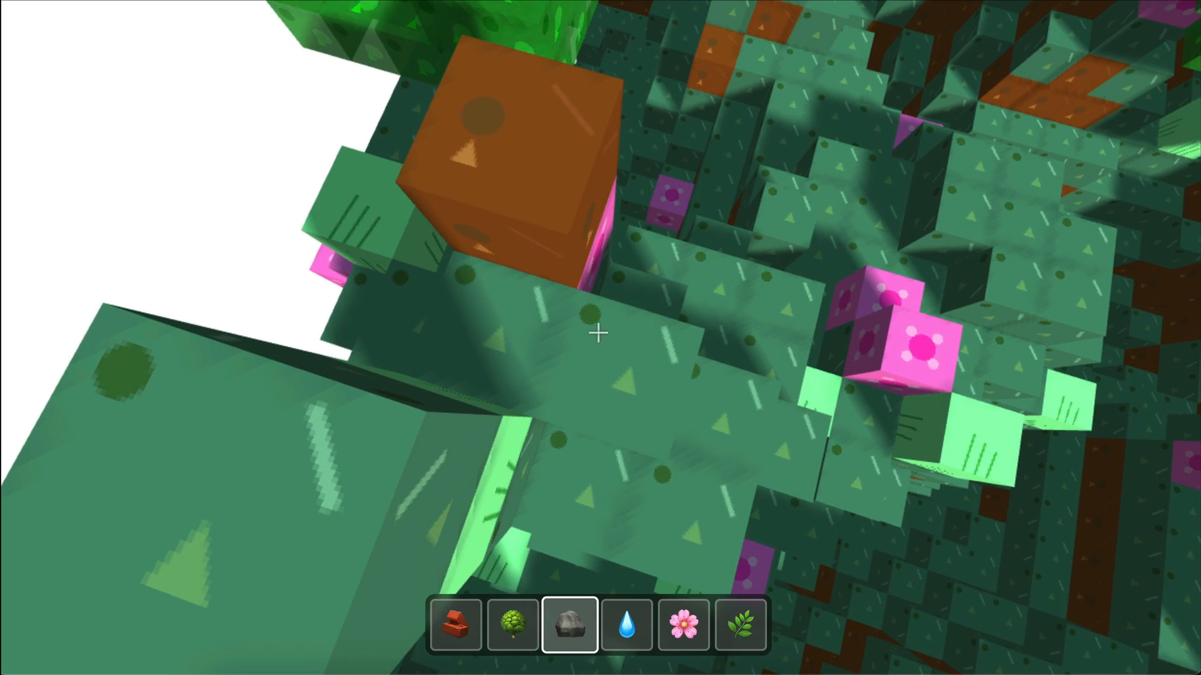
mouse_move(599, 333)
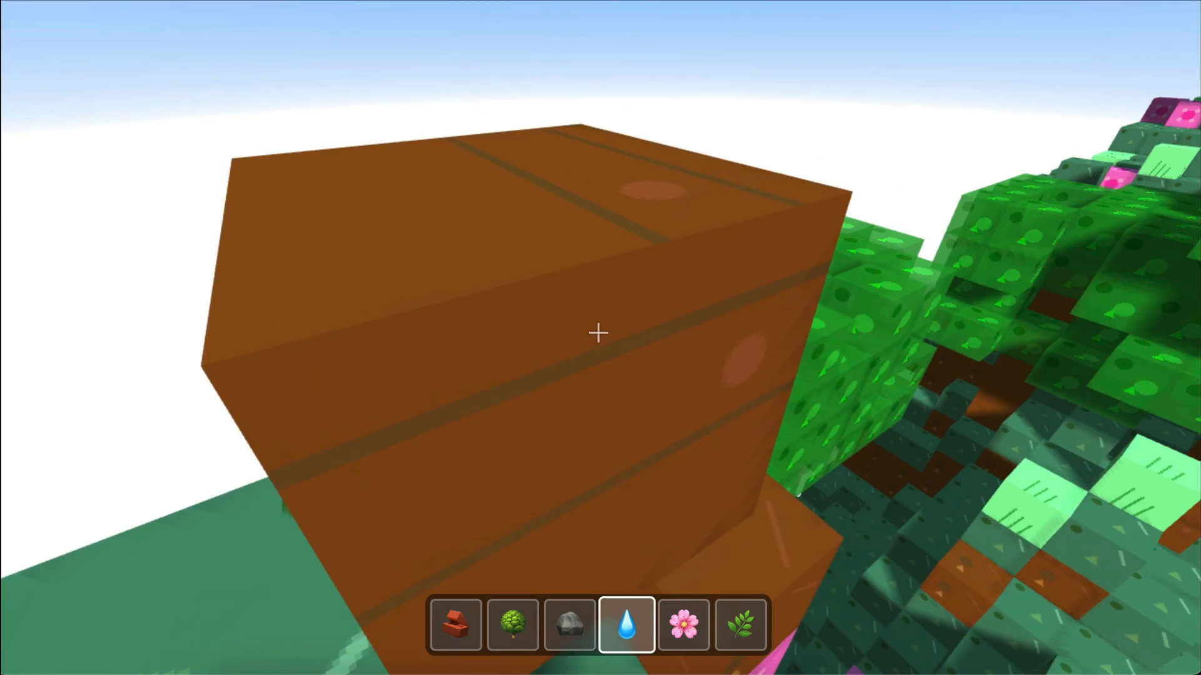
mouse_move(600, 332)
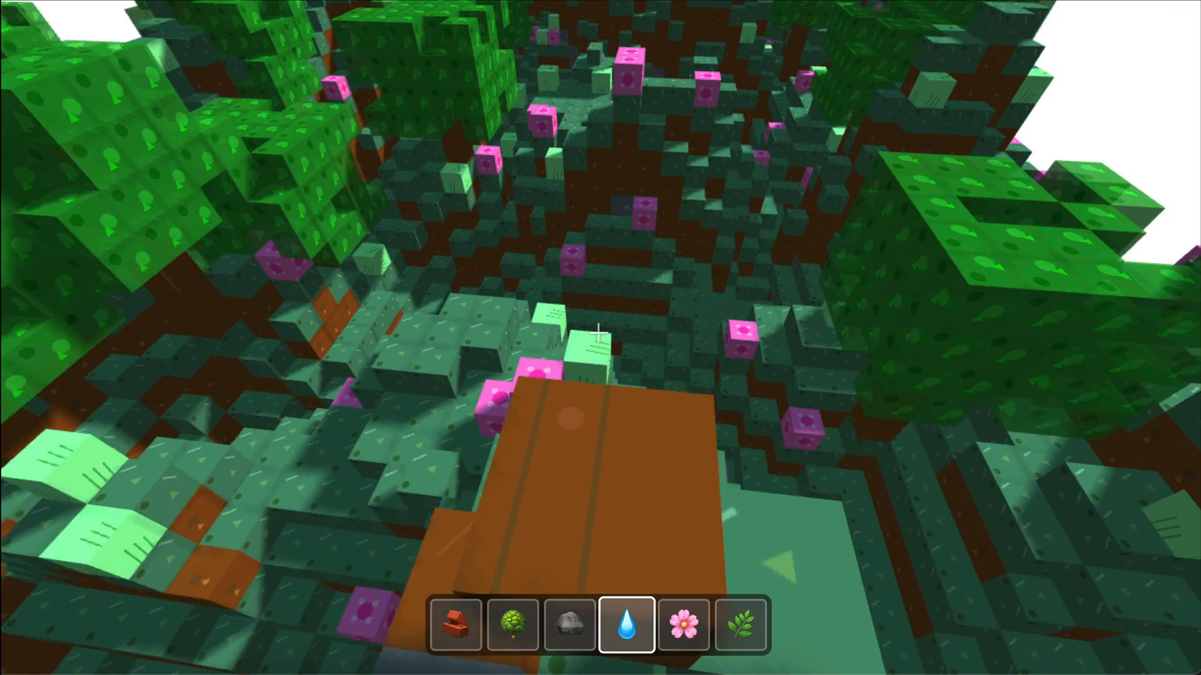
mouse_move(598, 332)
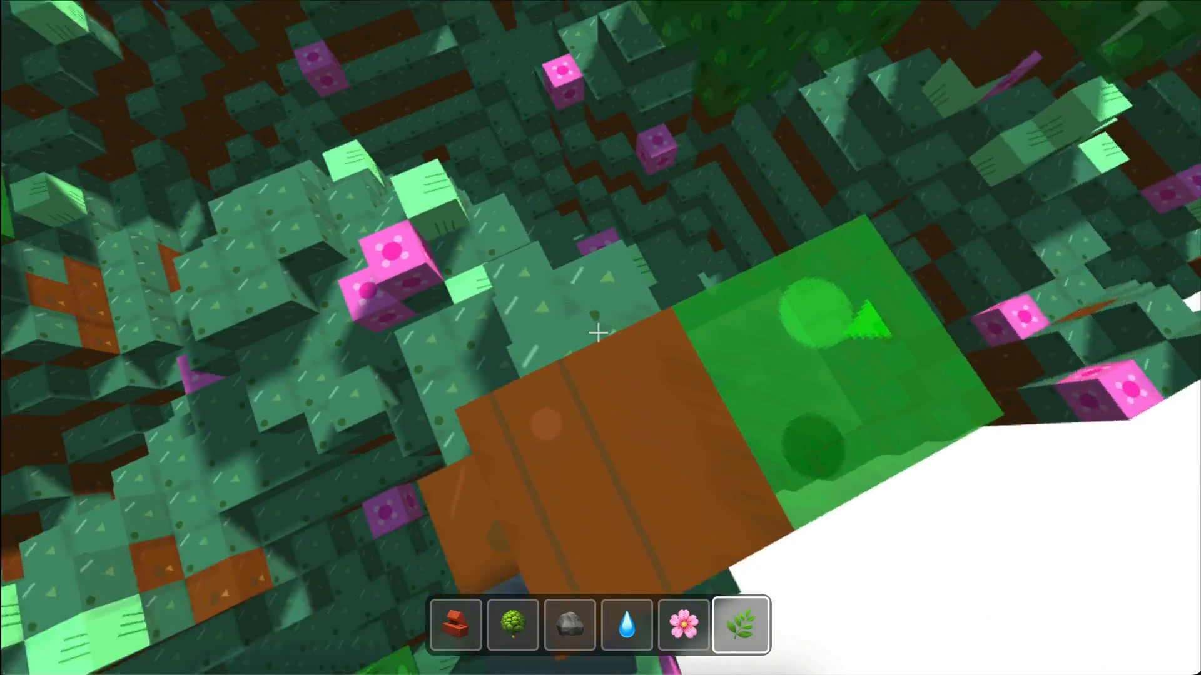
mouse_move(600, 333)
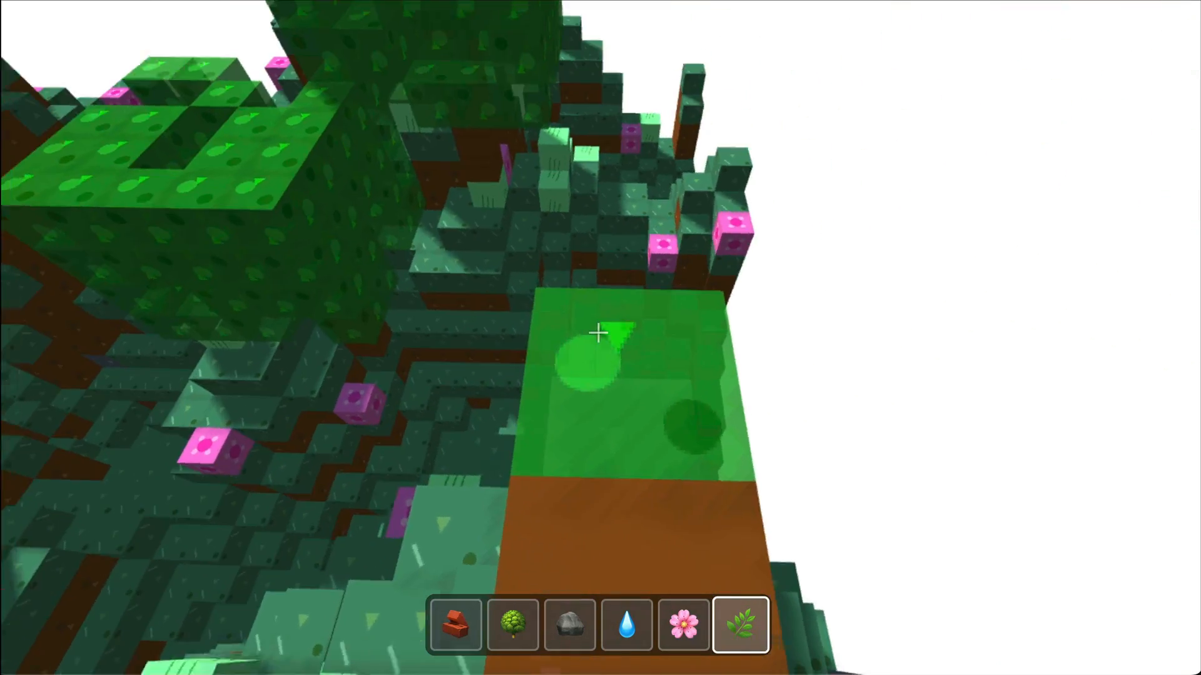
mouse_move(599, 332)
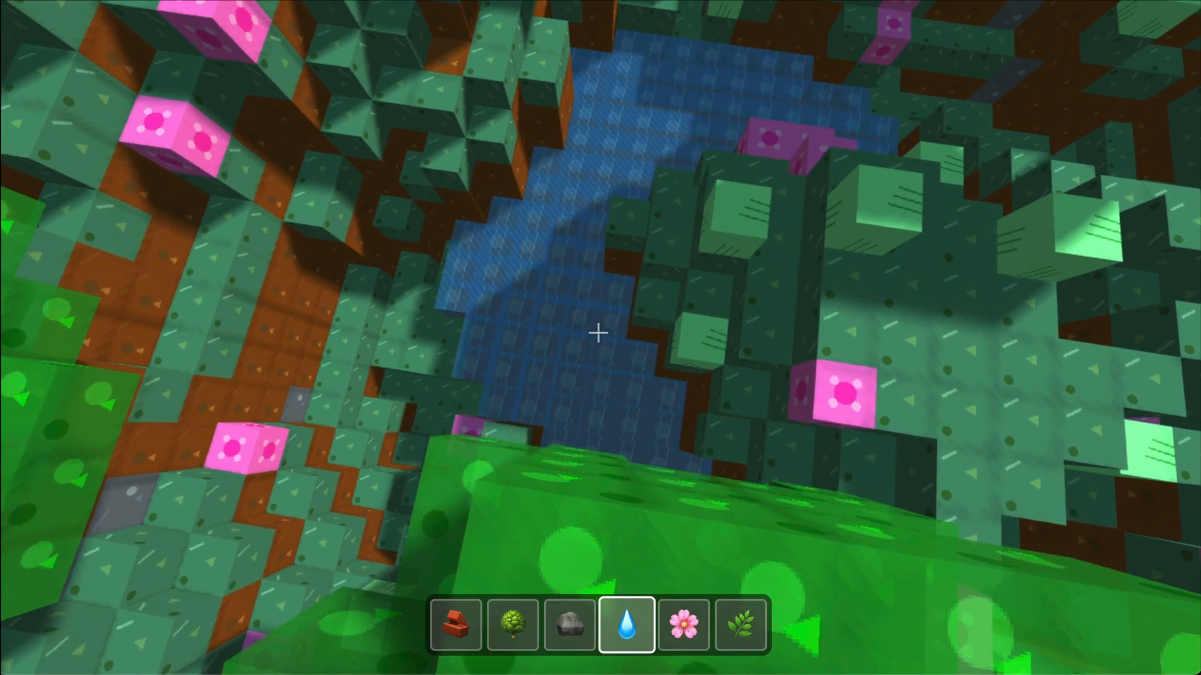
mouse_move(601, 333)
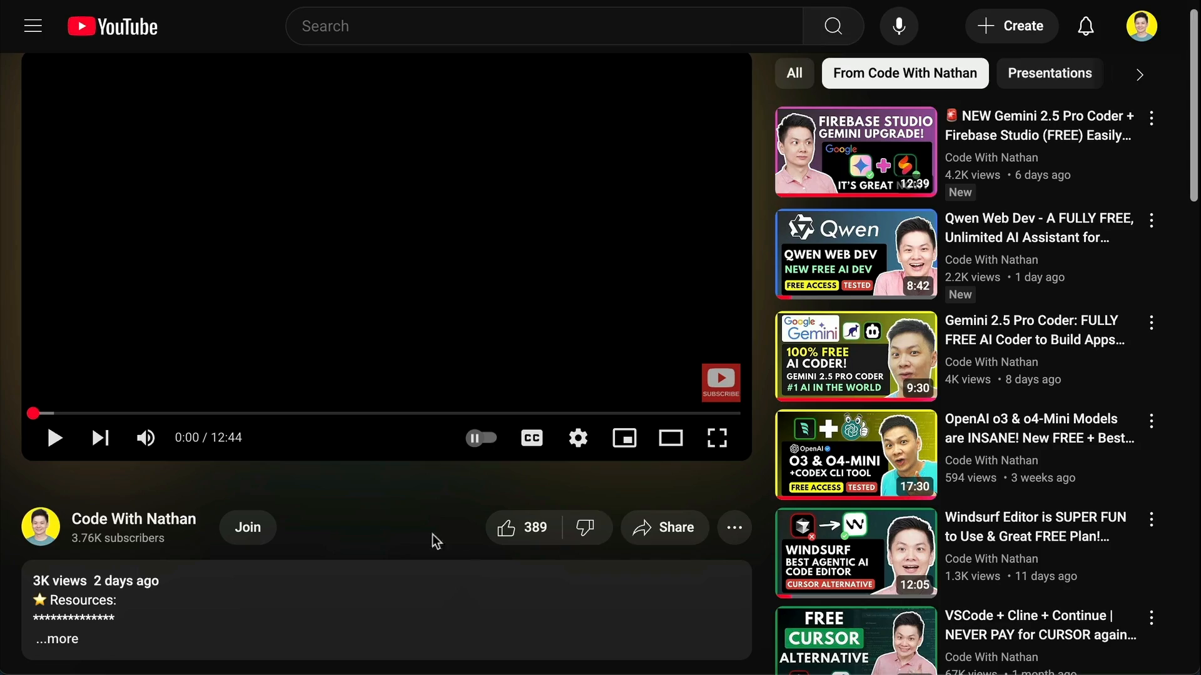
Send a YouTube Super Thanks with the blue smiling face emoji added.
left_click(733, 528)
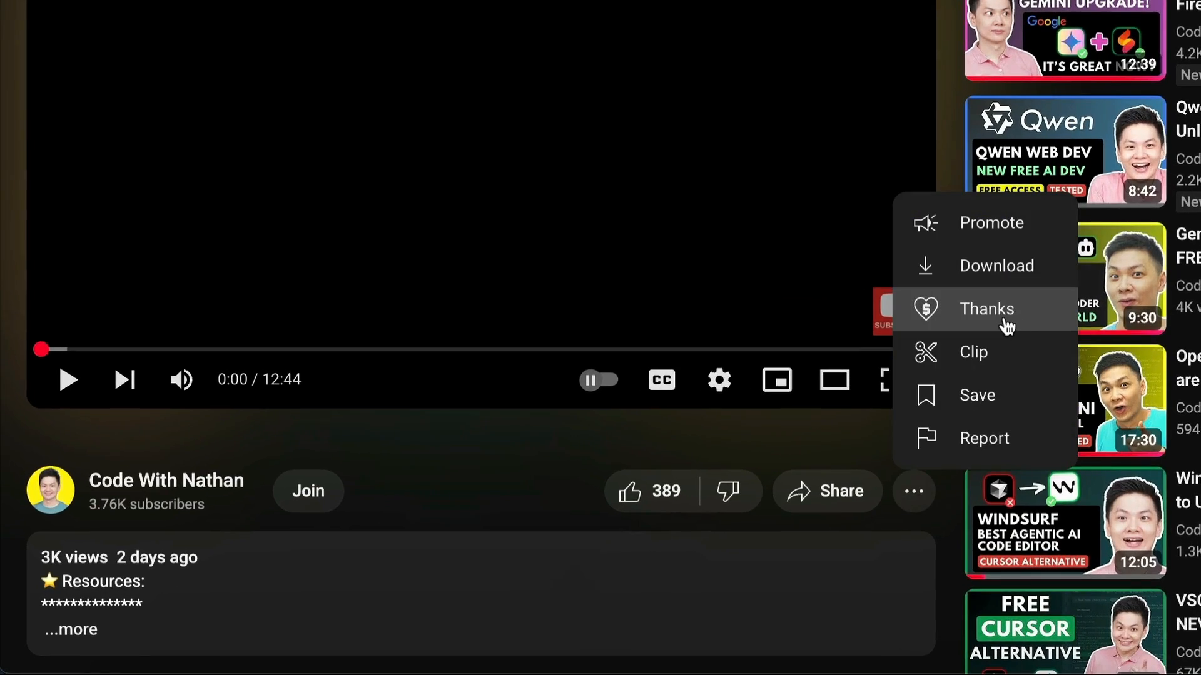
left_click(985, 309)
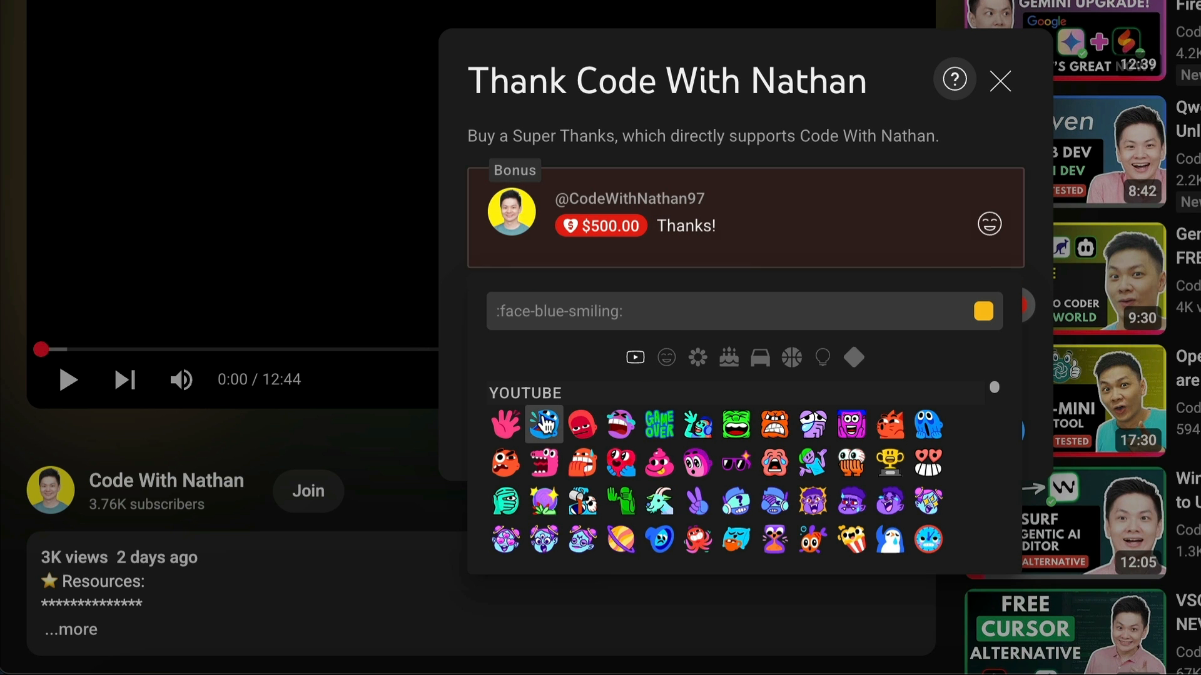
left_click(544, 425)
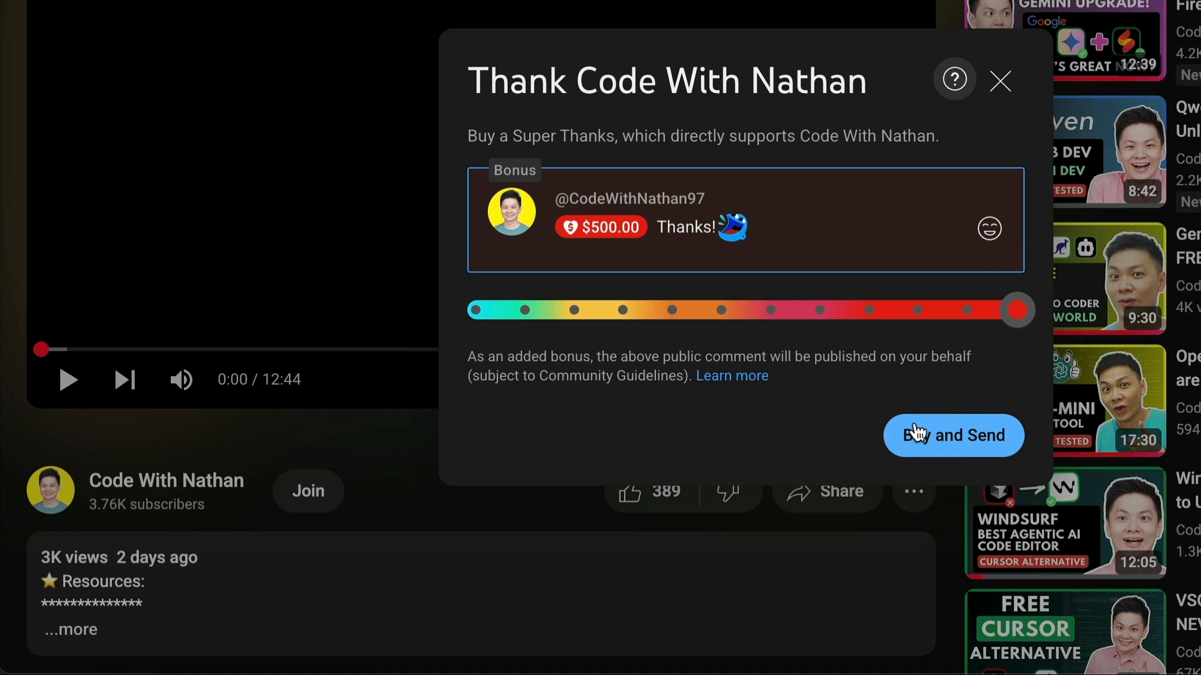
left_click(999, 80)
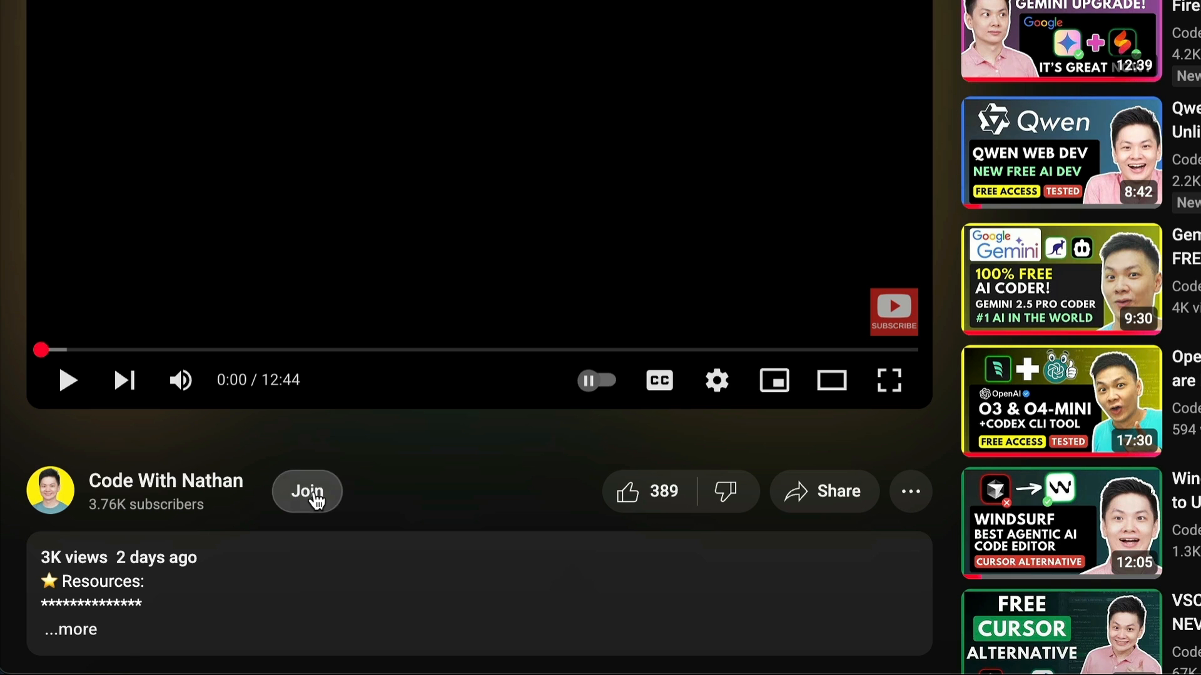
View the channel's membership tiers via Join, then return to Kimi's homepage.
left_click(306, 490)
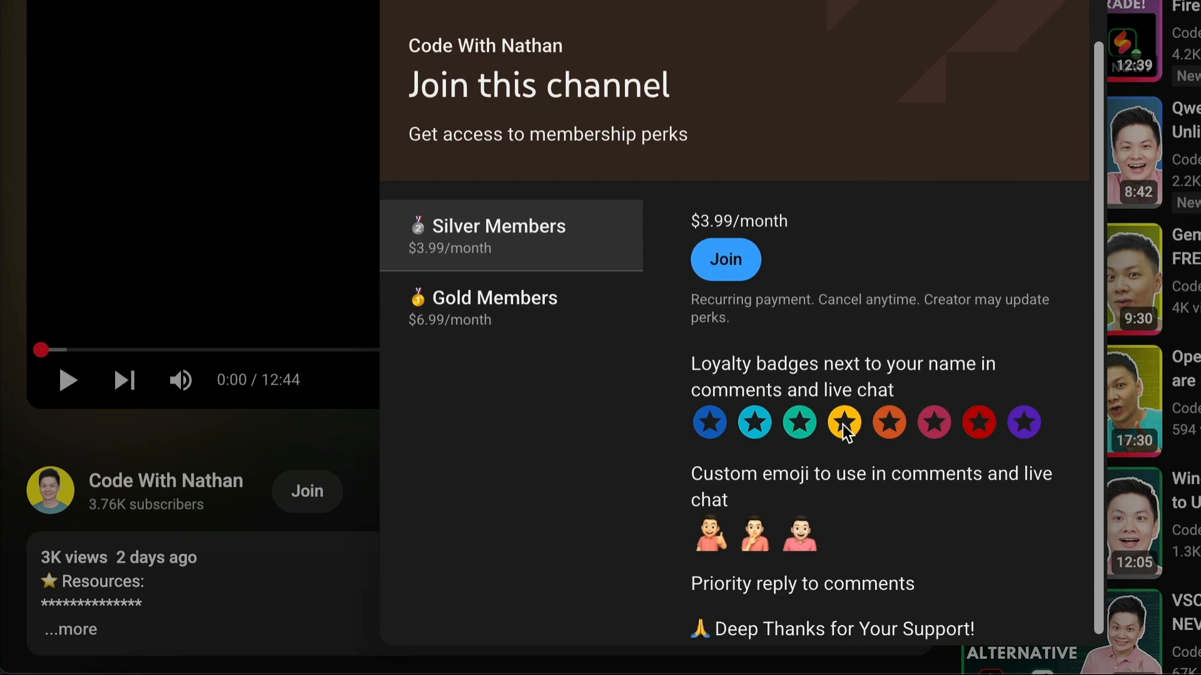
scroll("down", 3)
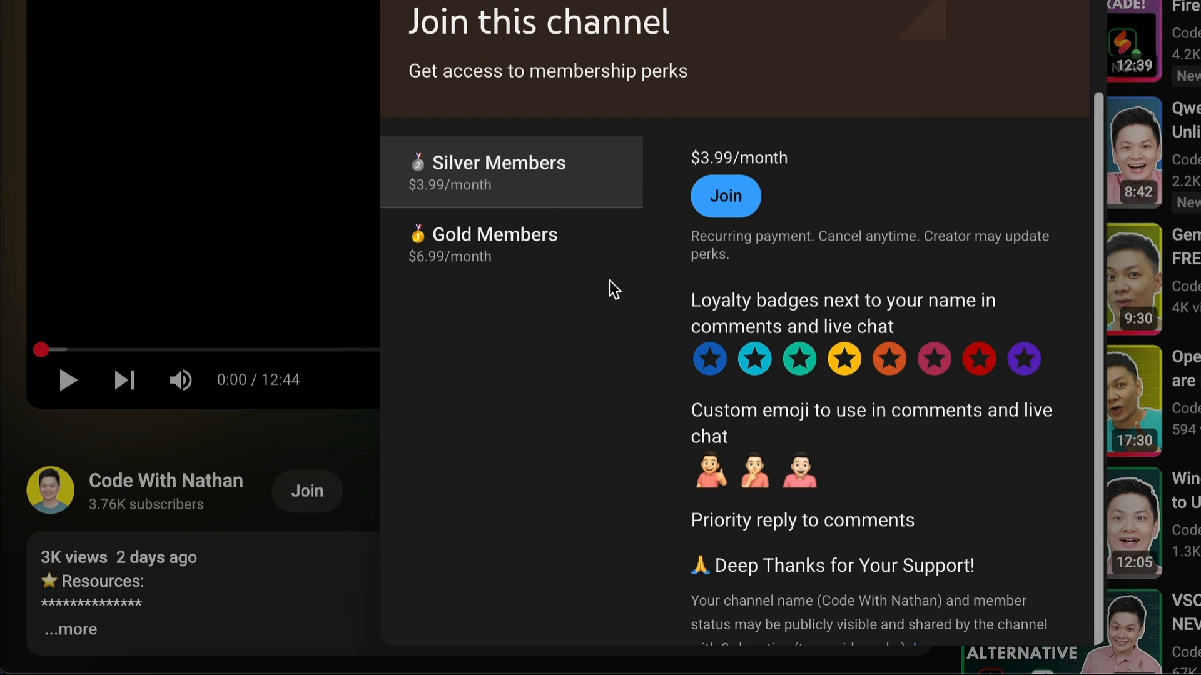
left_click(495, 244)
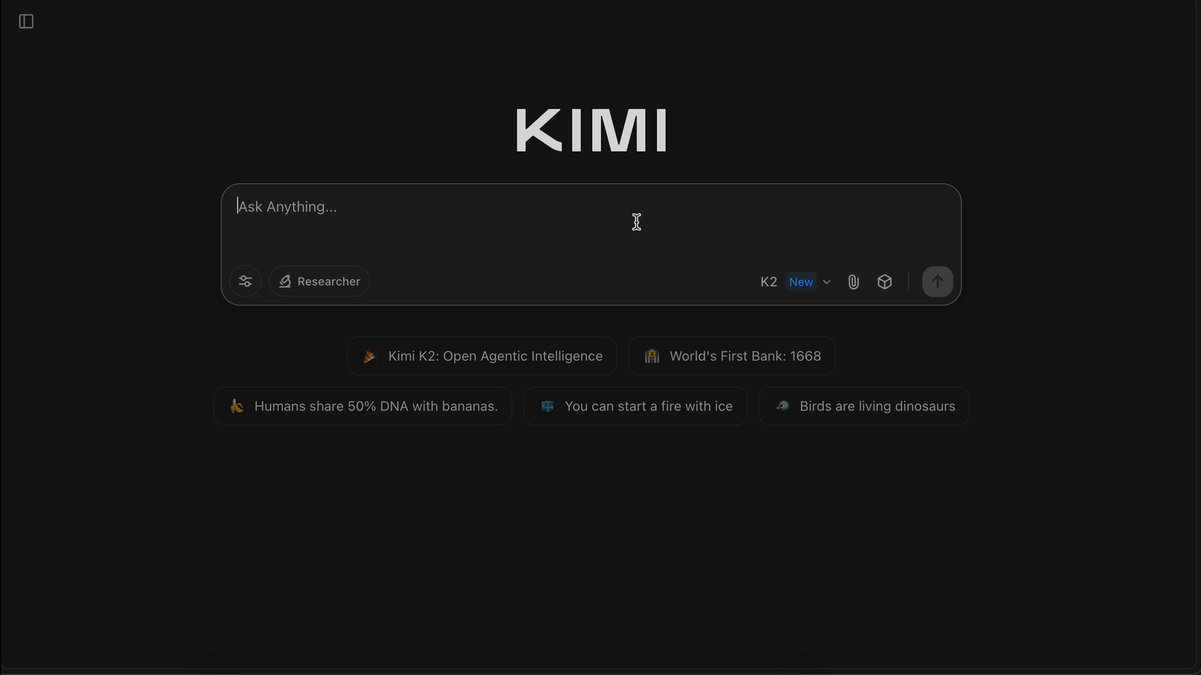
Ask Kimi to 'create a solitaire game on the browser' and return to the Minecraft world.
type("create a solitaire g")
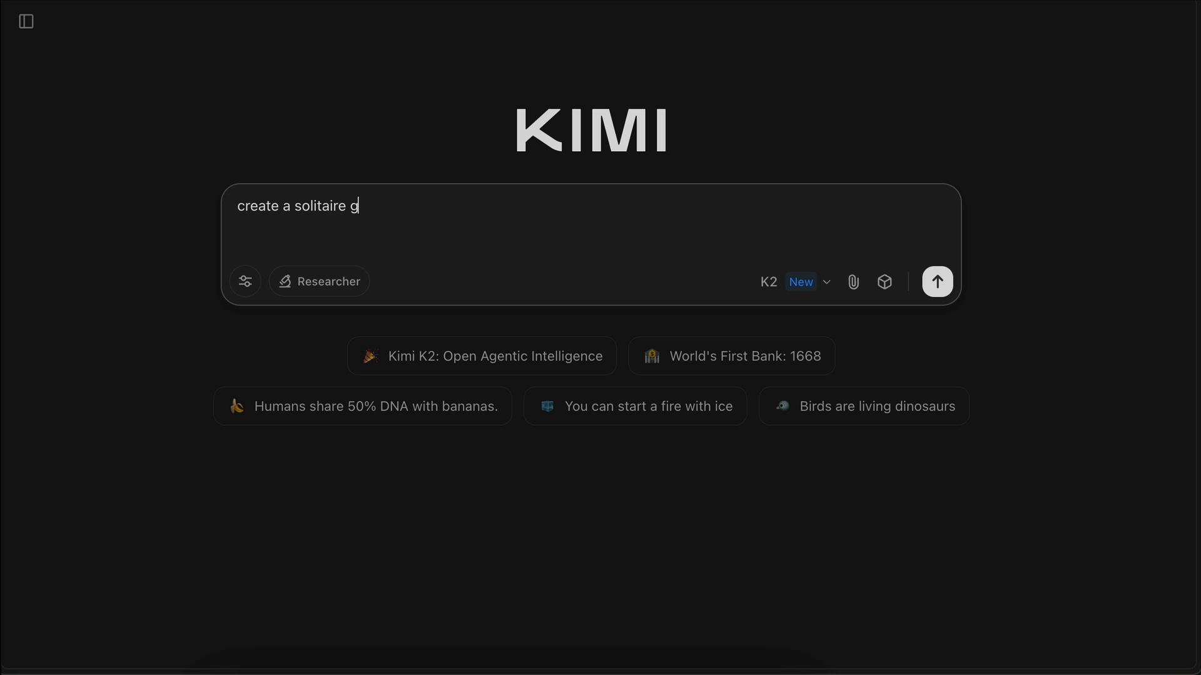
left_click(937, 281)
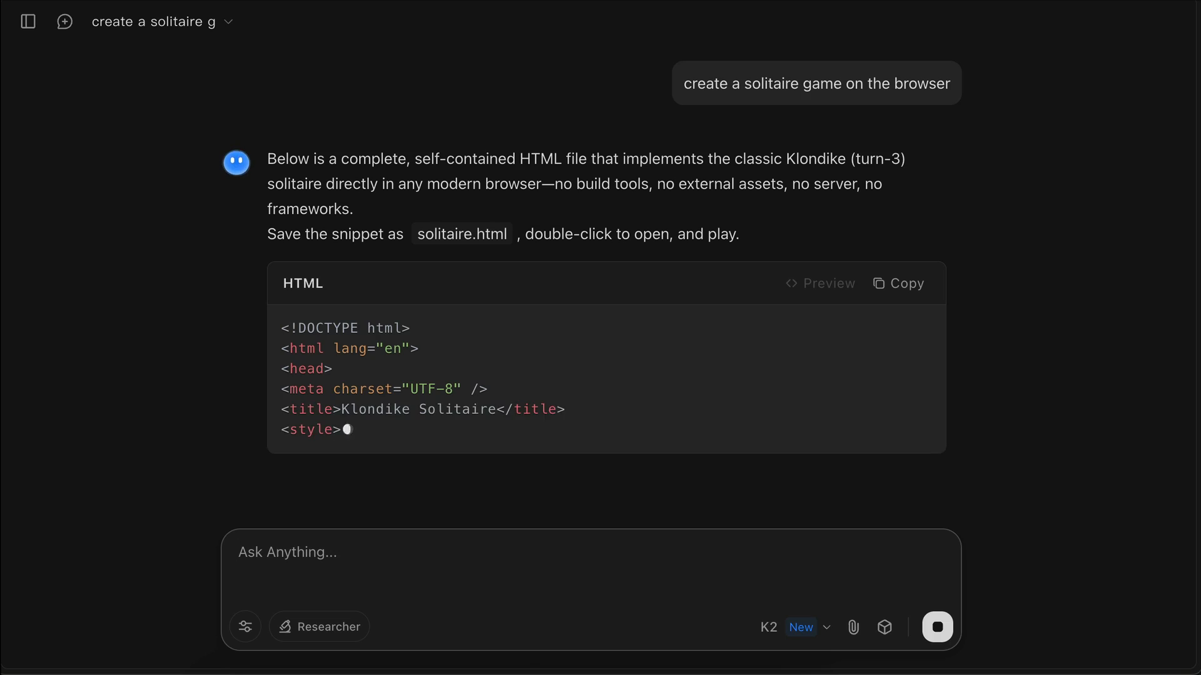
scroll("up", 3)
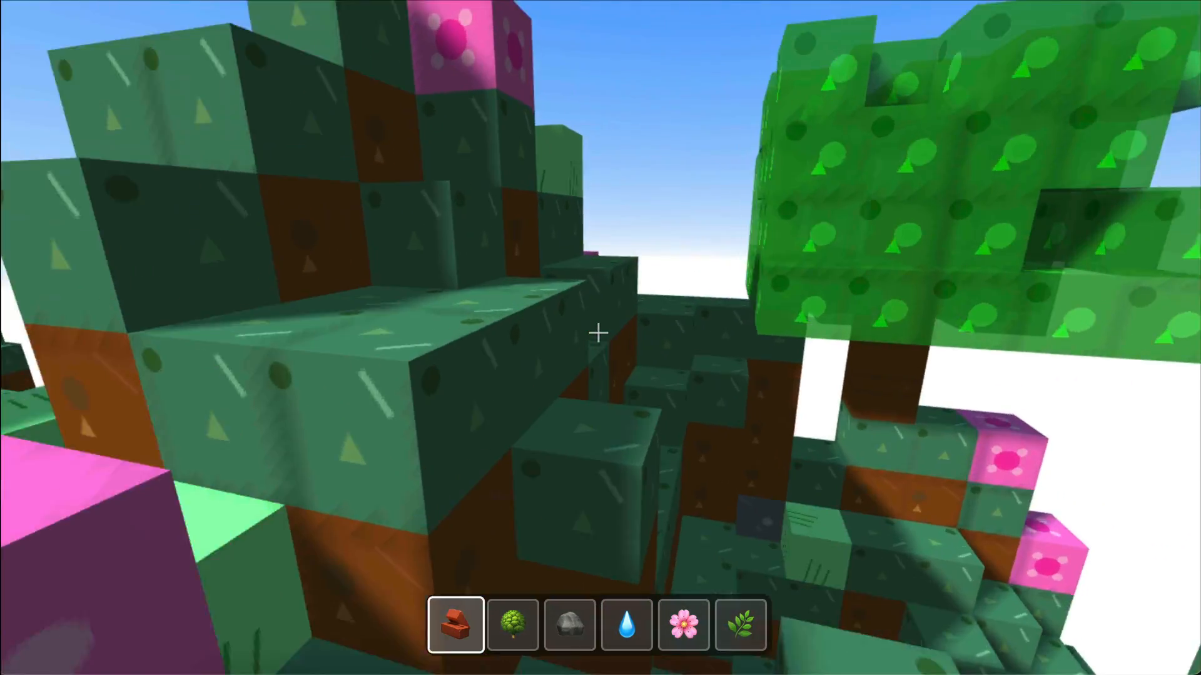
mouse_move(600, 338)
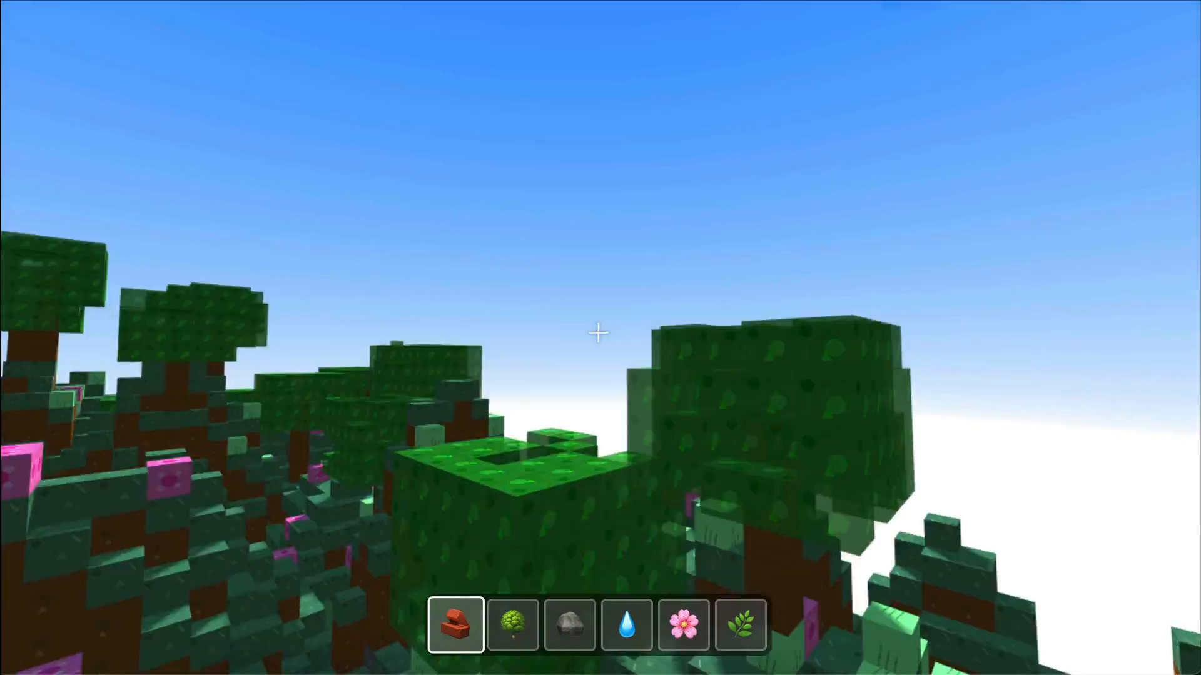
mouse_move(601, 334)
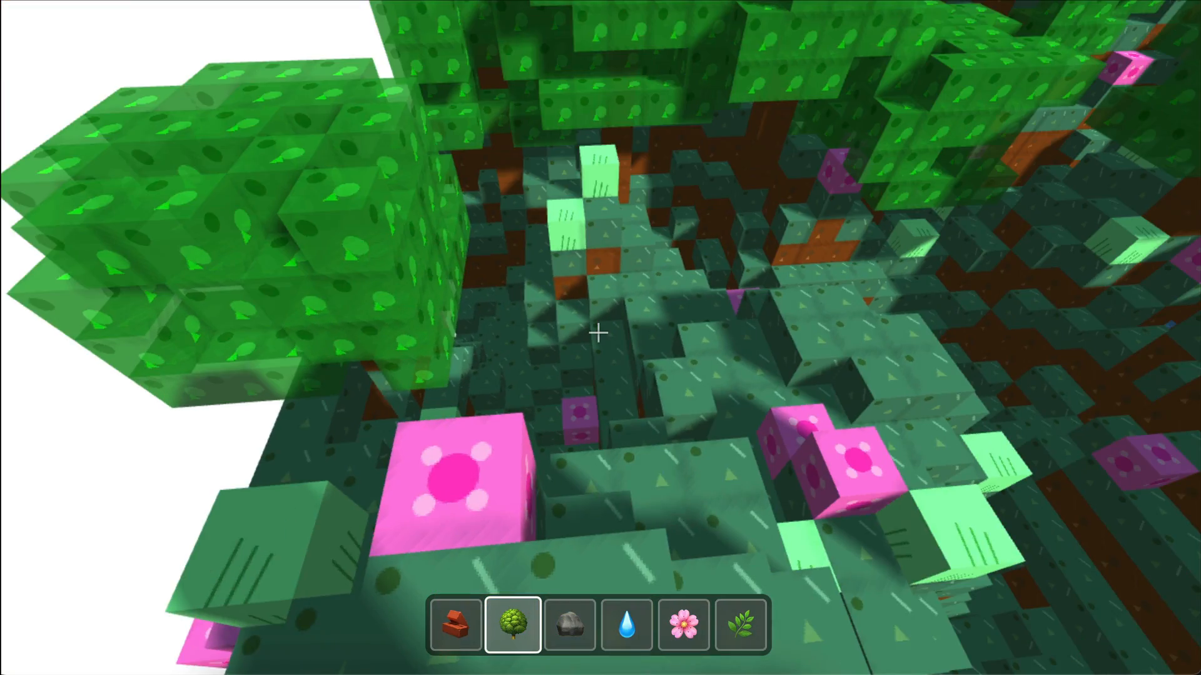
mouse_move(601, 333)
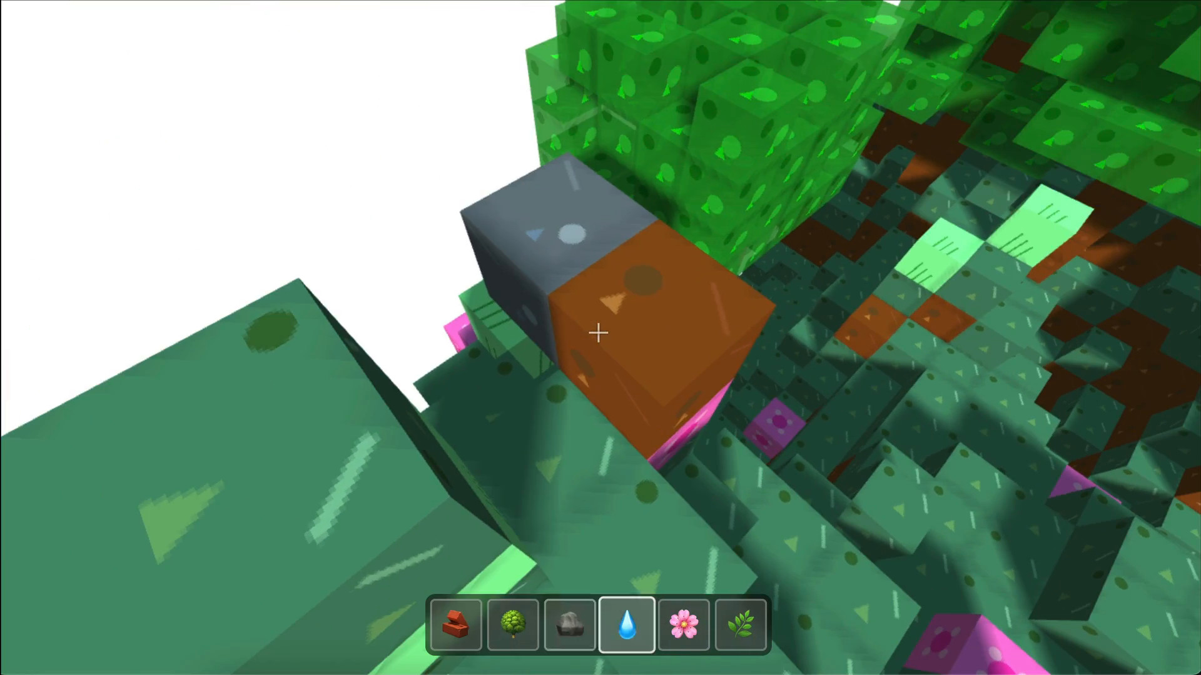
mouse_move(600, 333)
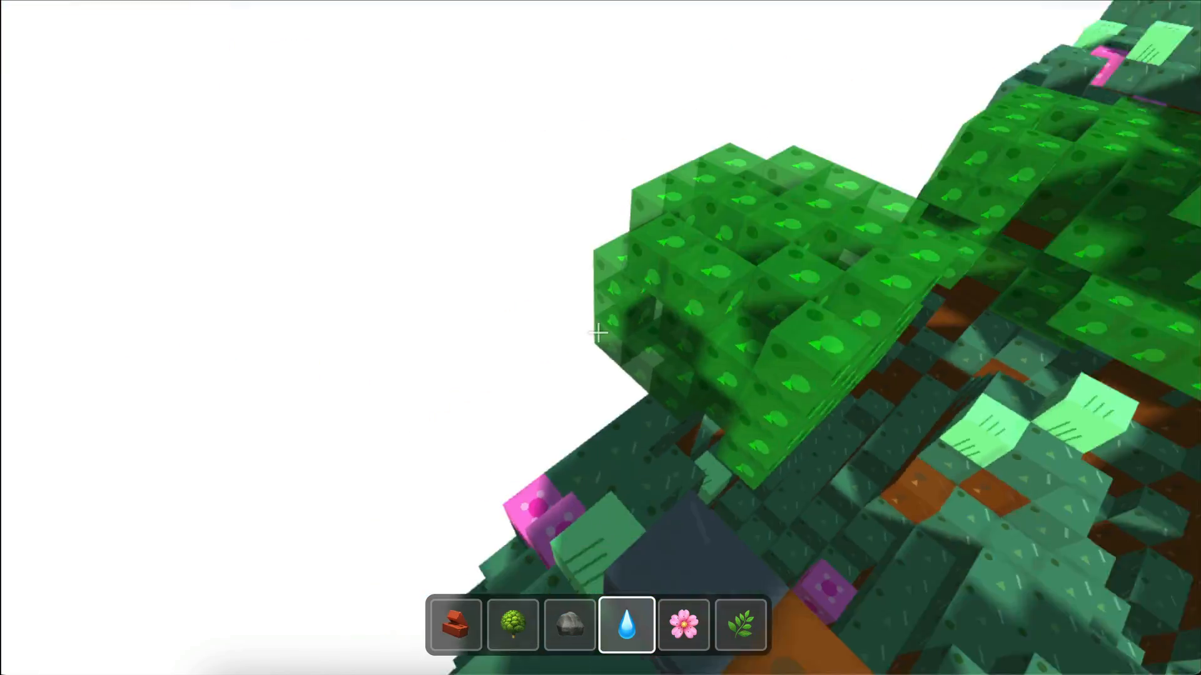
mouse_move(601, 333)
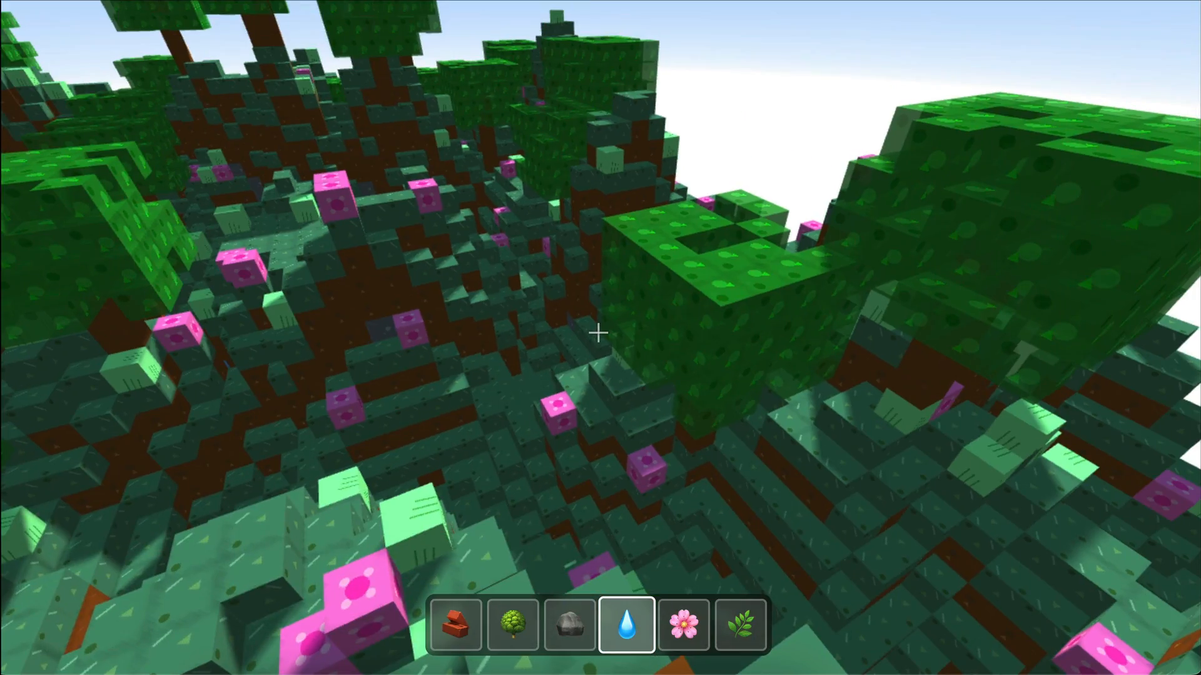